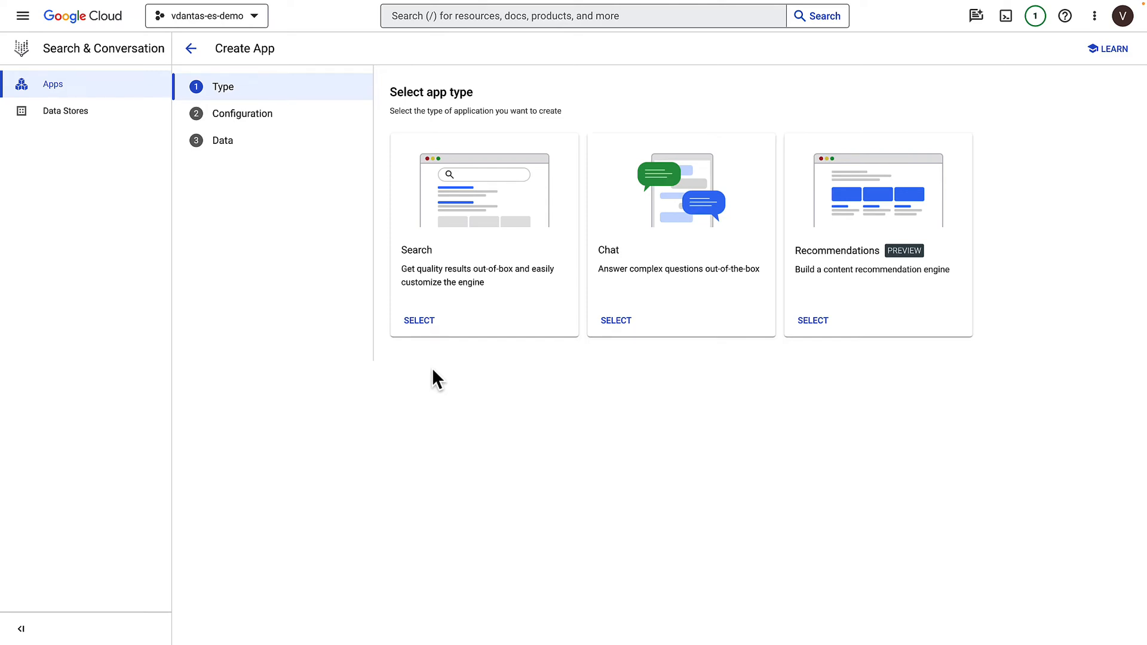
- Select the Search app type, keeping Enterprise edition and Advanced LLM features enabled
left_click(418, 320)
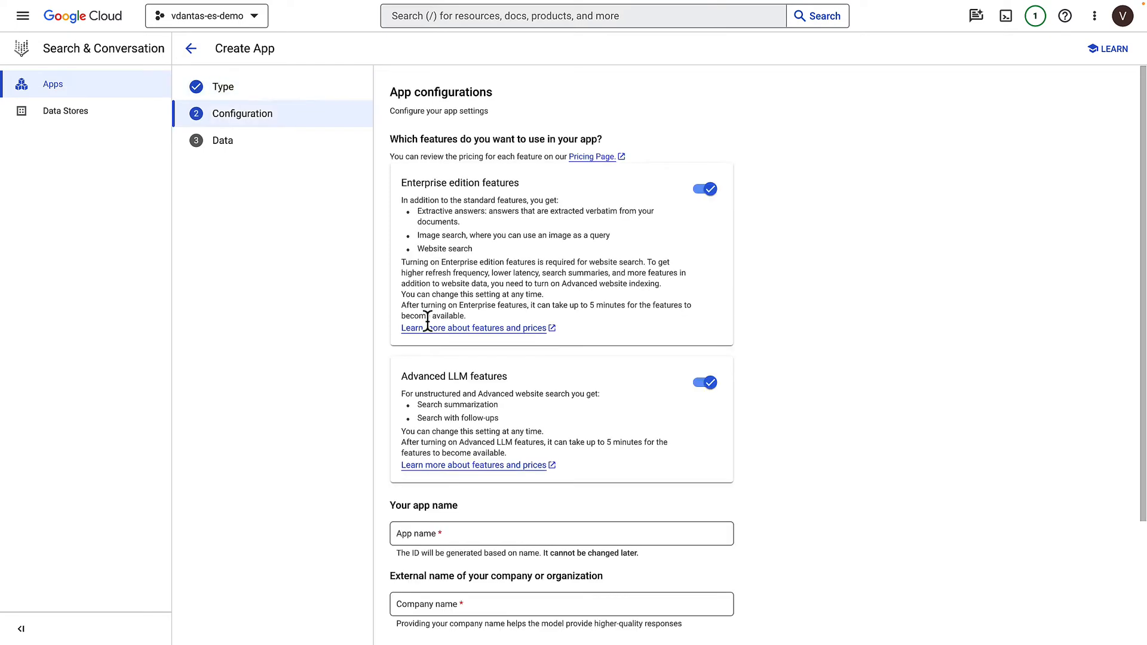
mouse_move(730, 213)
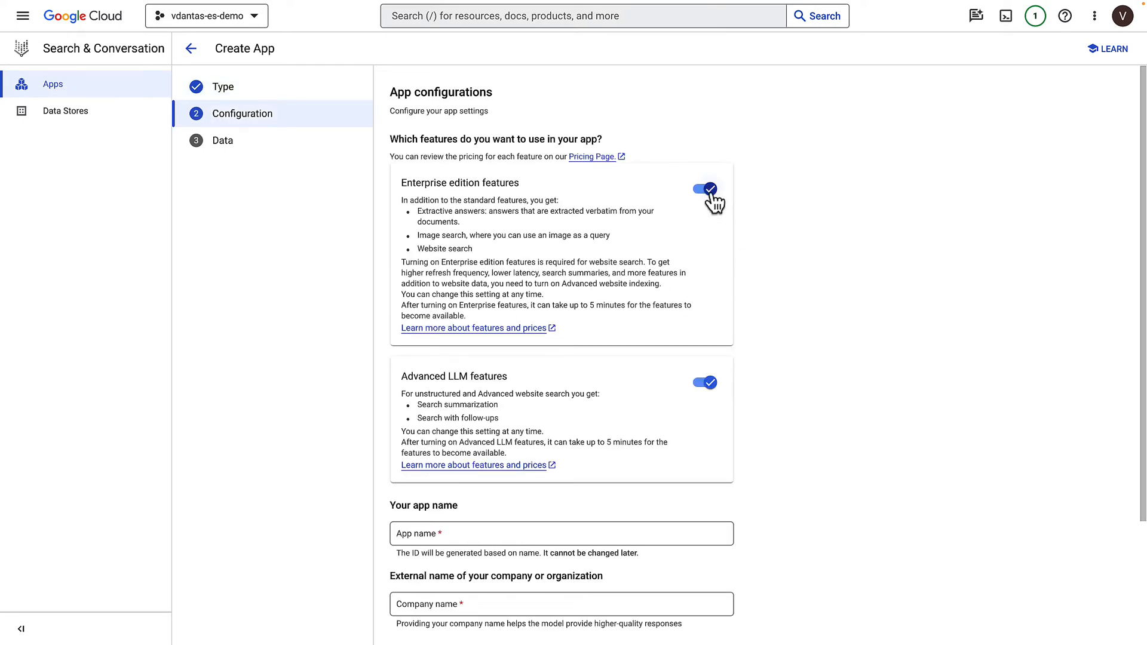
mouse_move(488, 216)
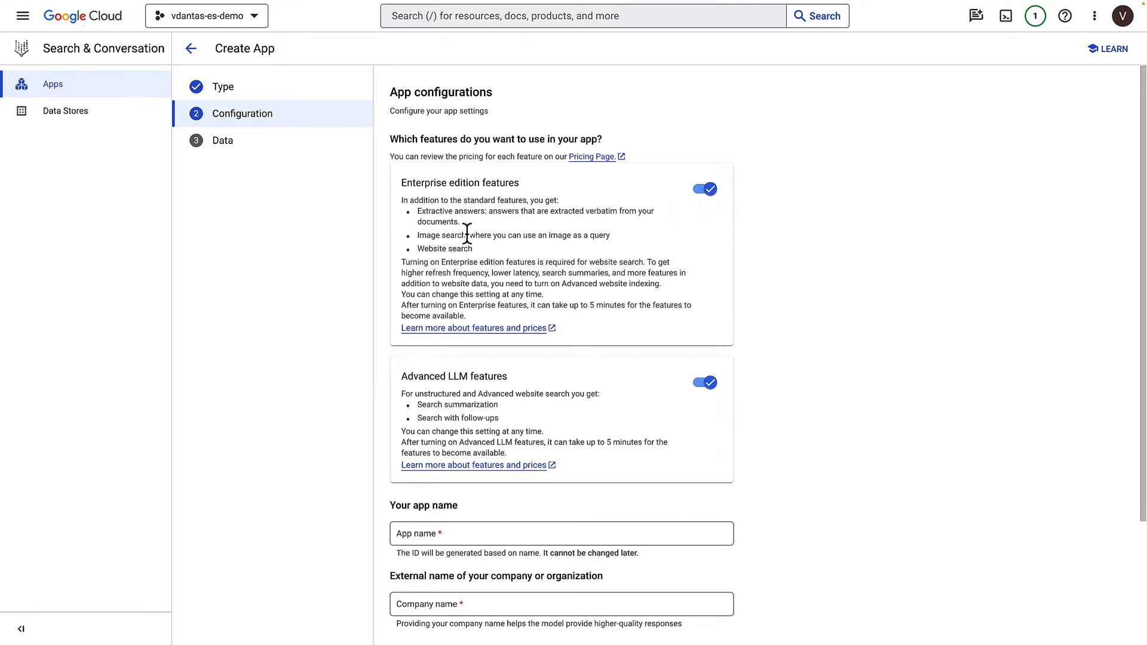
mouse_move(478, 258)
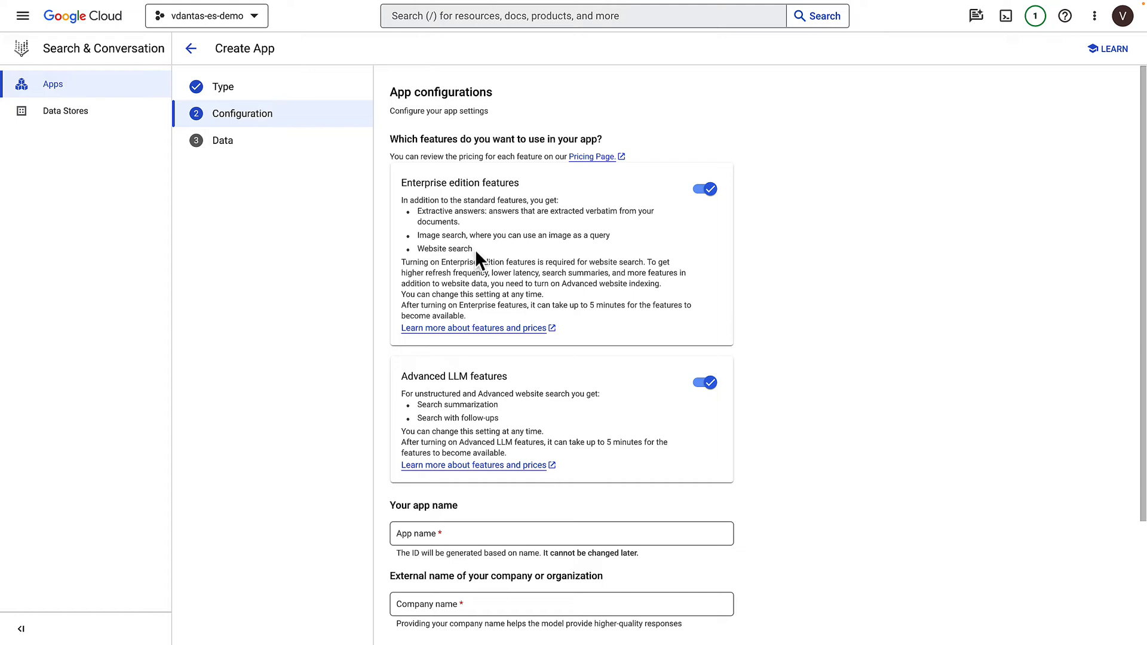
mouse_move(747, 472)
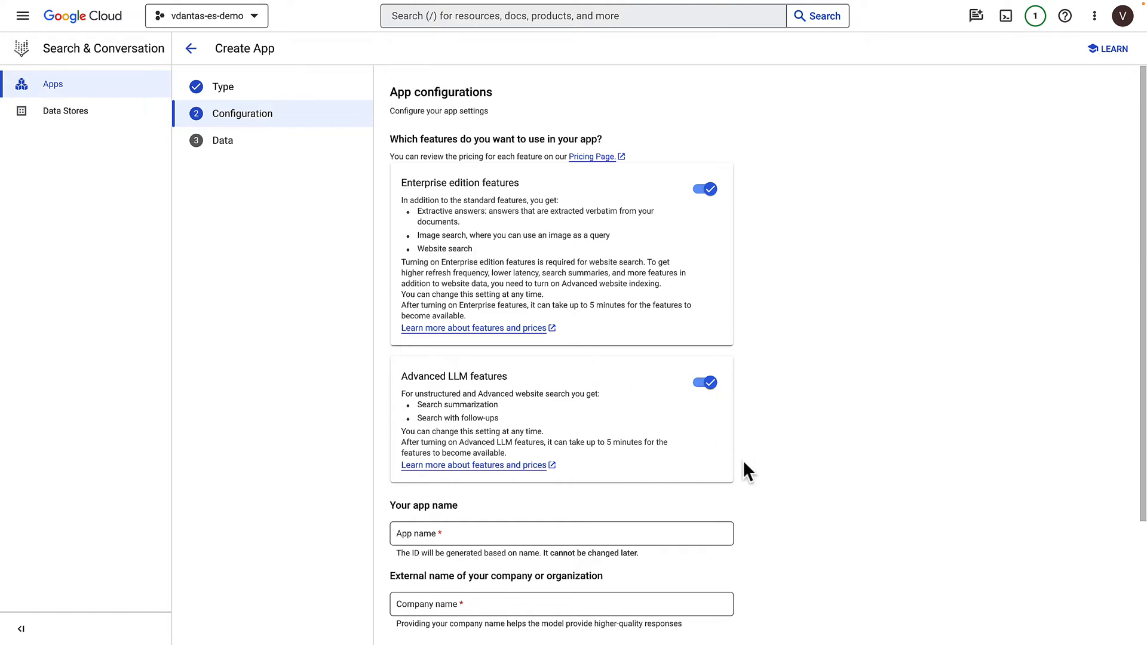
mouse_move(755, 471)
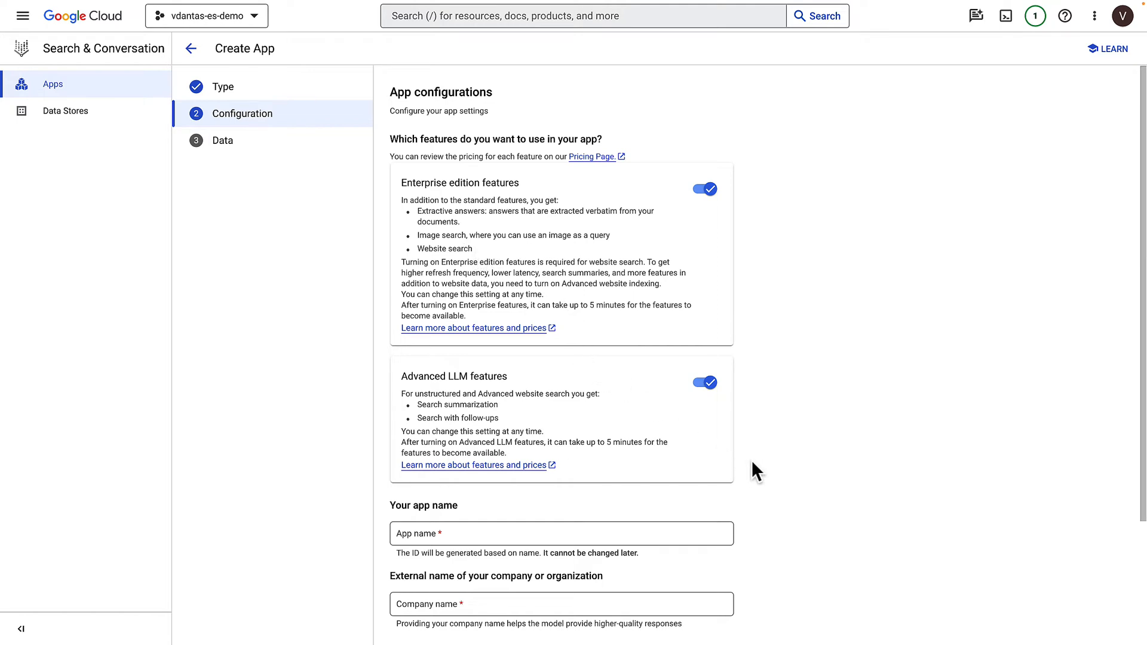
mouse_move(600, 443)
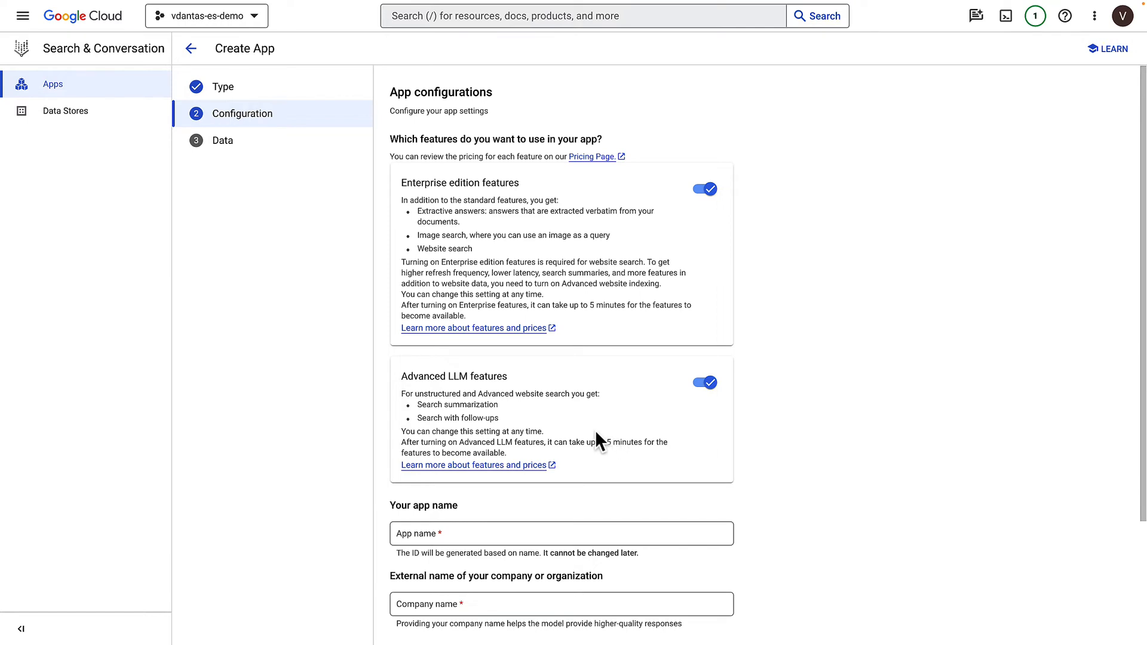
- Enter 'search-google-docs' as the app name and 'Google' as the company name
scroll("down", 3)
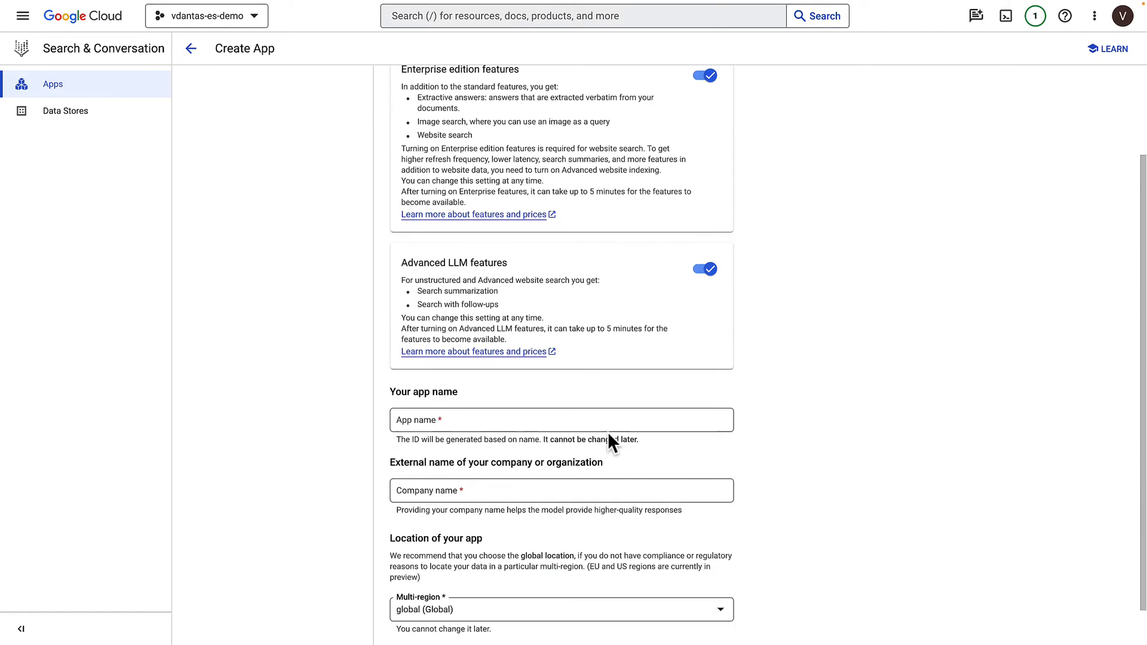
left_click(561, 419)
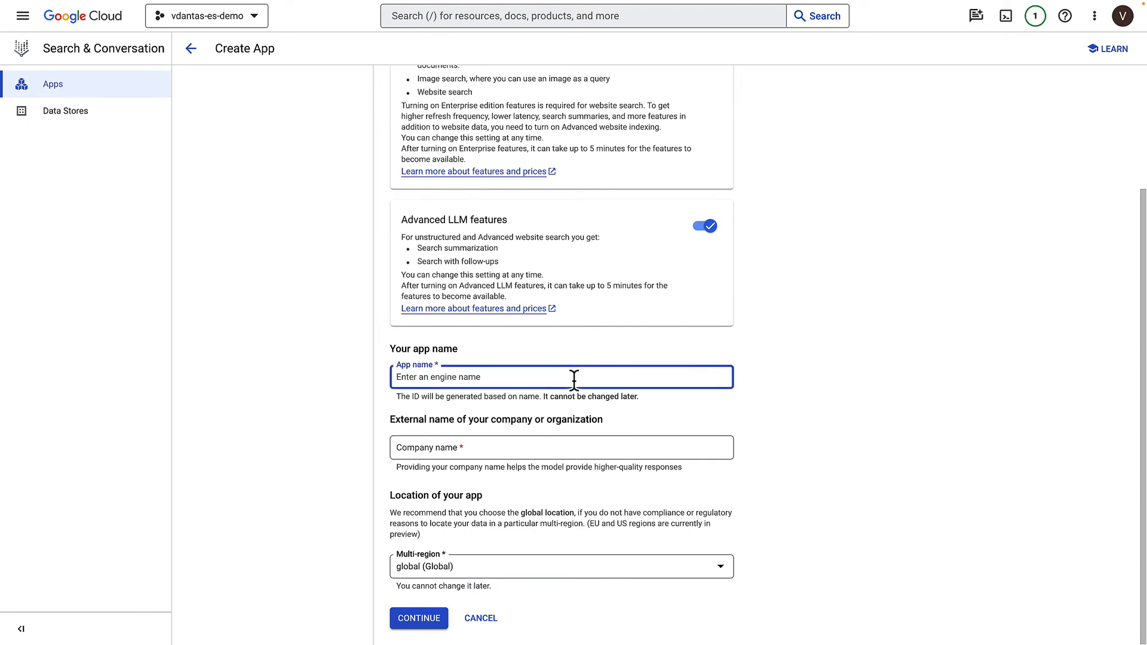
type("search-google-docs")
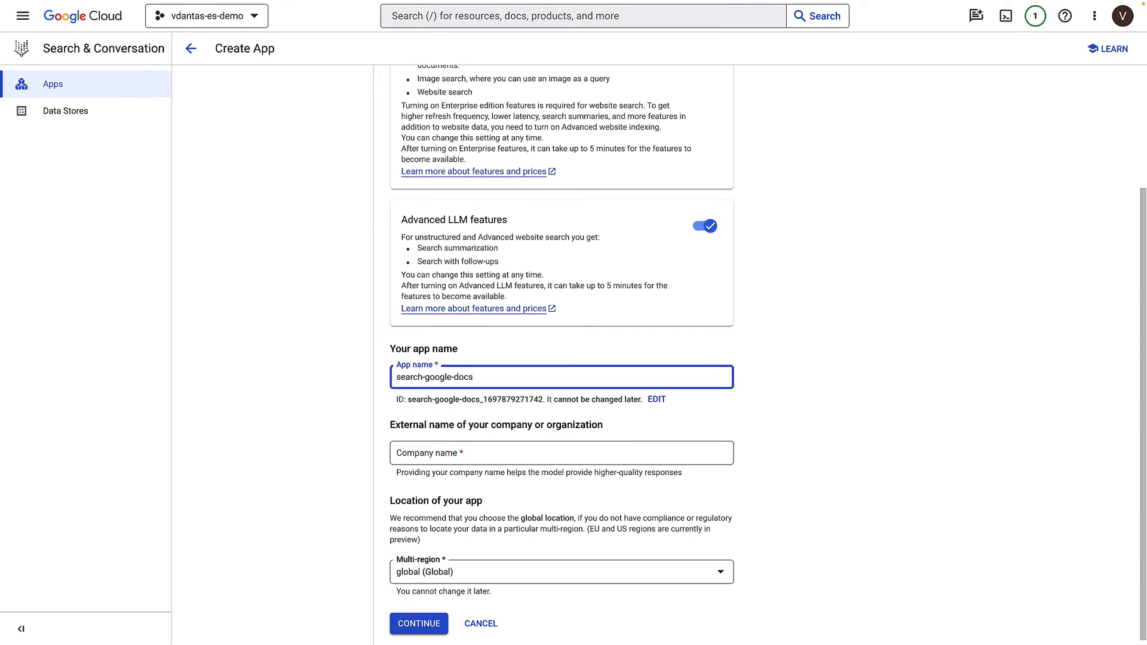
left_click(561, 452)
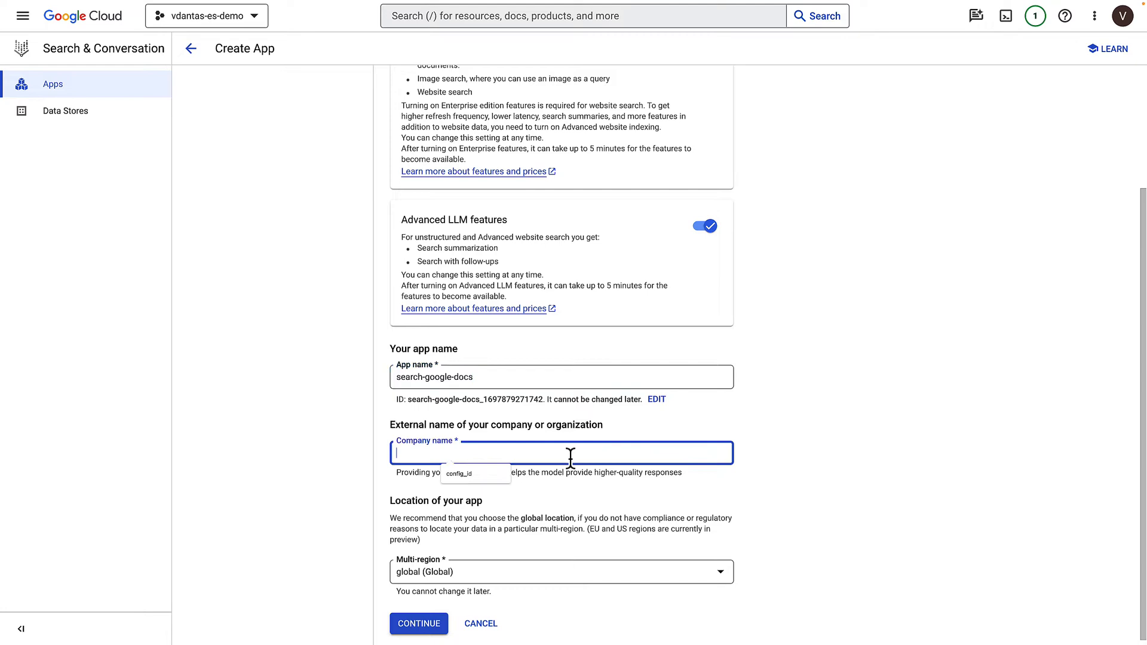
type("Go")
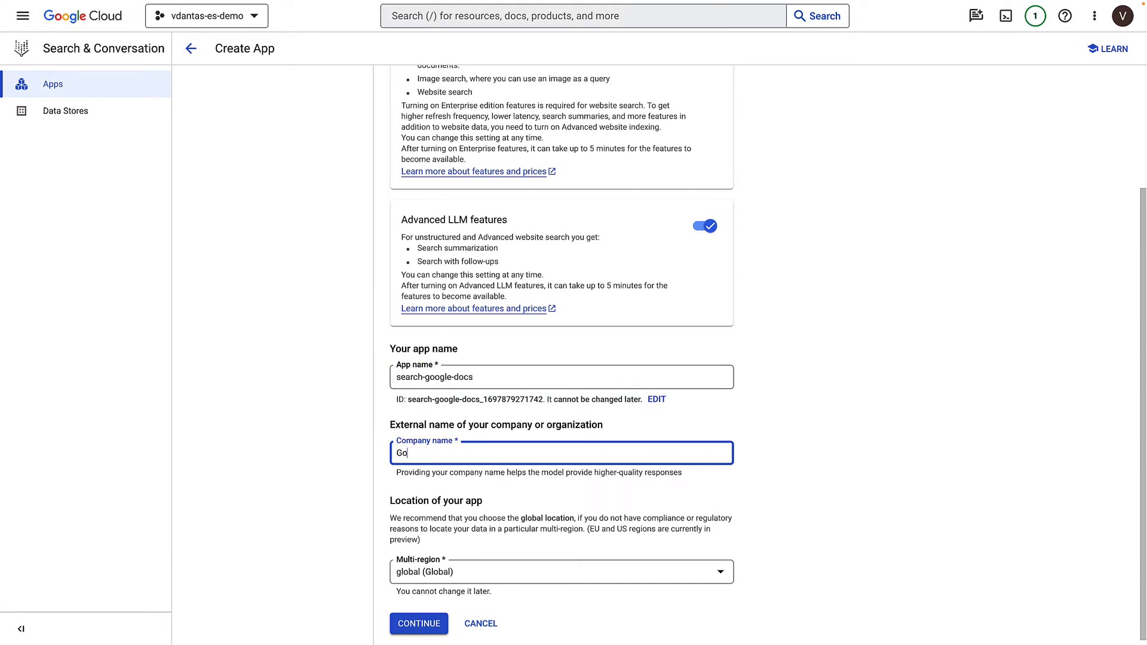
type("ogle")
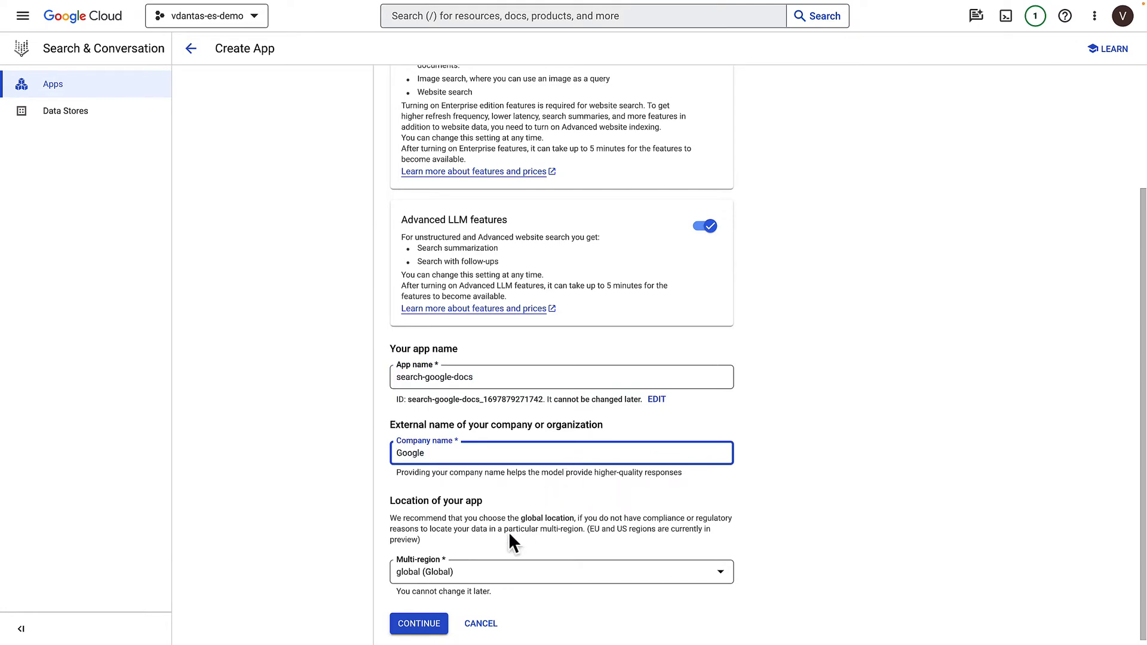
mouse_move(494, 566)
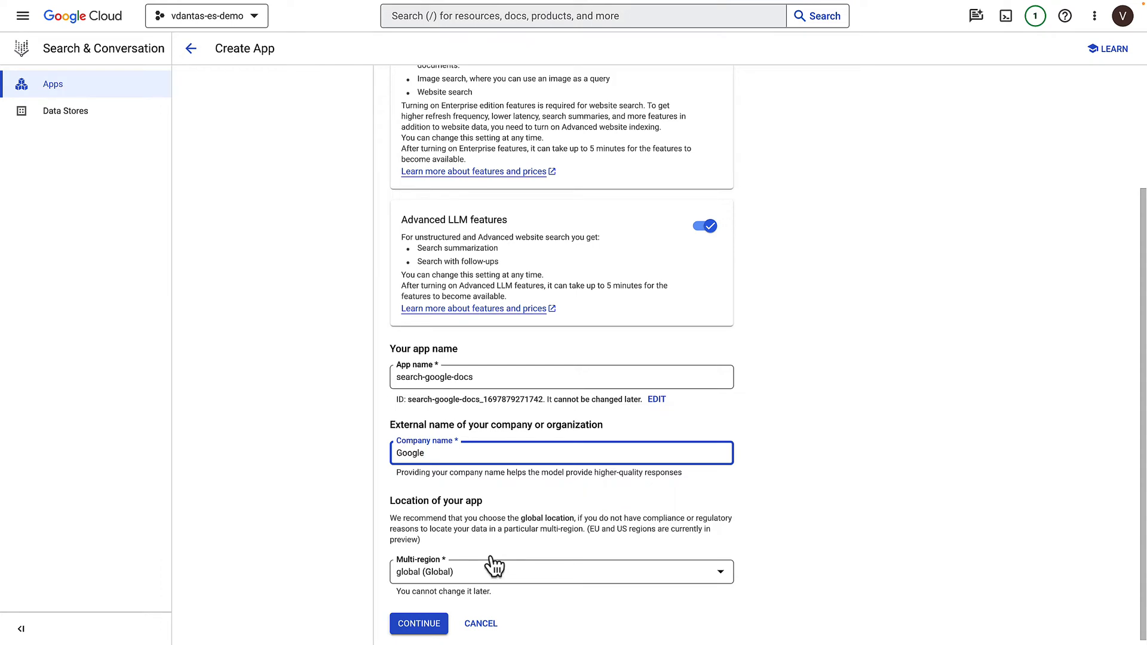
- Continue to the Data step and begin a new data store
left_click(418, 623)
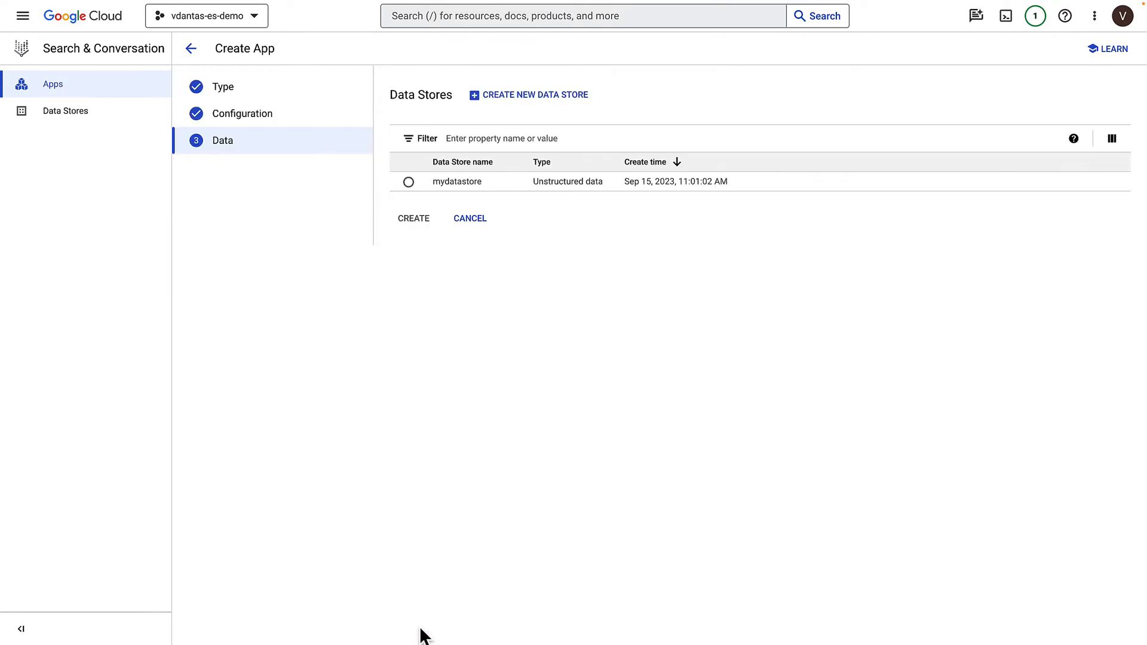
mouse_move(610, 252)
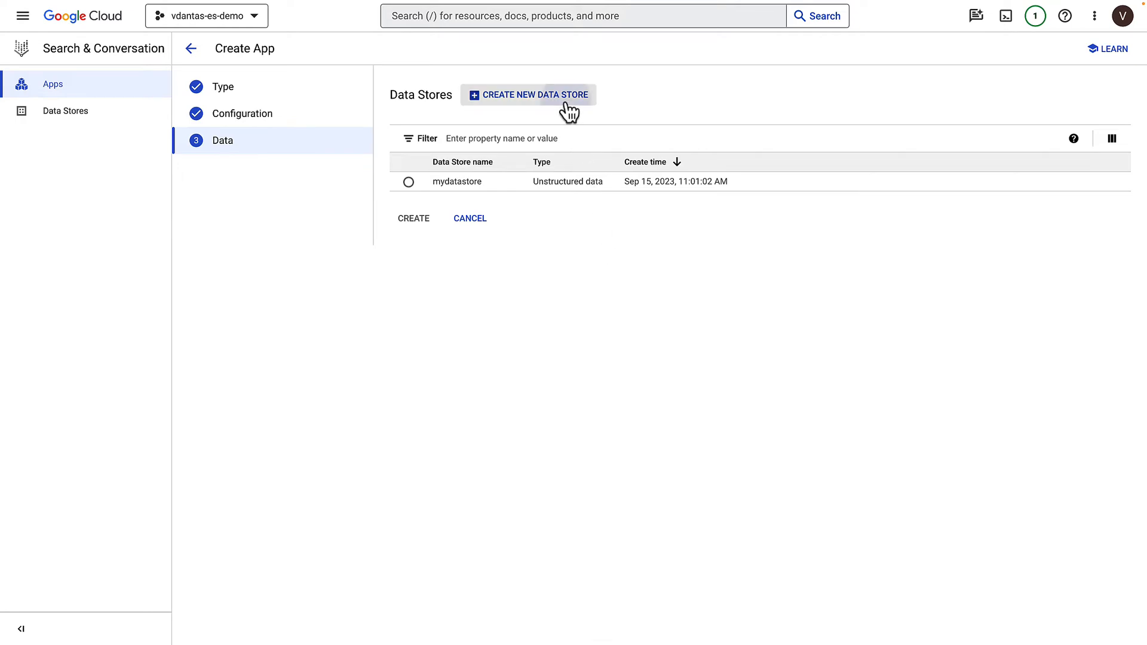
left_click(528, 94)
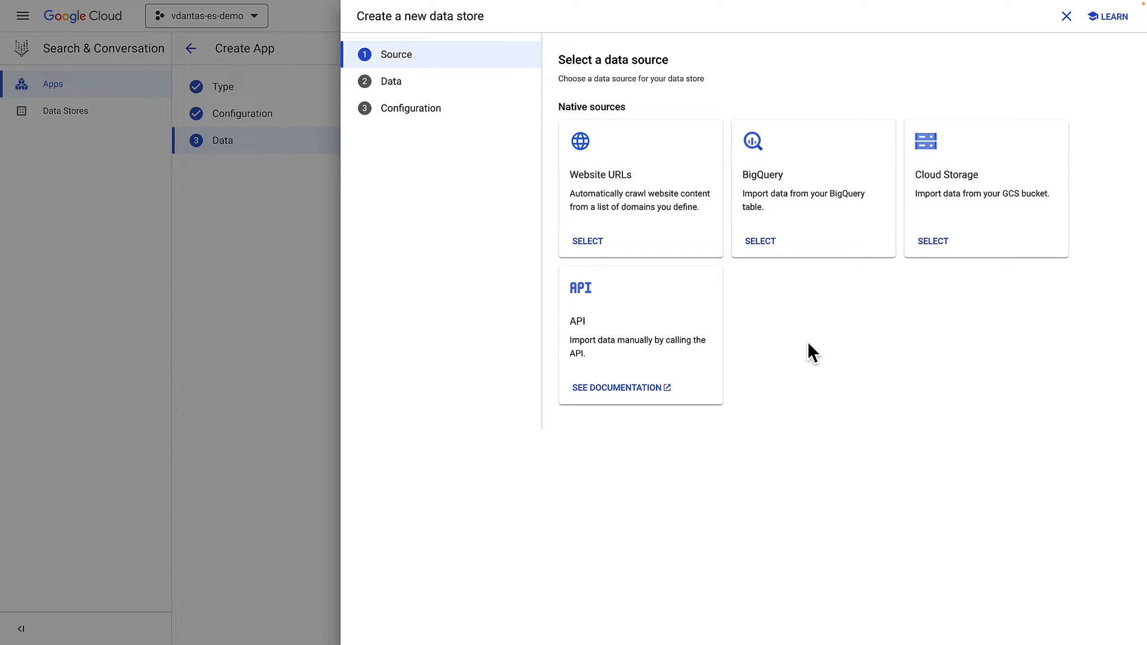
mouse_move(932, 241)
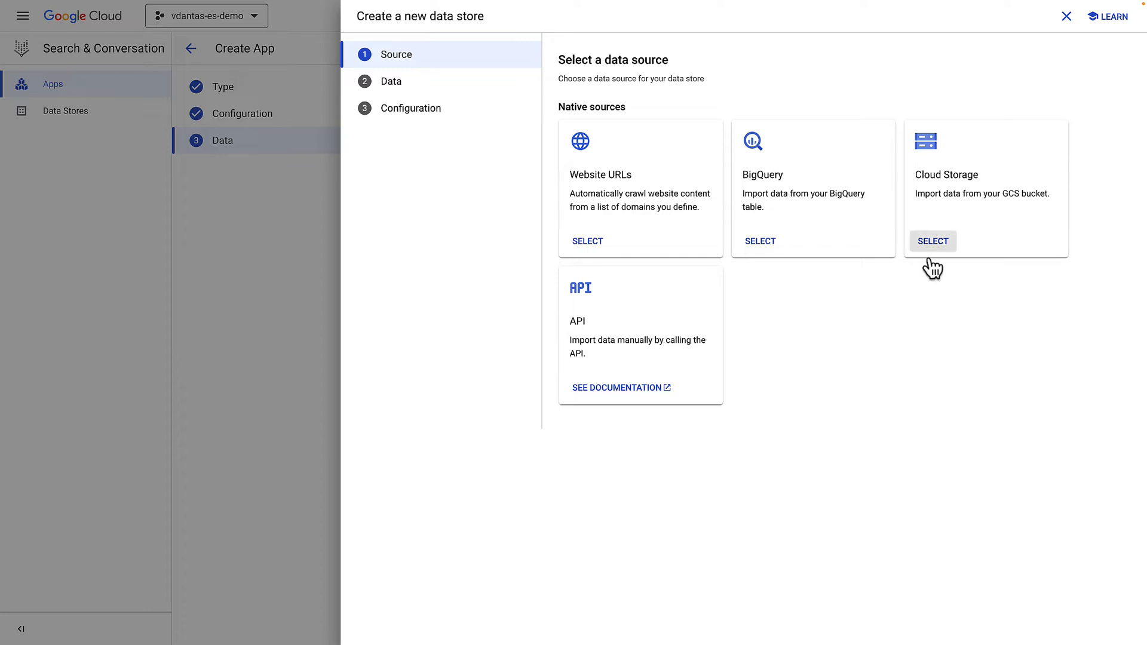
mouse_move(694, 336)
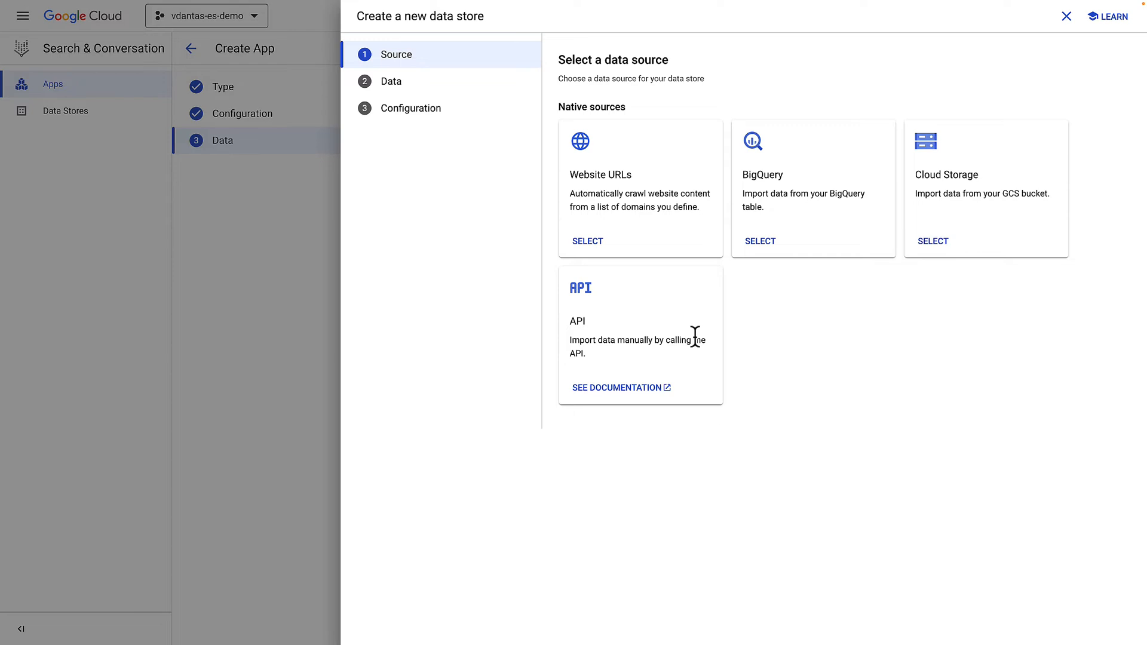
mouse_move(697, 348)
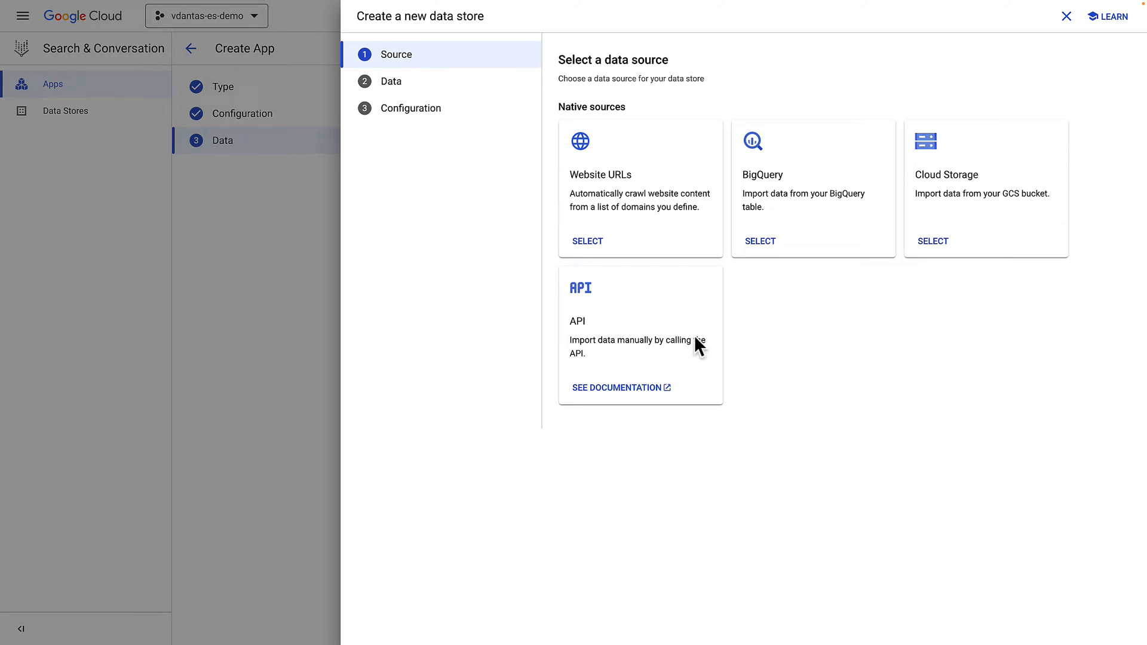
- Choose Cloud Storage as the source, importing unstructured documents from a folder
left_click(932, 240)
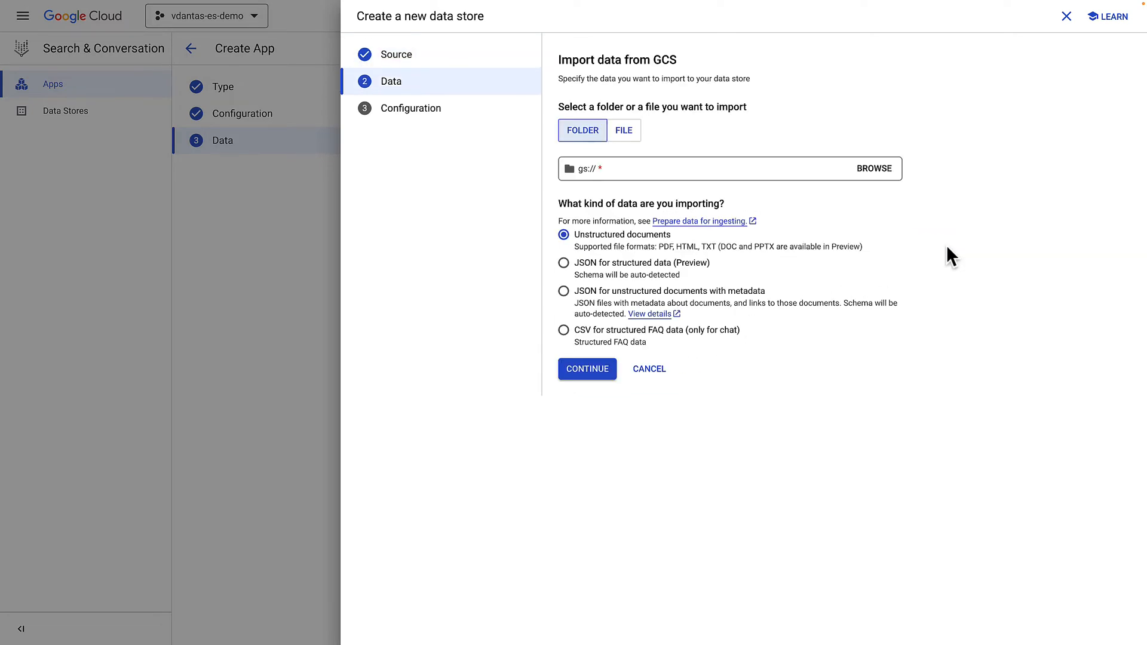
mouse_move(662, 241)
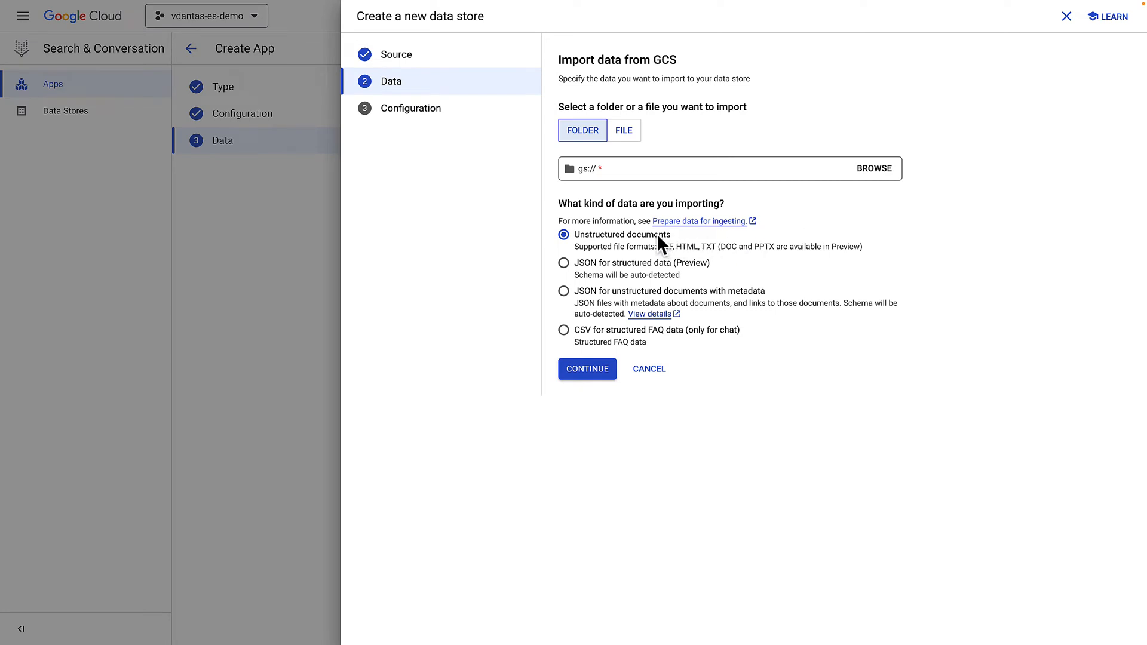
mouse_move(682, 272)
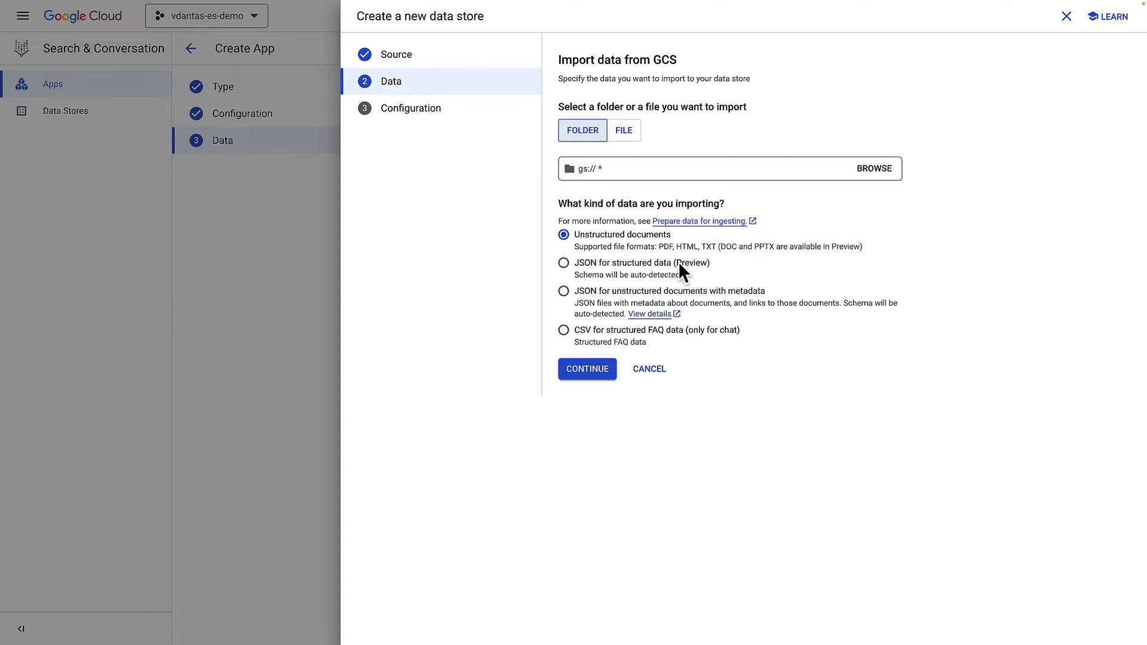
mouse_move(729, 293)
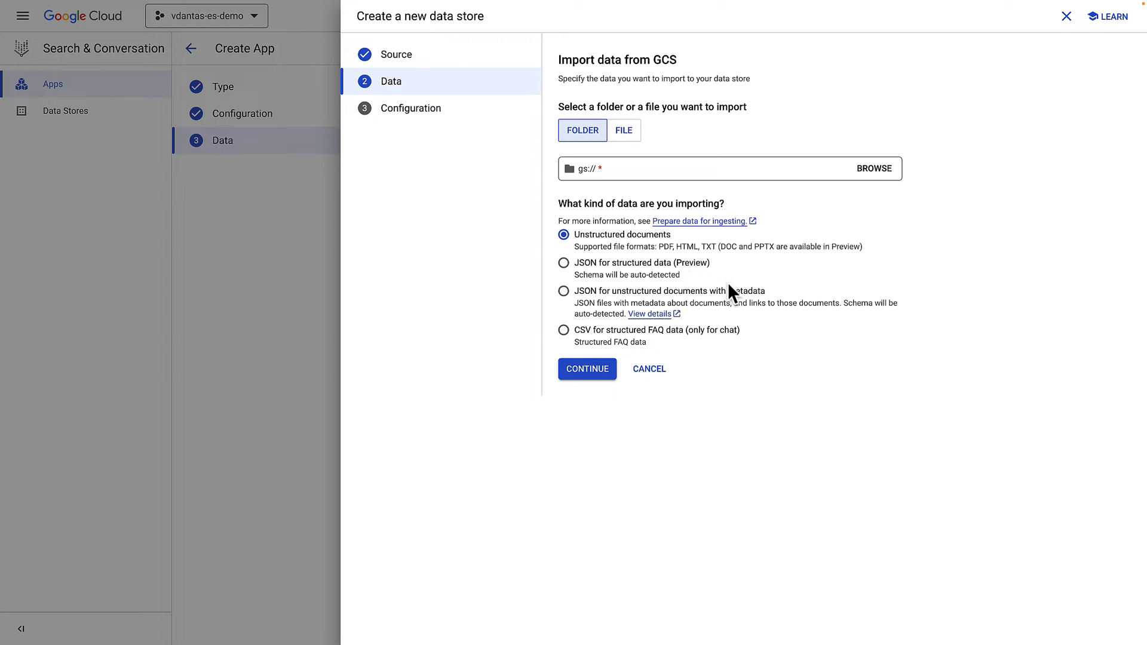
mouse_move(760, 306)
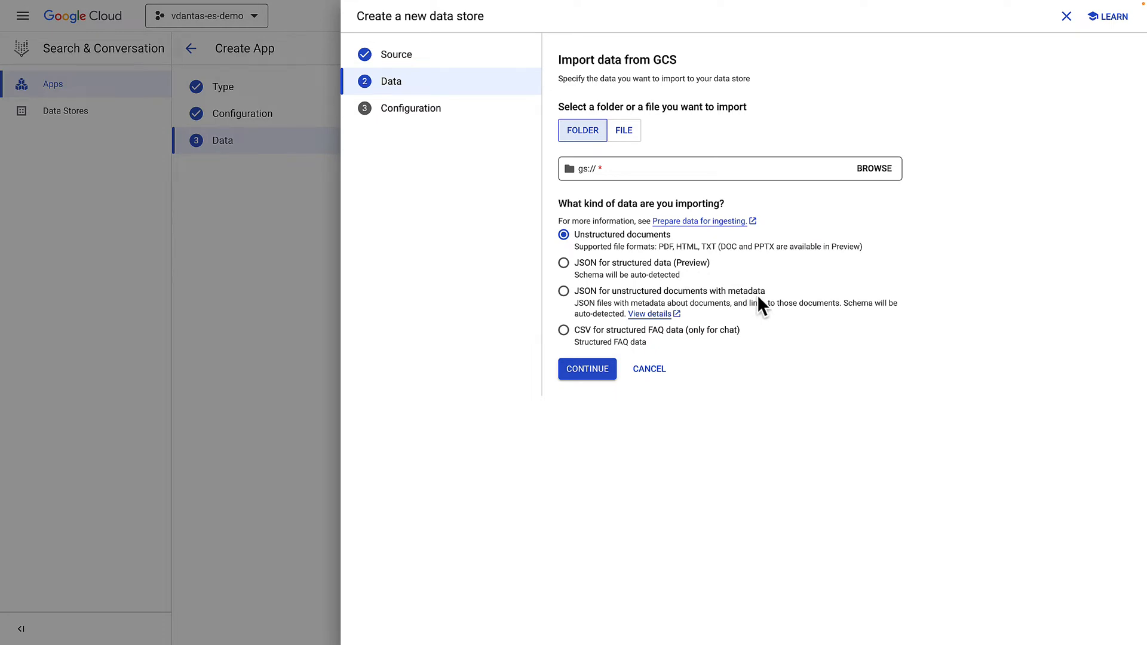
mouse_move(756, 260)
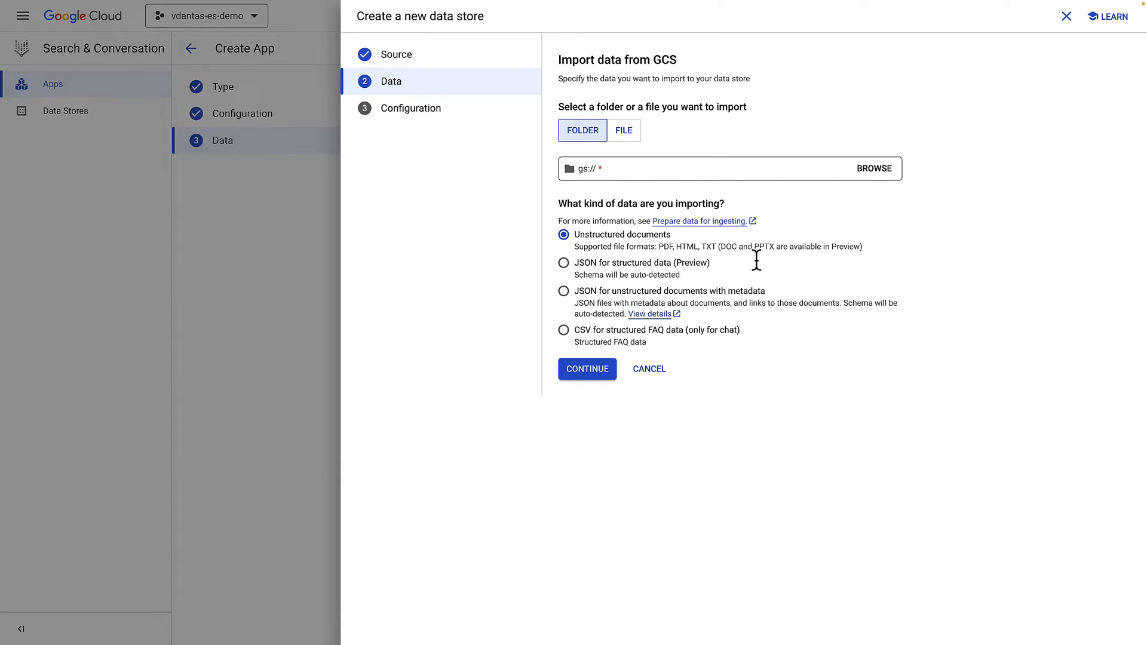
mouse_move(761, 269)
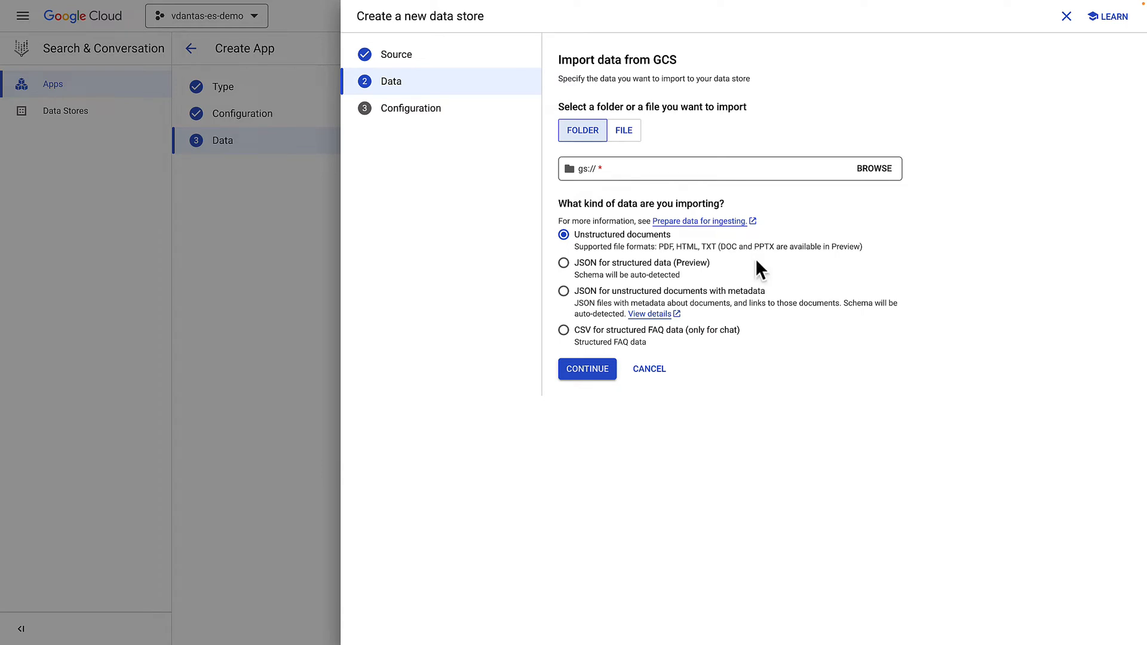
mouse_move(689, 322)
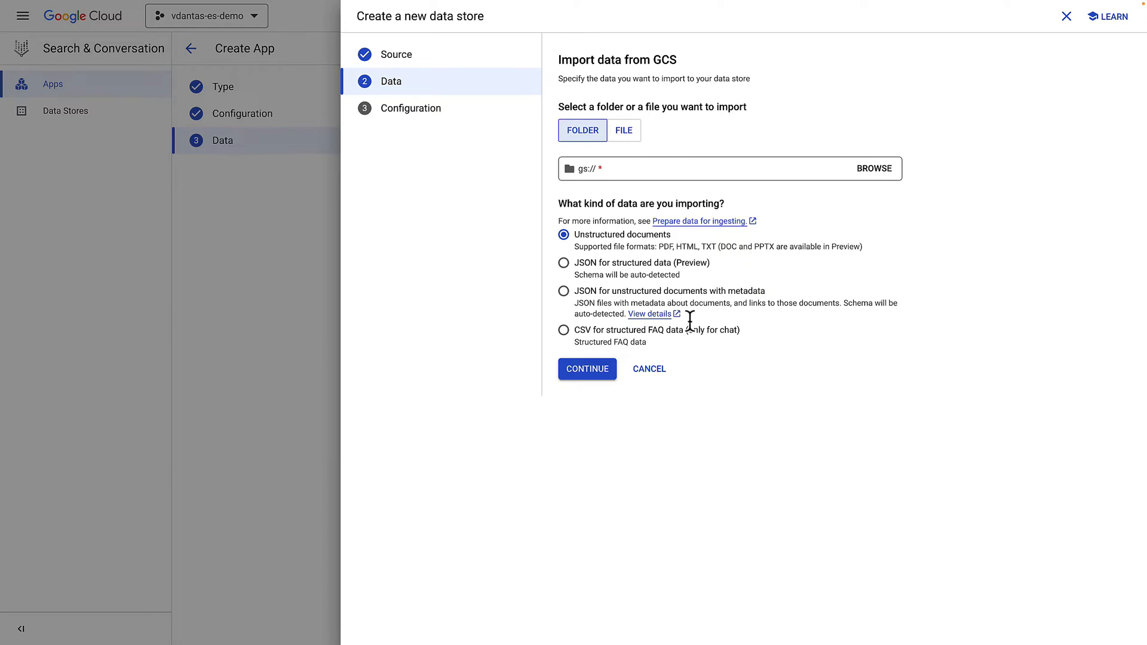
mouse_move(674, 349)
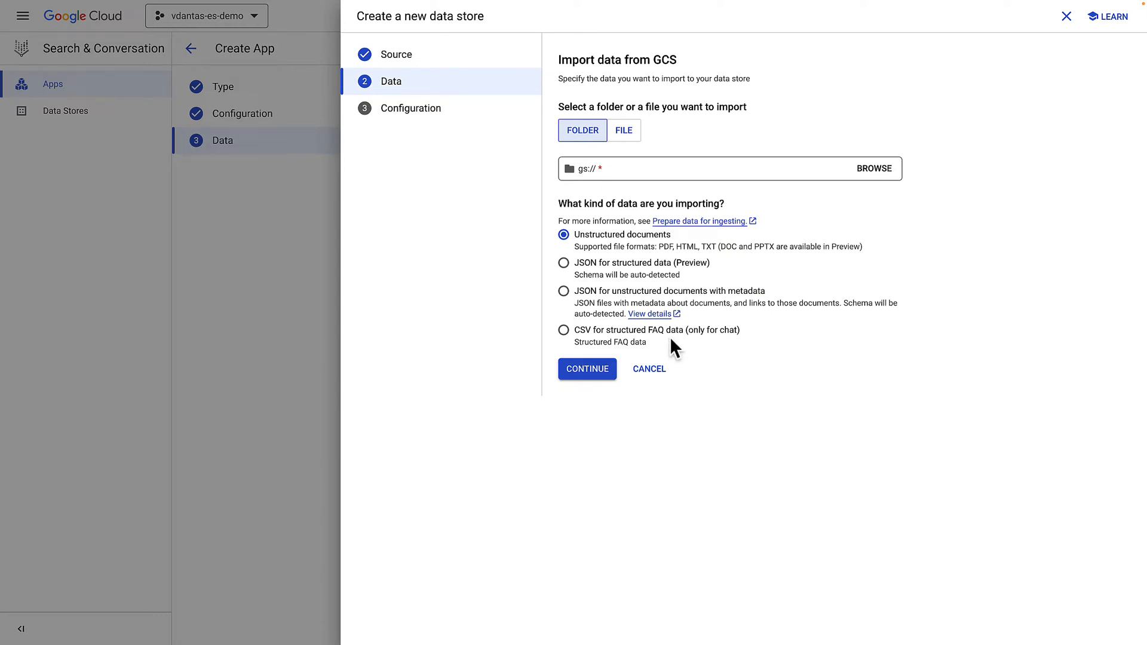
mouse_move(718, 349)
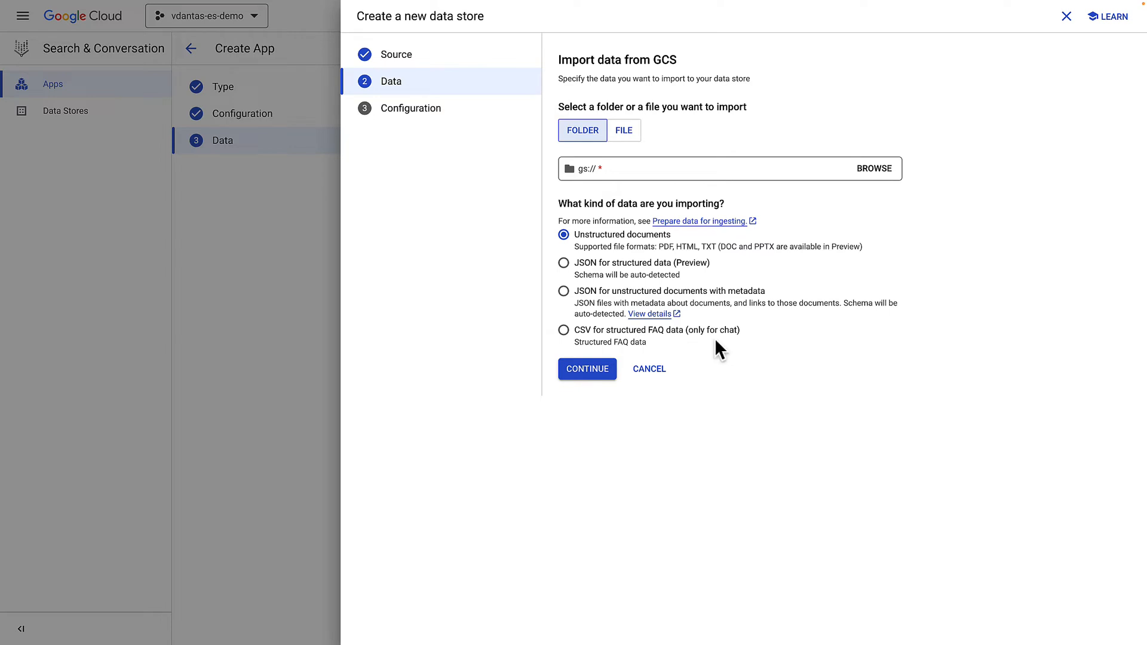
mouse_move(874, 168)
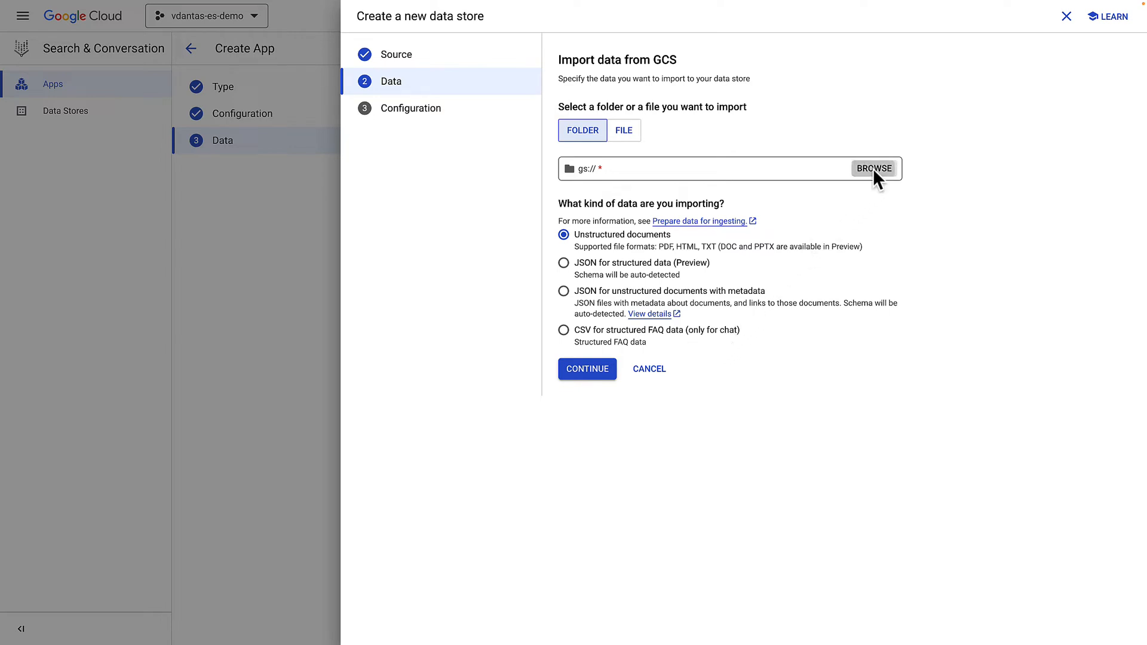
- Browse Cloud Storage to find the bucket holding the three Google report PDFs
left_click(873, 168)
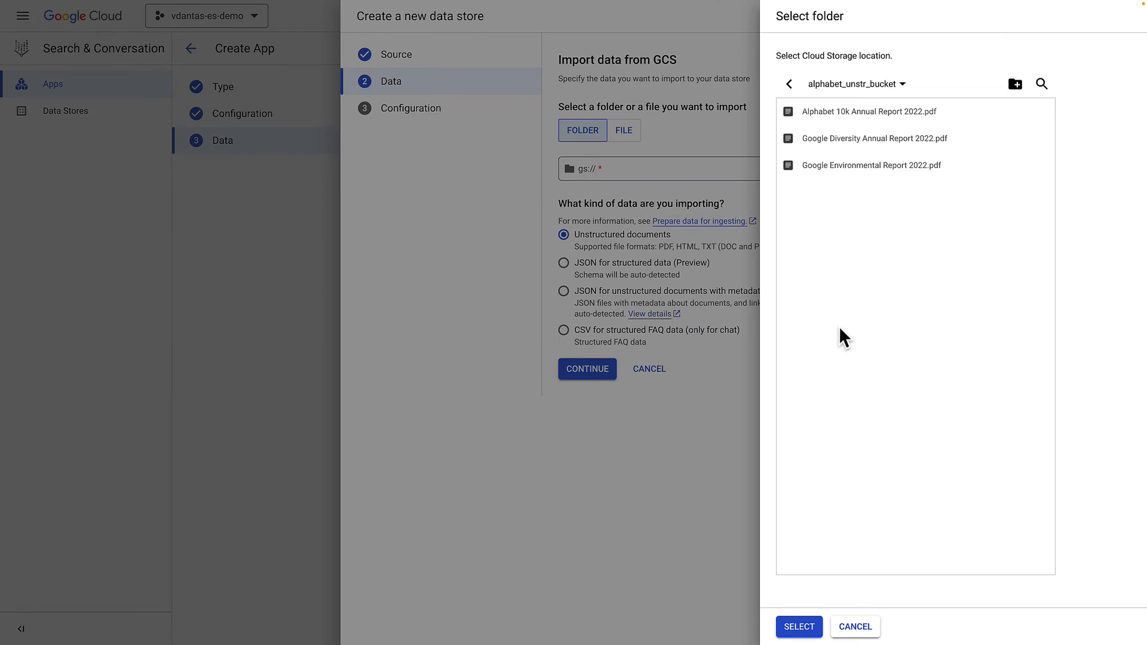
mouse_move(855, 293)
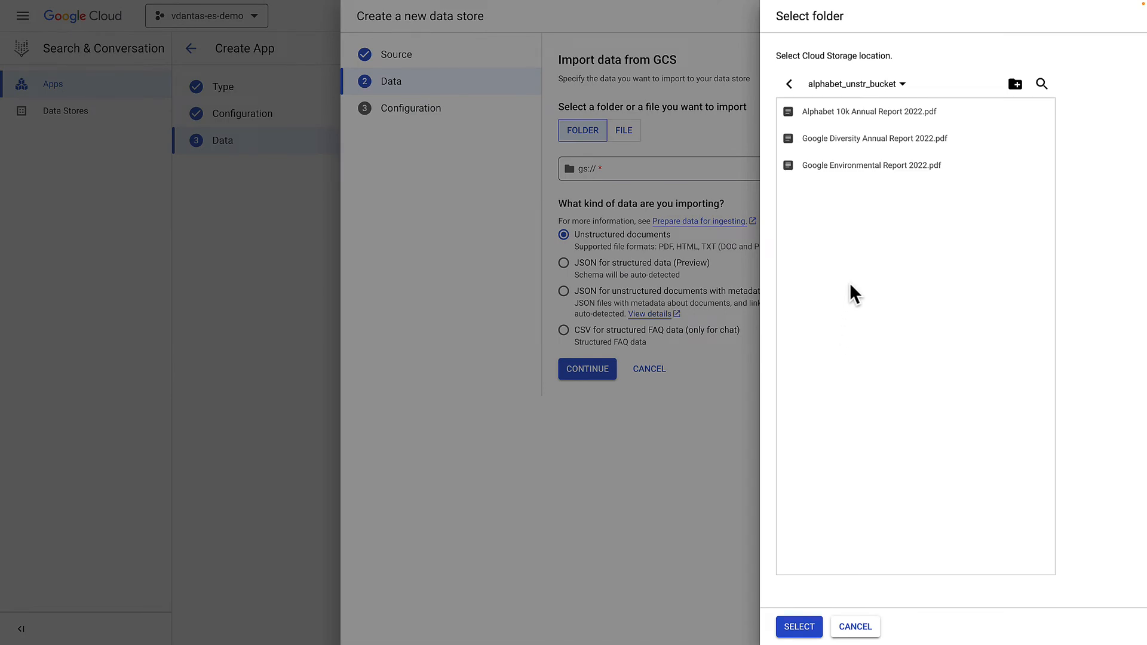
mouse_move(894, 135)
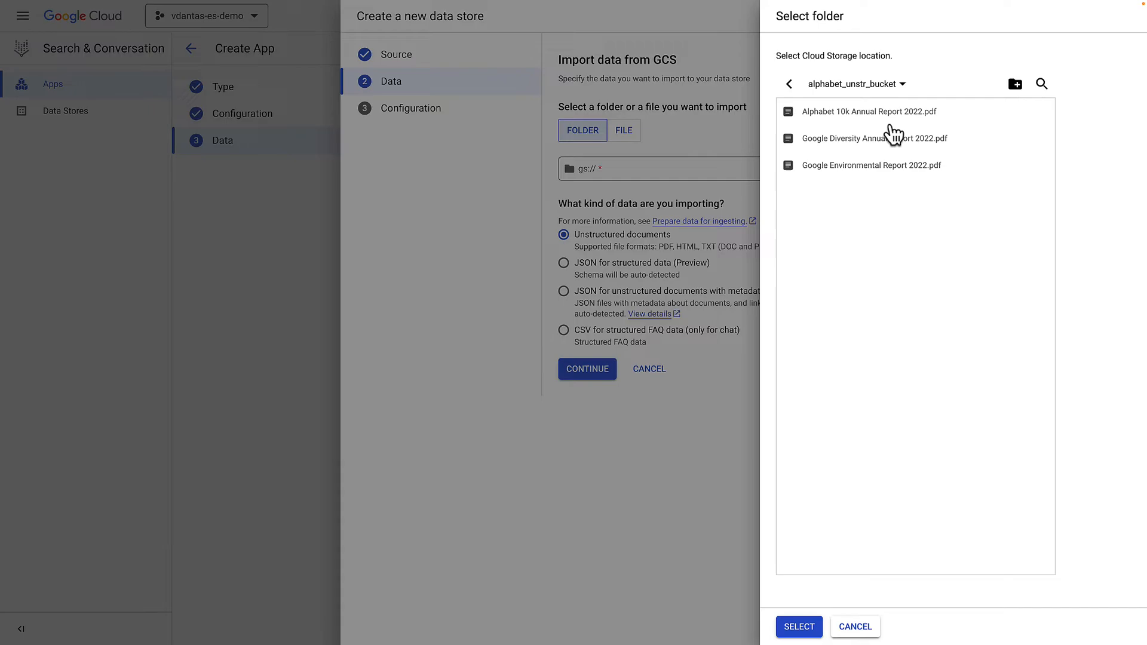
- Use the report bucket to create google-docs-datastore and attach it to the app
left_click(798, 626)
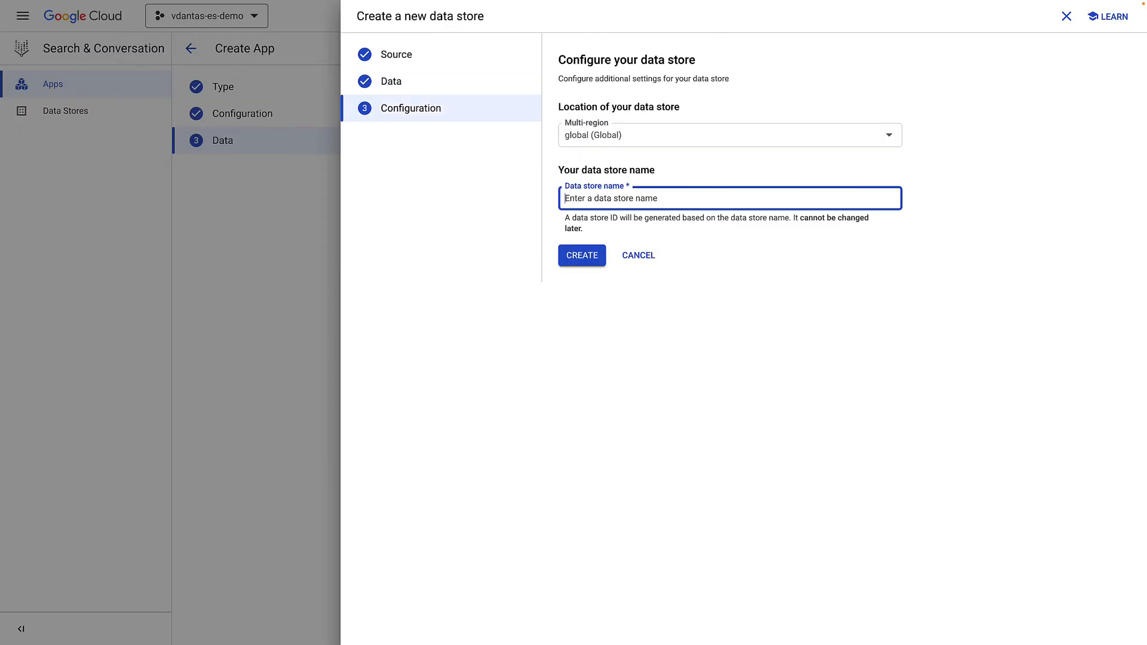
left_click(581, 256)
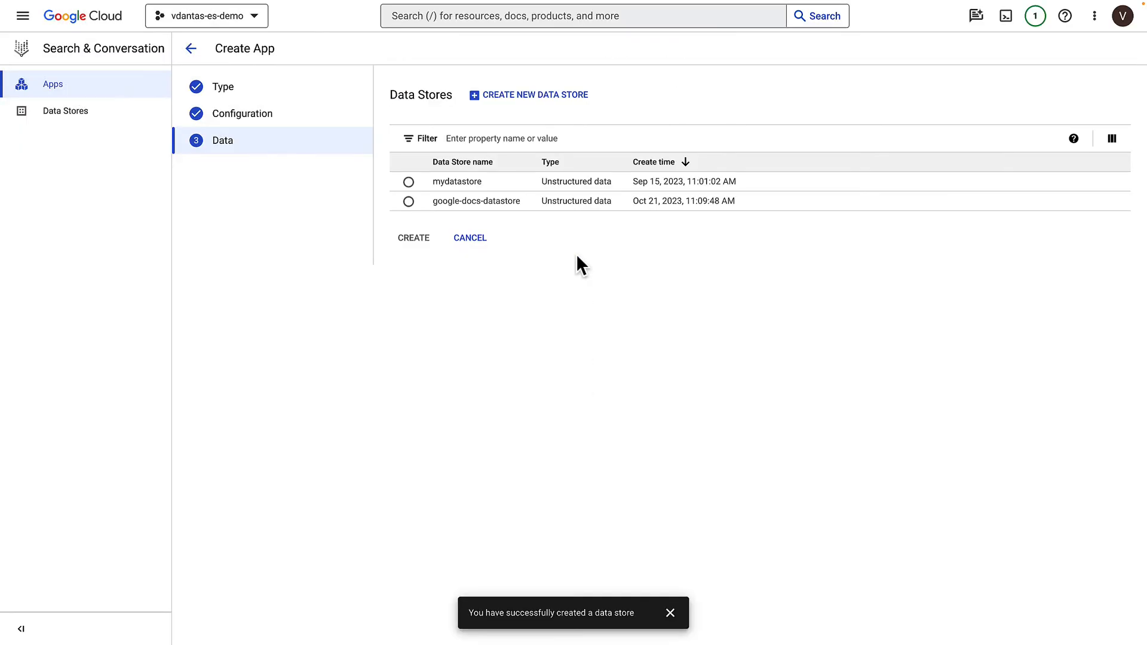
left_click(408, 200)
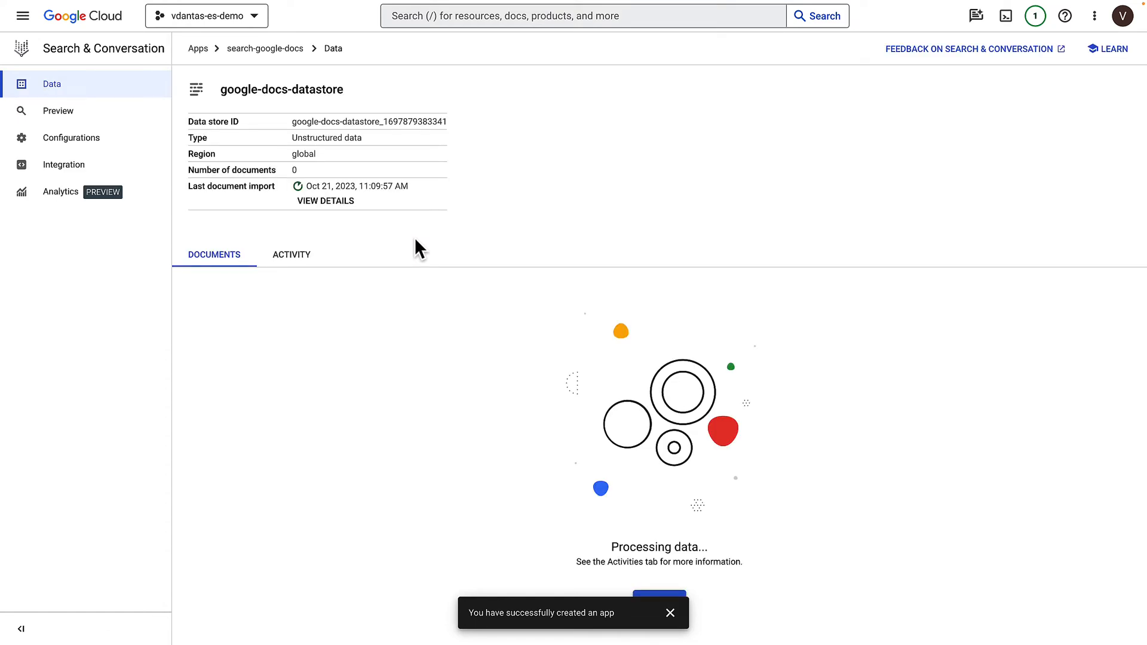
mouse_move(695, 413)
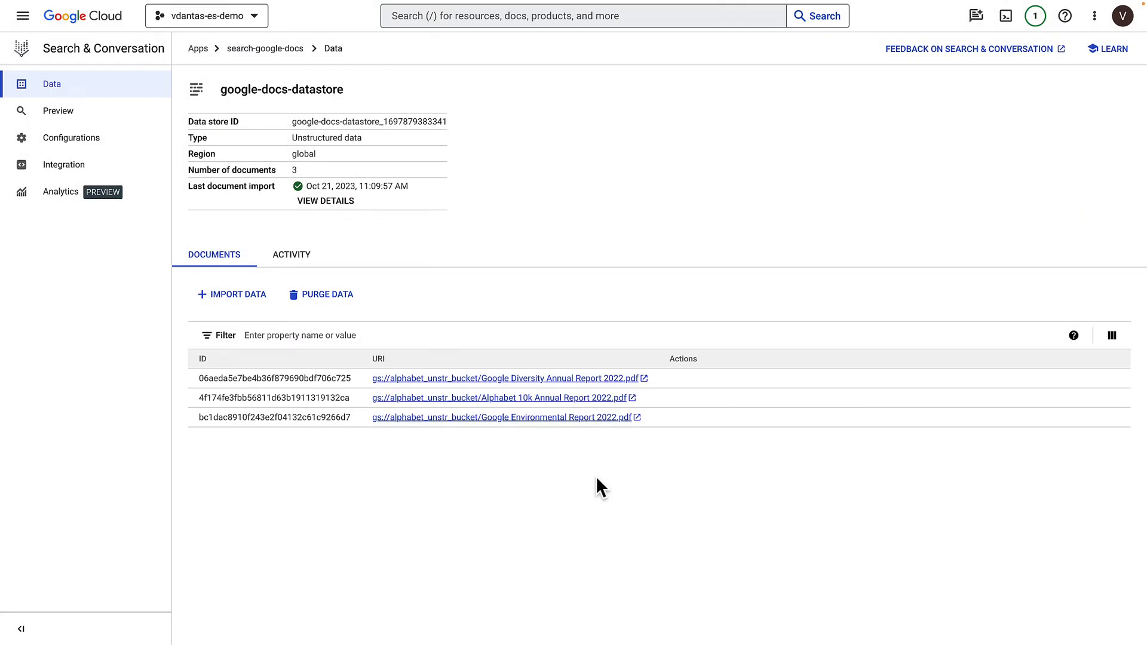
mouse_move(596, 489)
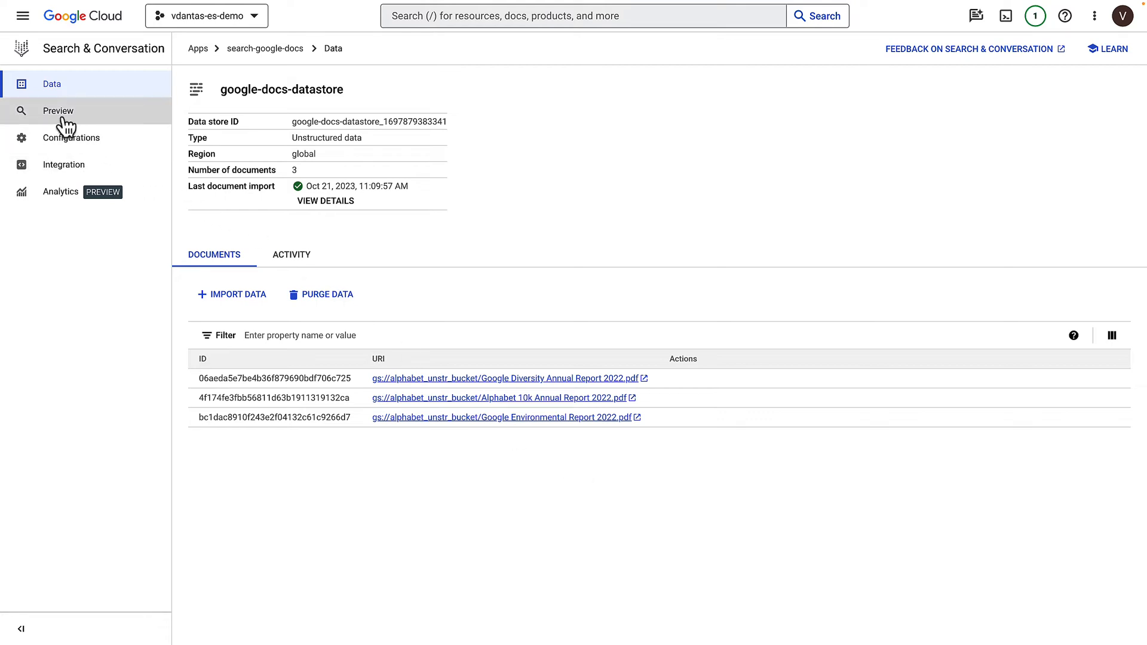
- Go to the Preview page from the app's left navigation
left_click(58, 111)
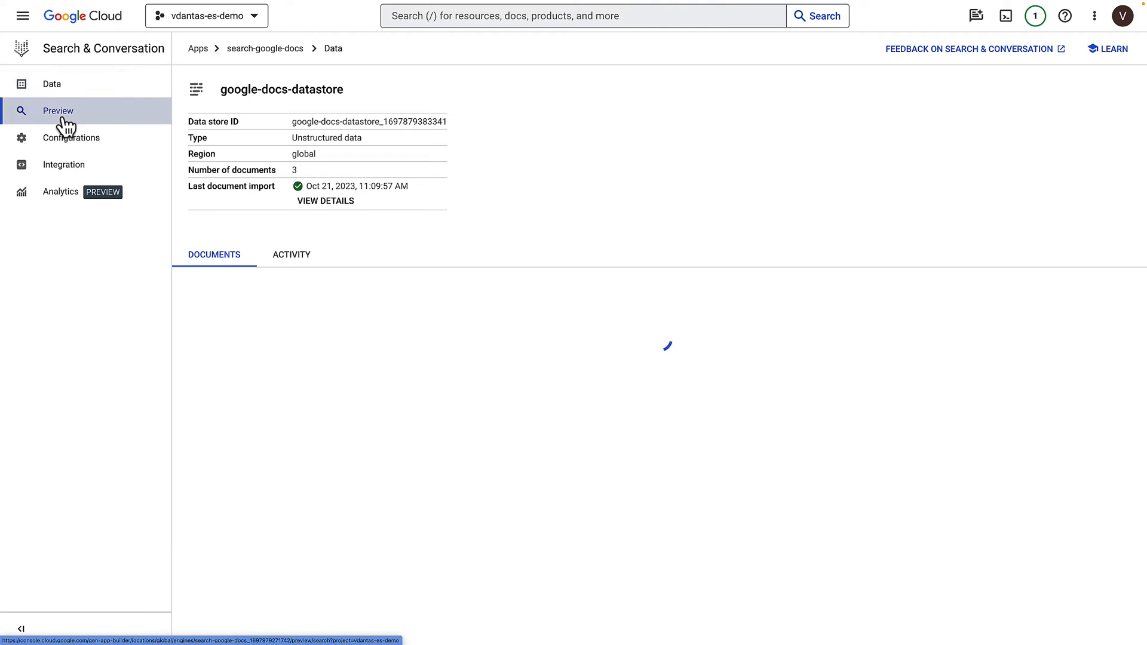
left_click(58, 110)
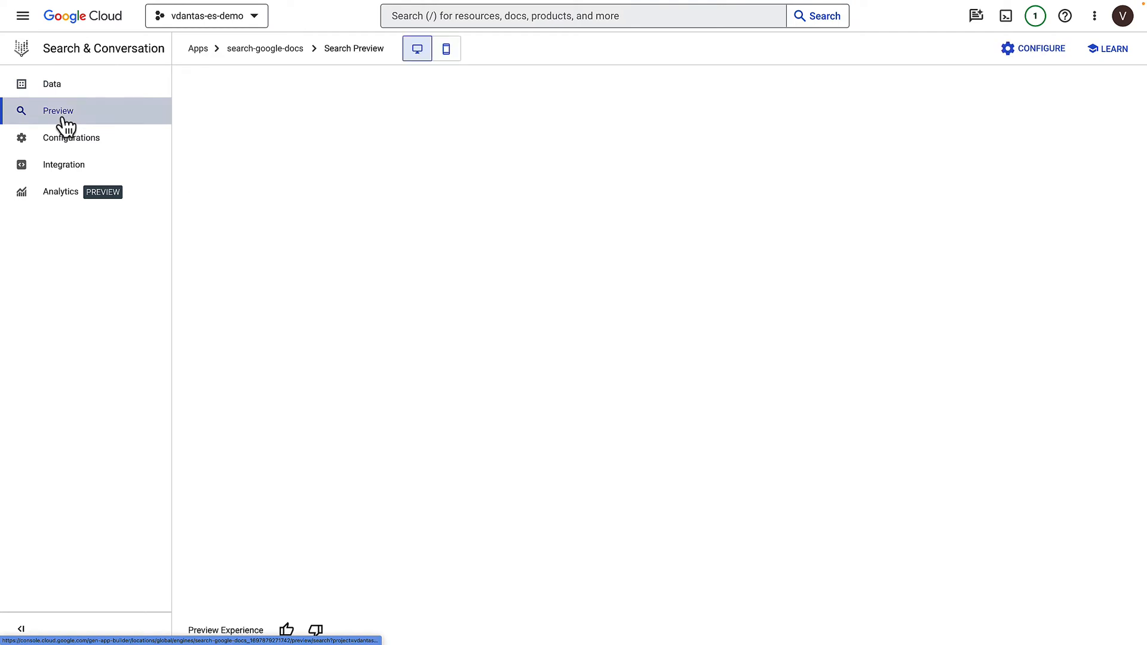
left_click(58, 110)
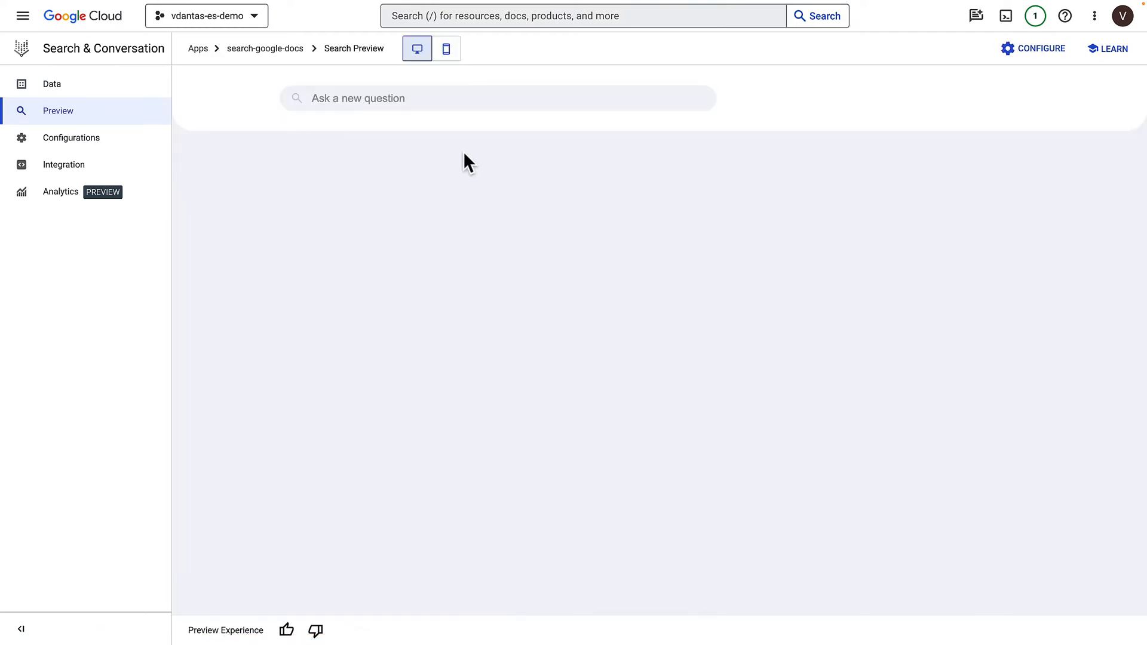
mouse_move(531, 133)
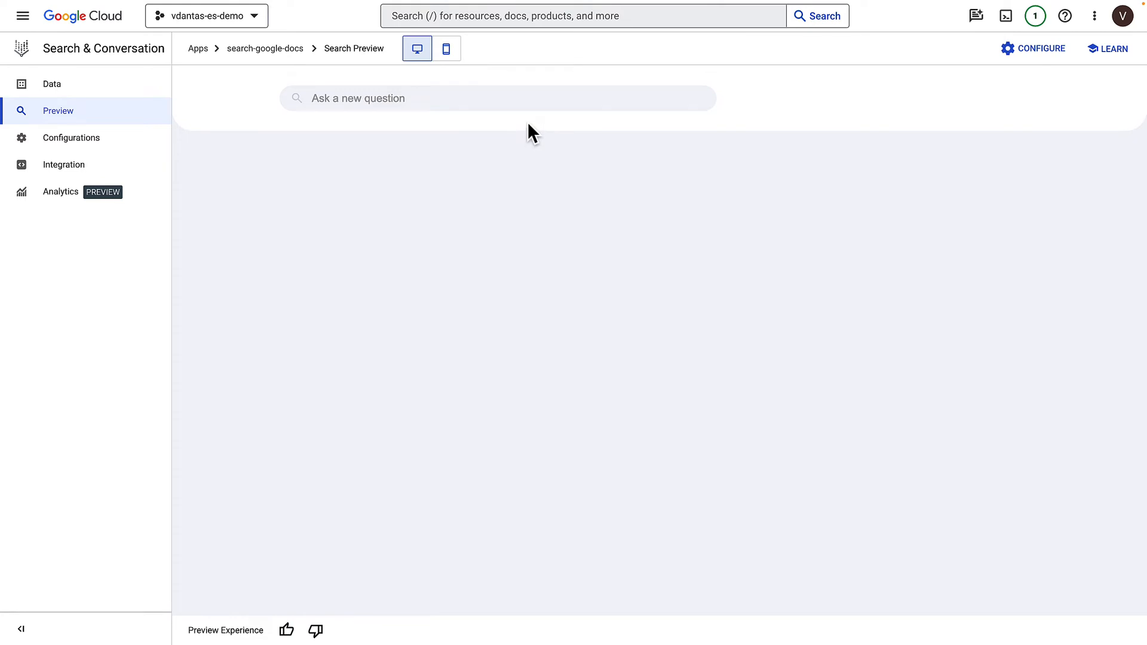
mouse_move(532, 103)
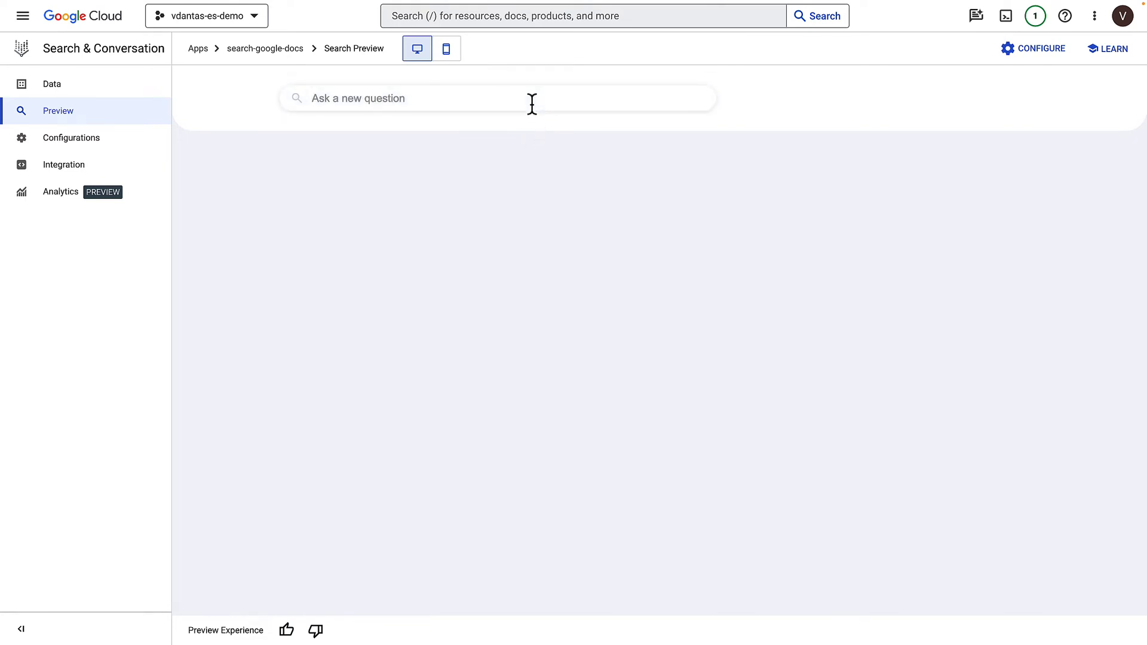
- Search 'how does Google make money?' and review the summary citing the 10-K
type("how does Google make money?")
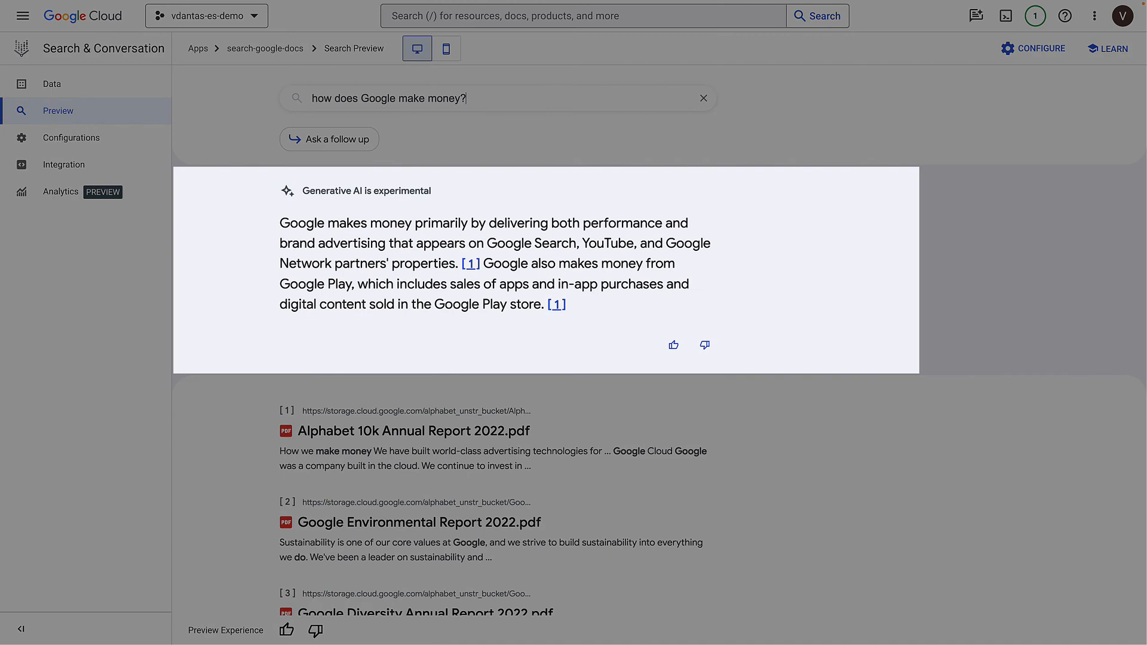
mouse_move(459, 185)
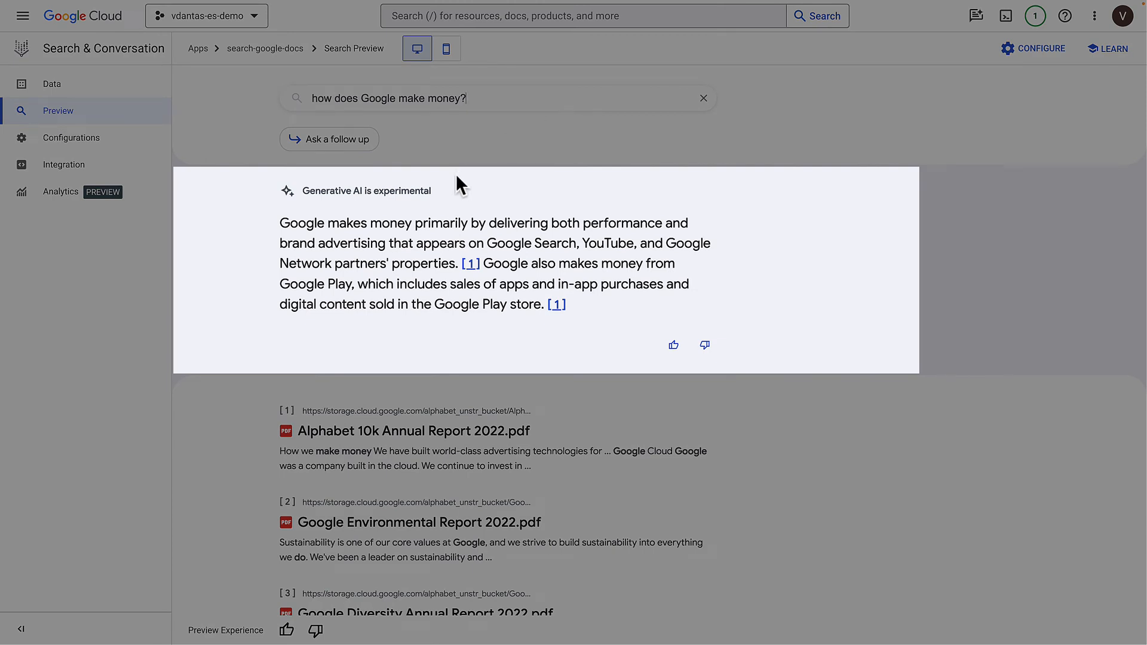
mouse_move(411, 225)
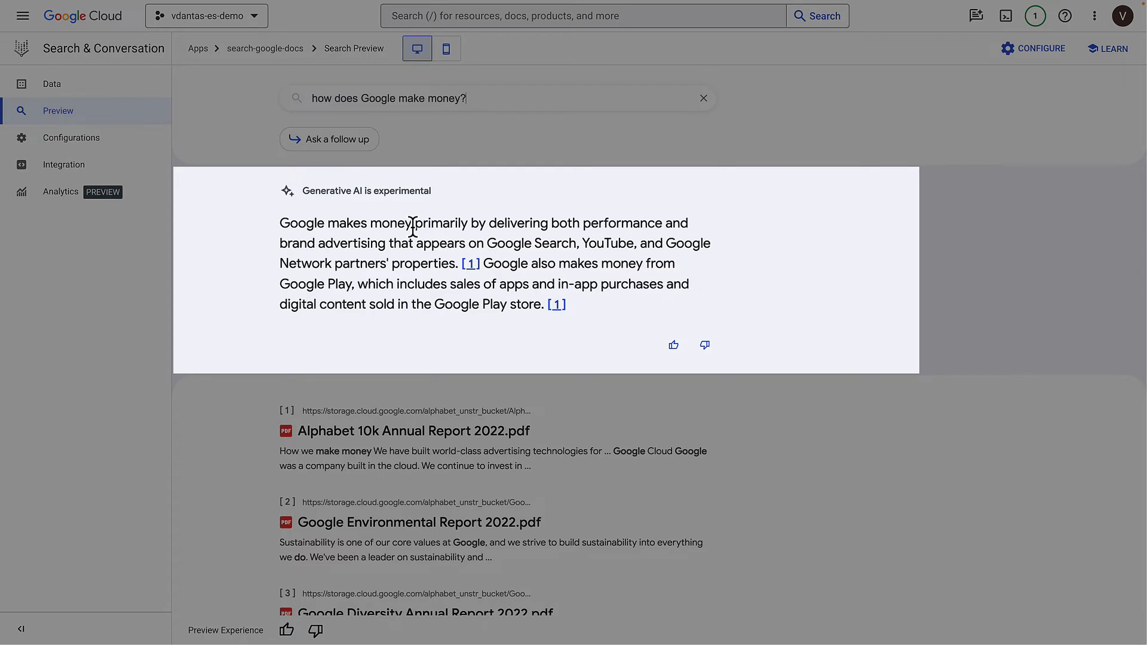
mouse_move(450, 244)
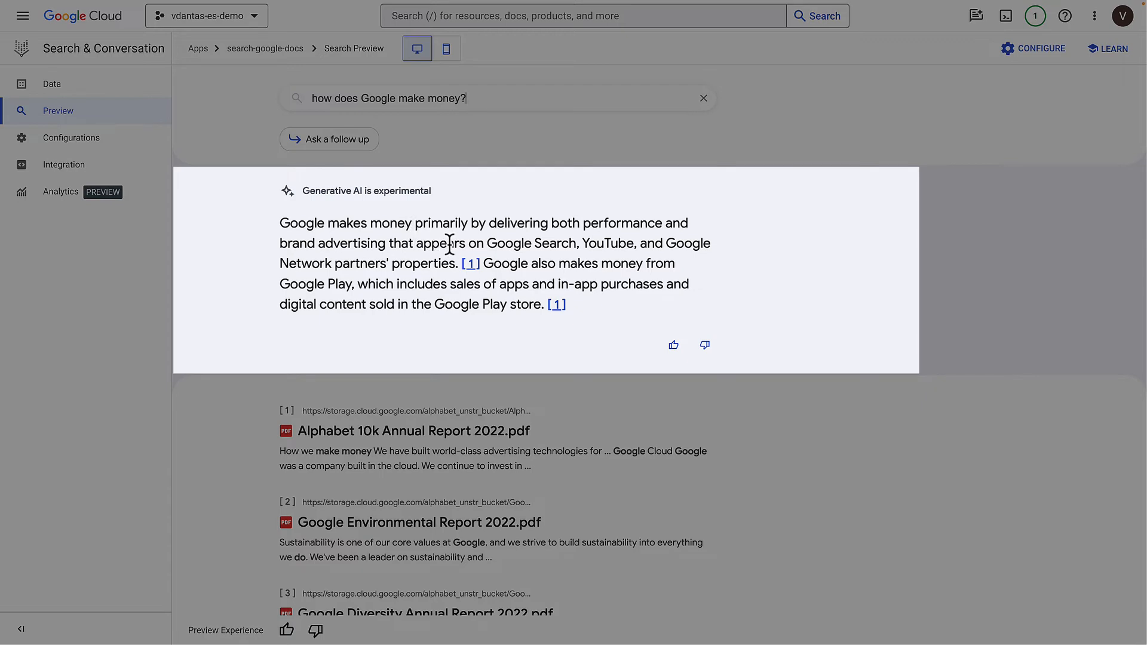
mouse_move(560, 260)
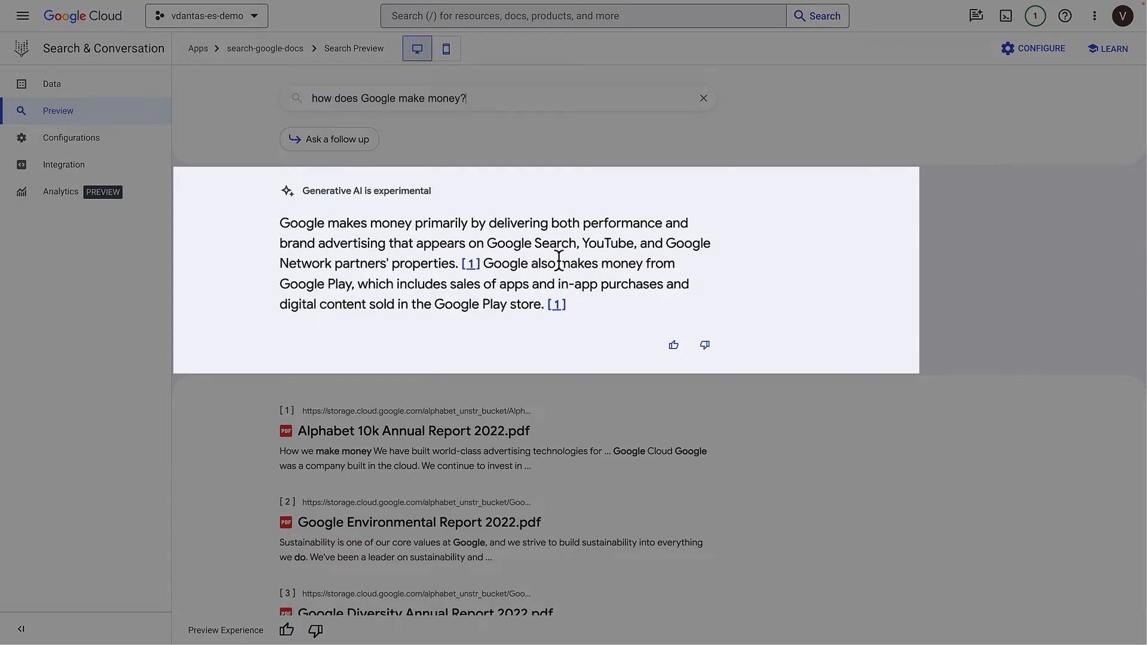
mouse_move(597, 309)
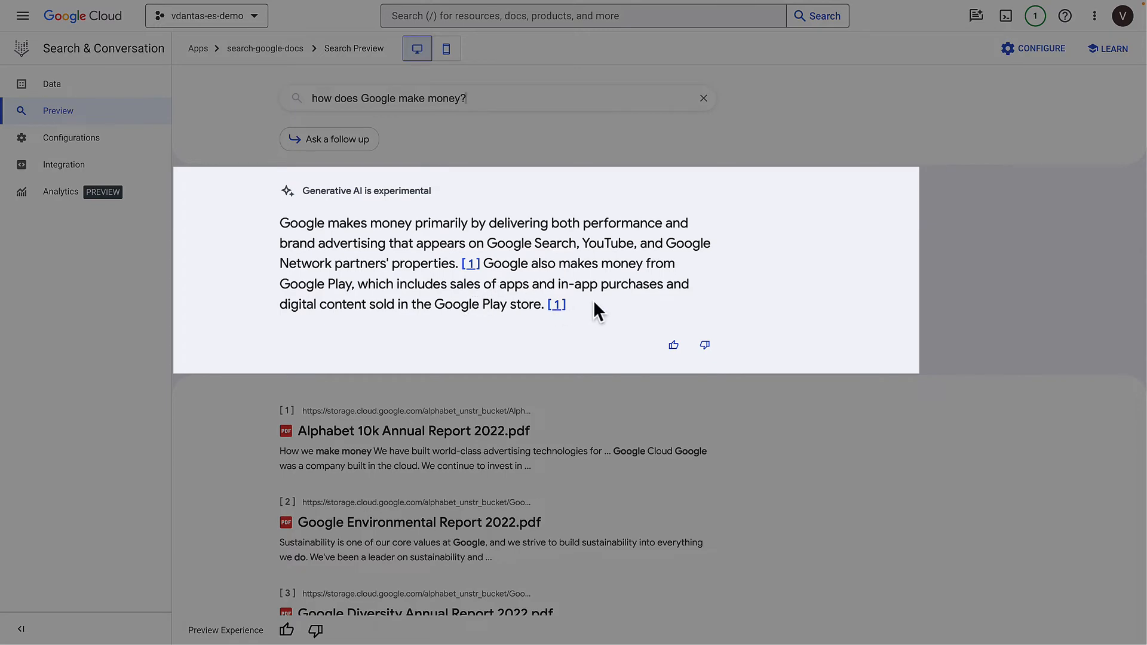
mouse_move(618, 313)
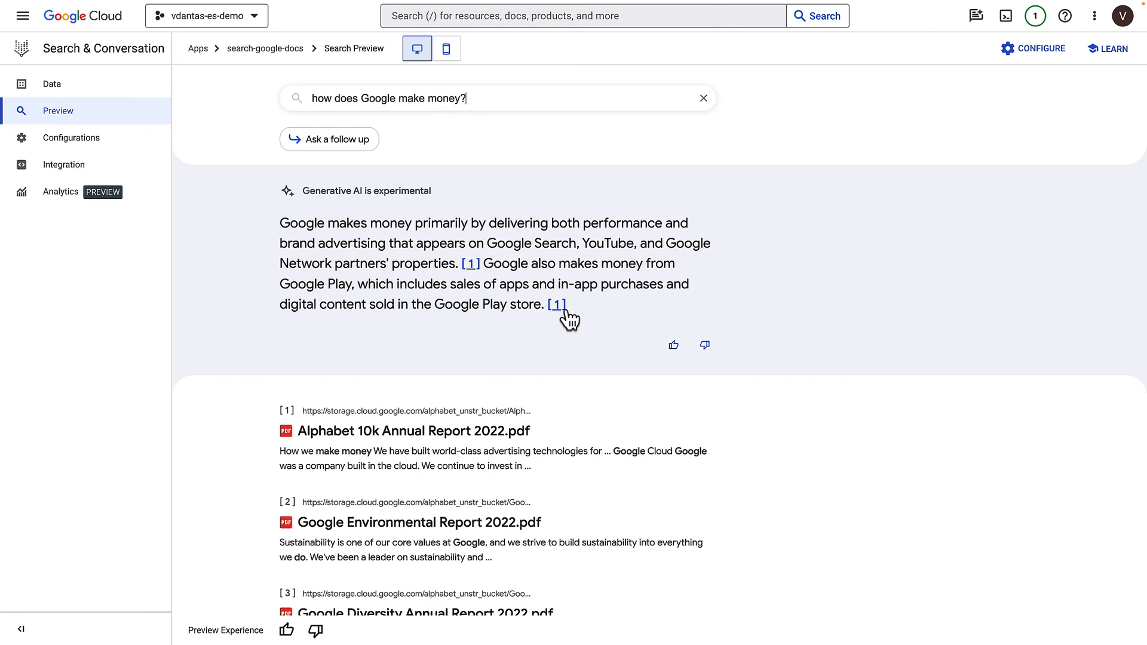
mouse_move(556, 304)
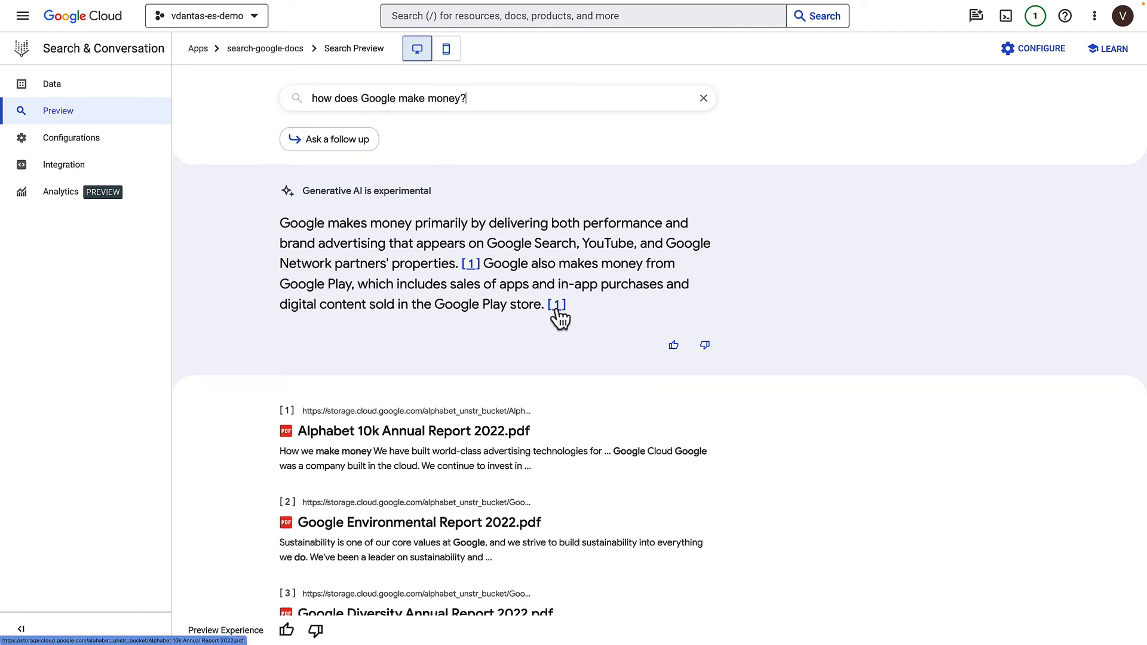
mouse_move(538, 362)
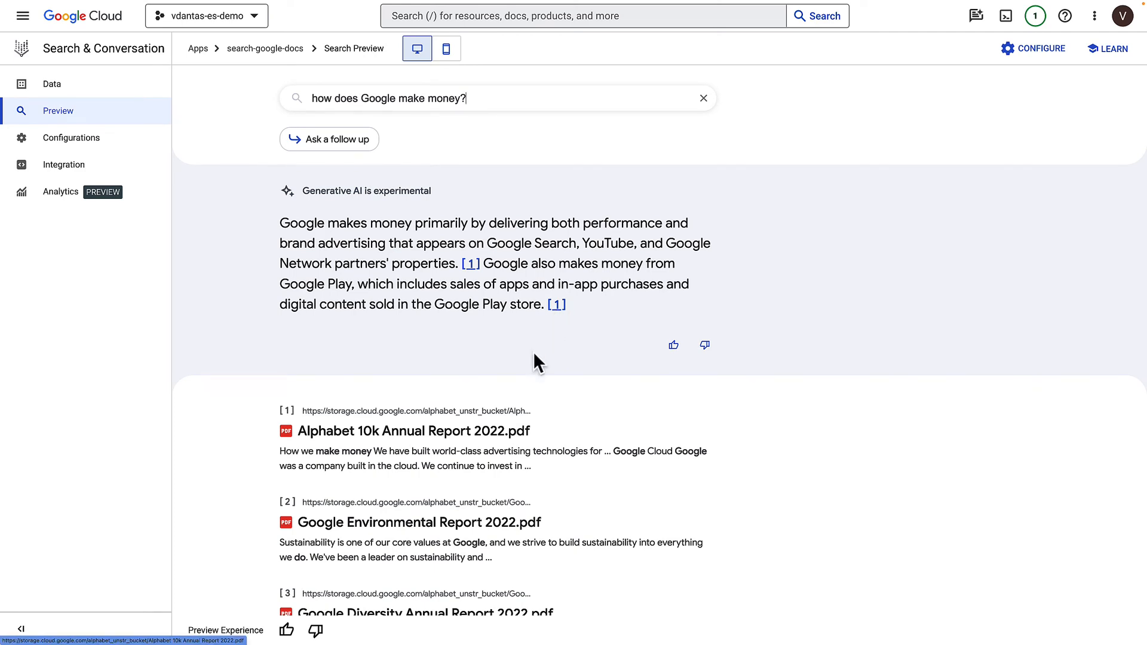
mouse_move(454, 439)
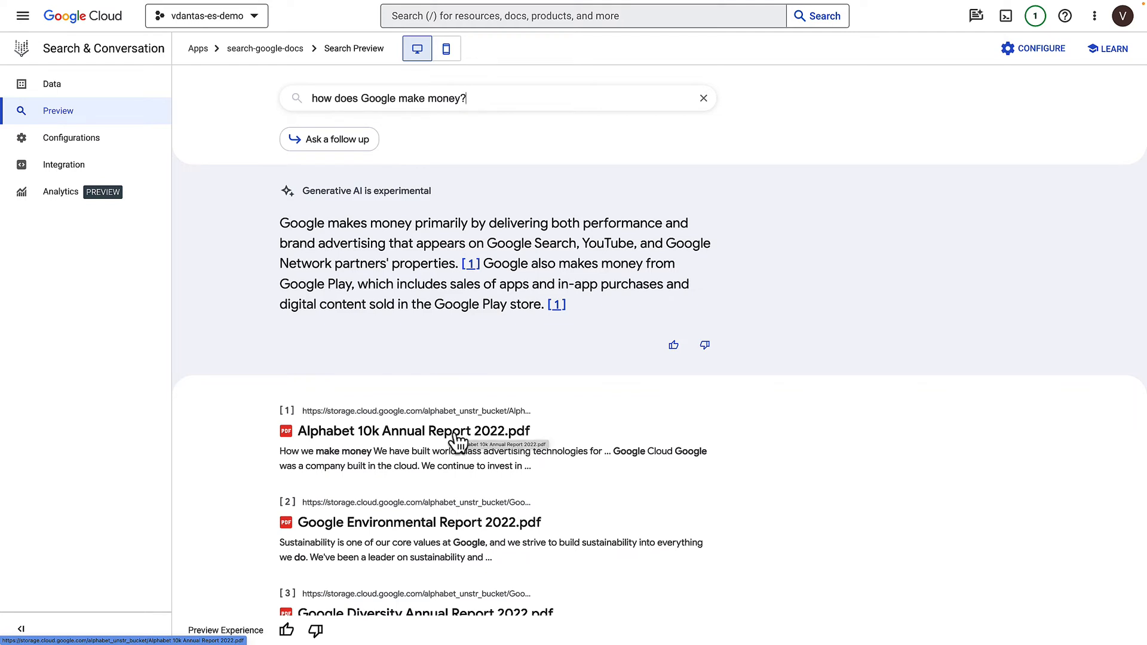
mouse_move(335, 456)
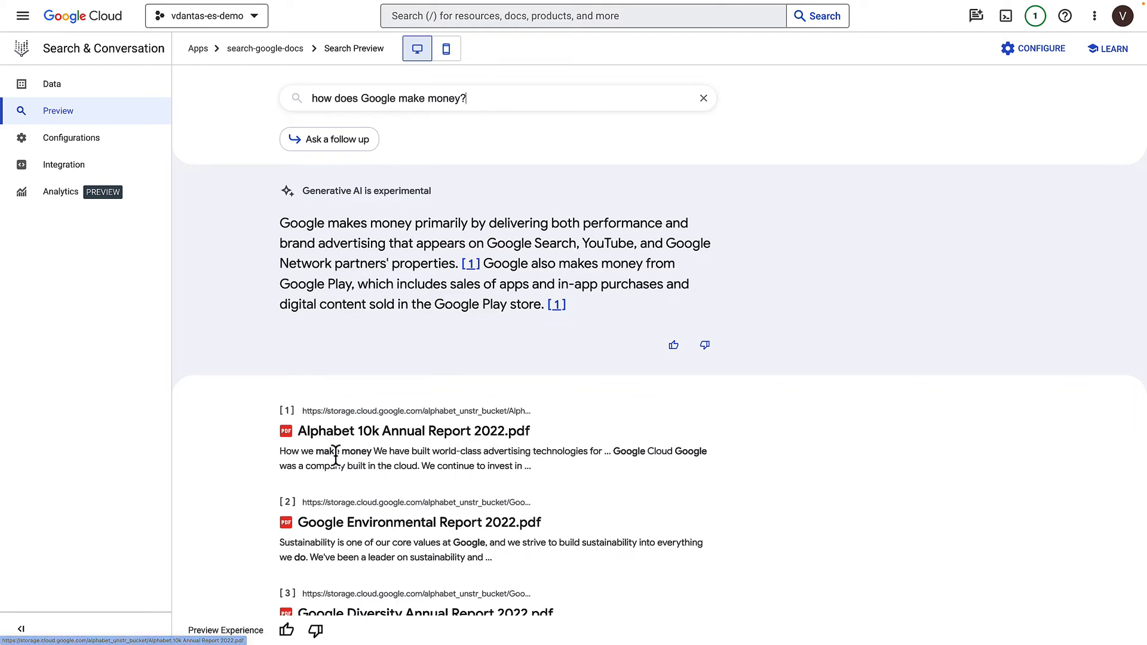
double_click(343, 452)
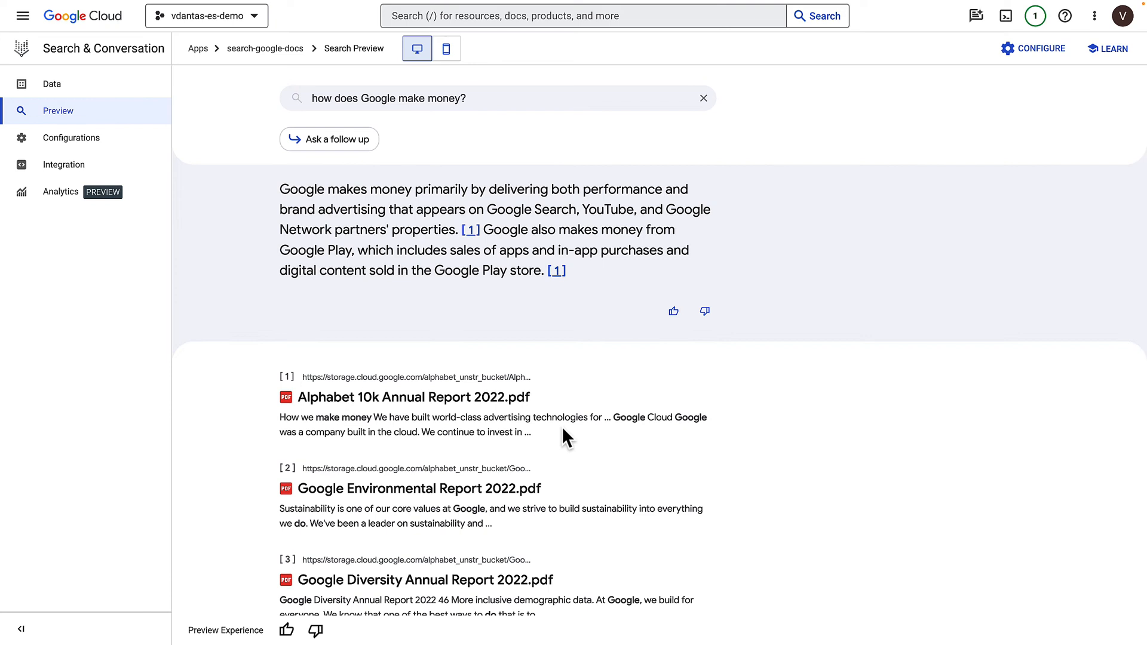
mouse_move(575, 440)
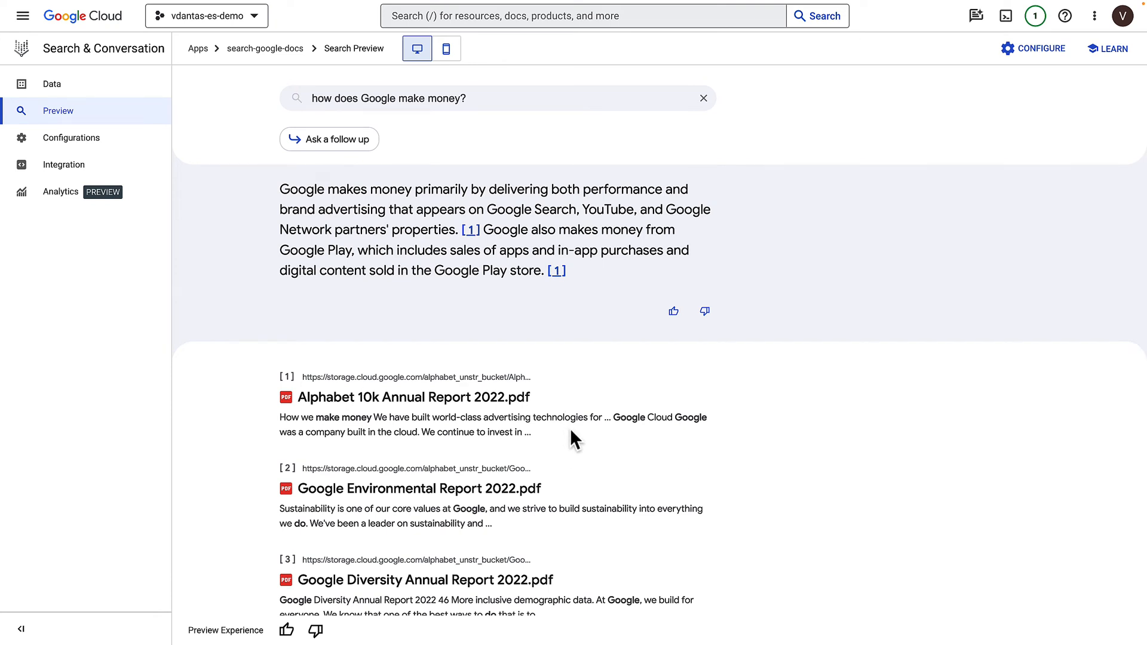
mouse_move(574, 435)
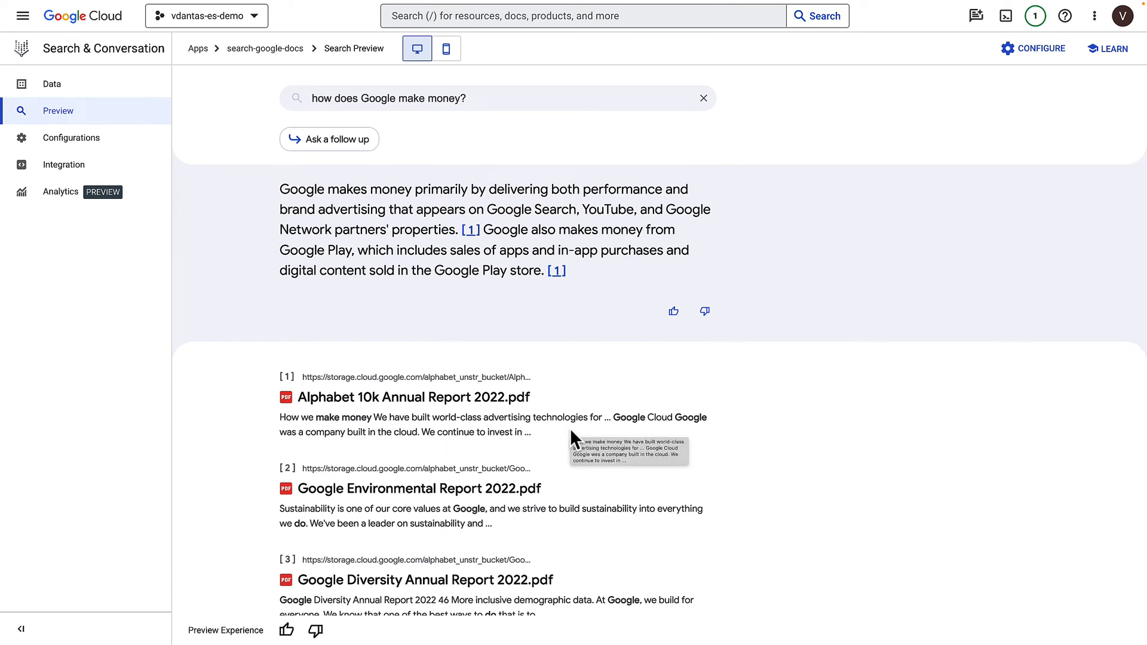
mouse_move(561, 438)
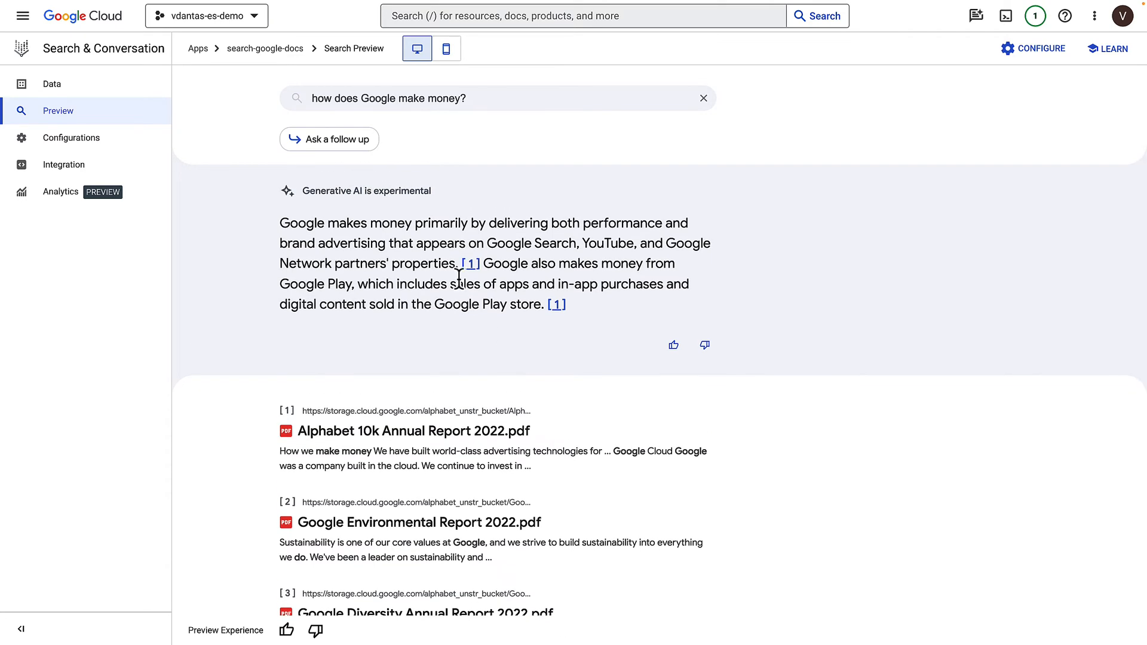
mouse_move(355, 175)
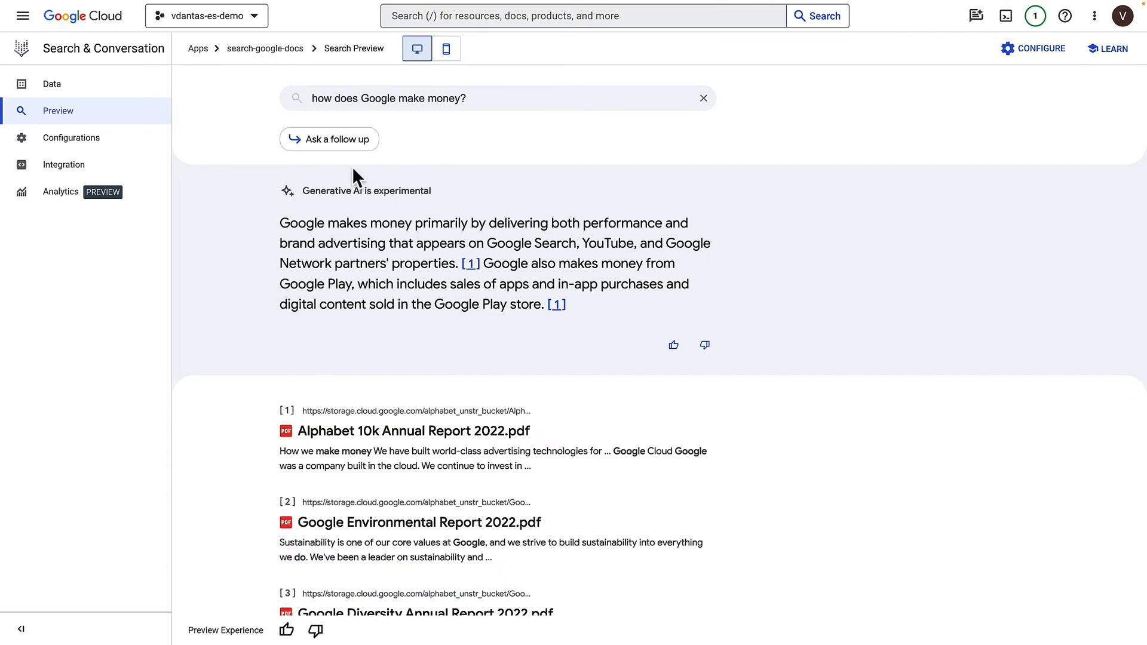
mouse_move(353, 147)
type("what about Go")
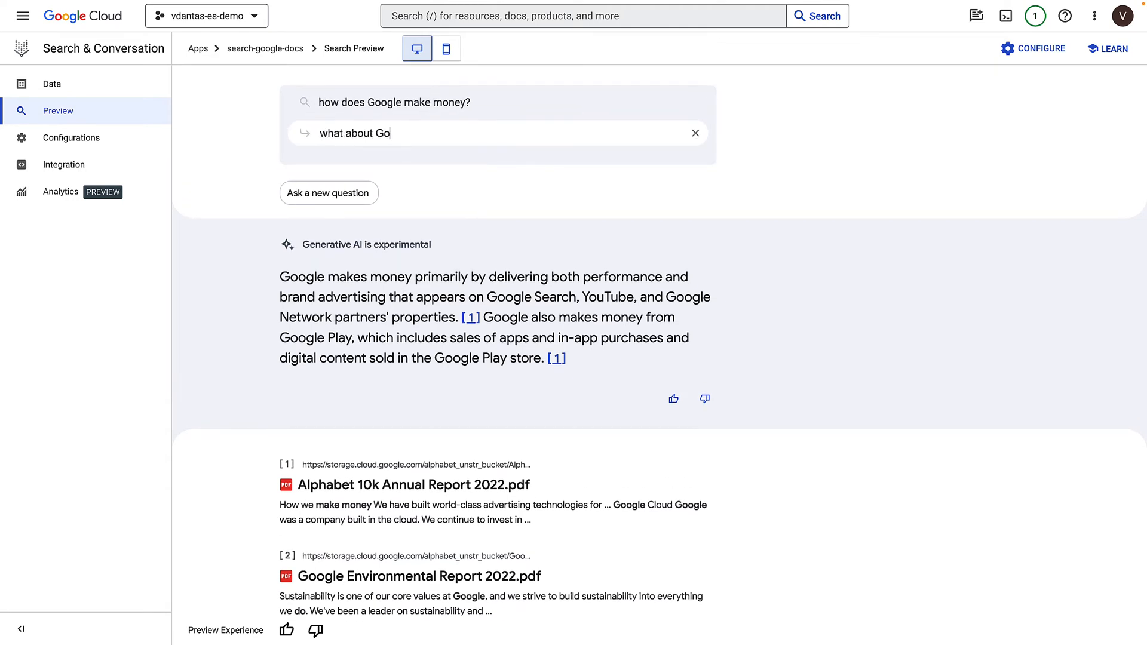
- Submit the follow-up 'what about Google Cloud?' to see Google Cloud revenue details
type("ogle Cloud?")
key("Return")
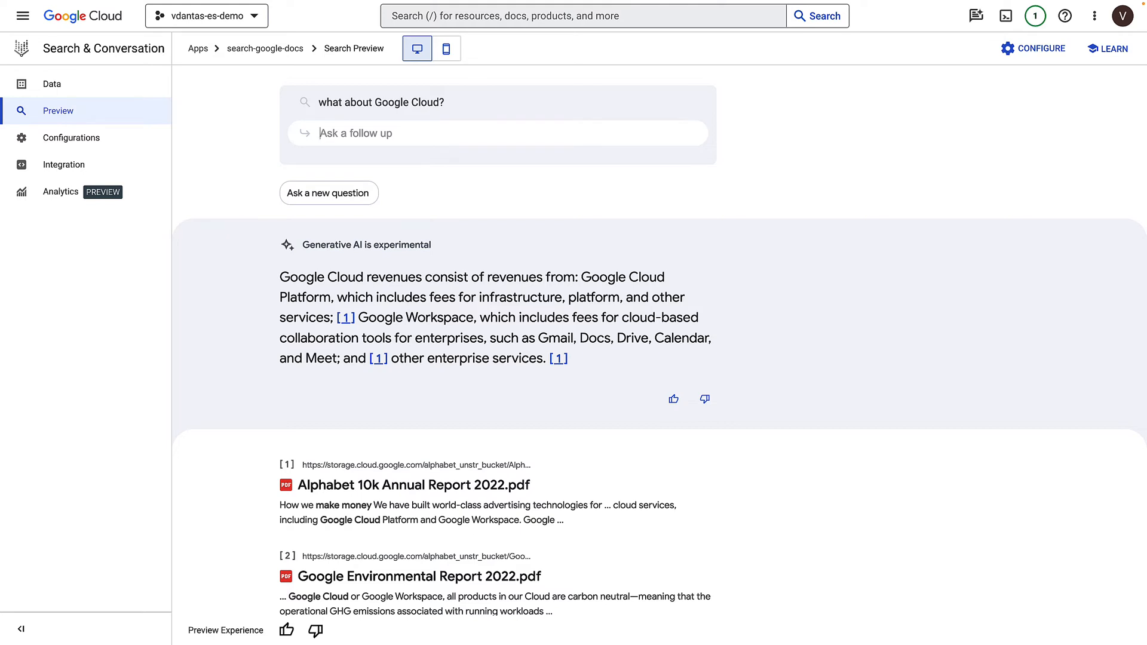
mouse_move(397, 228)
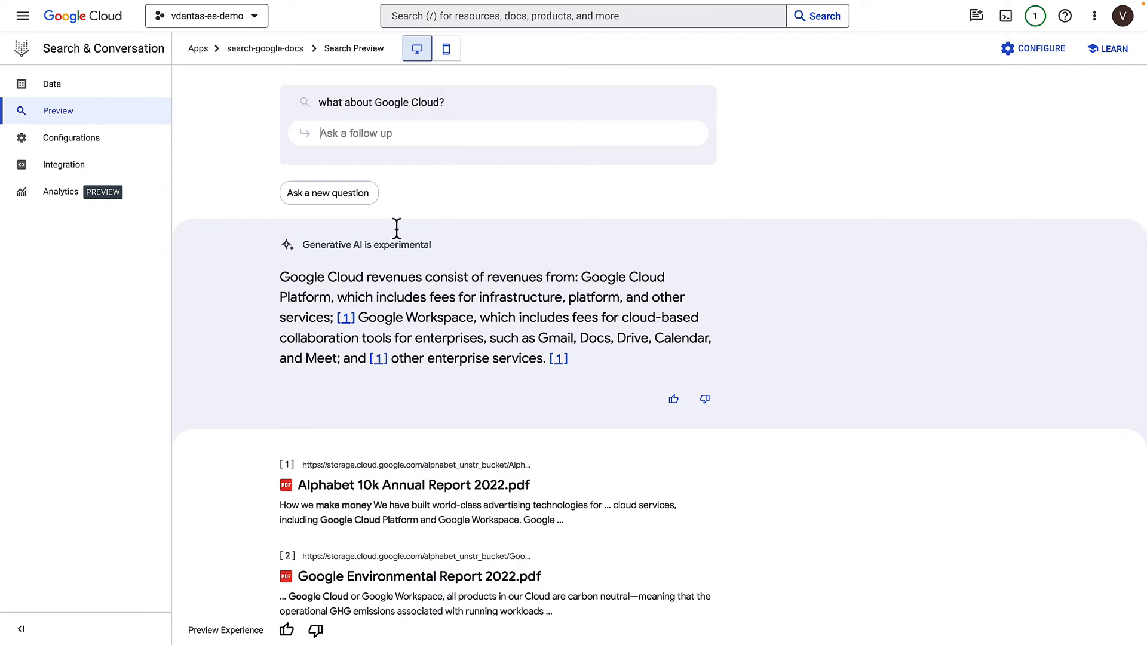
mouse_move(596, 316)
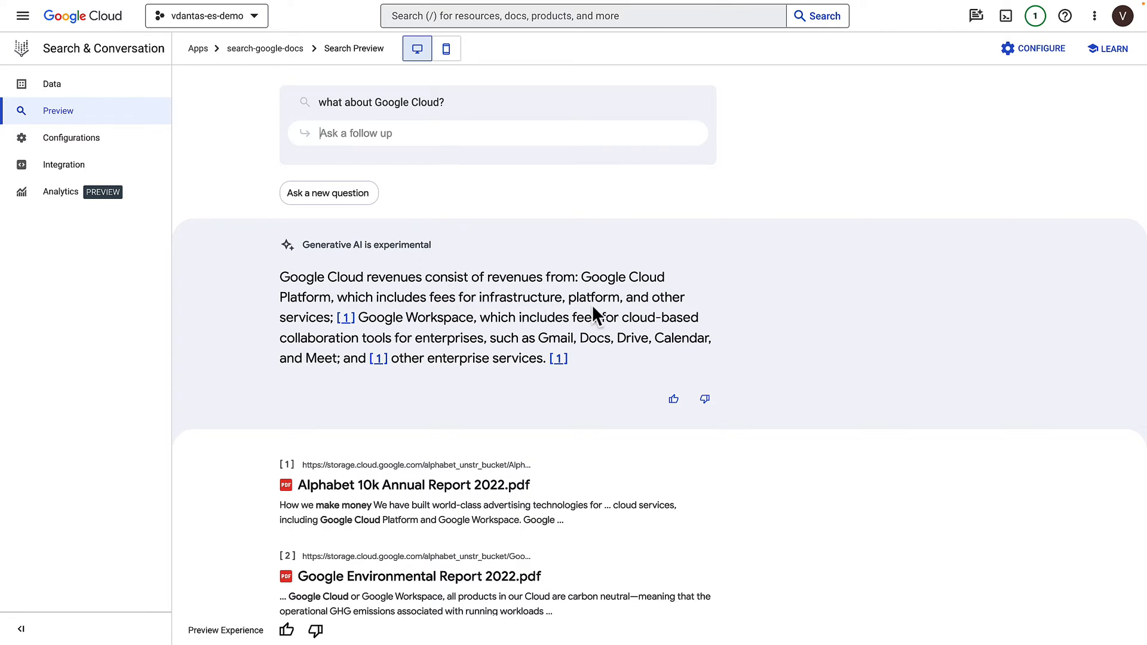
mouse_move(675, 311)
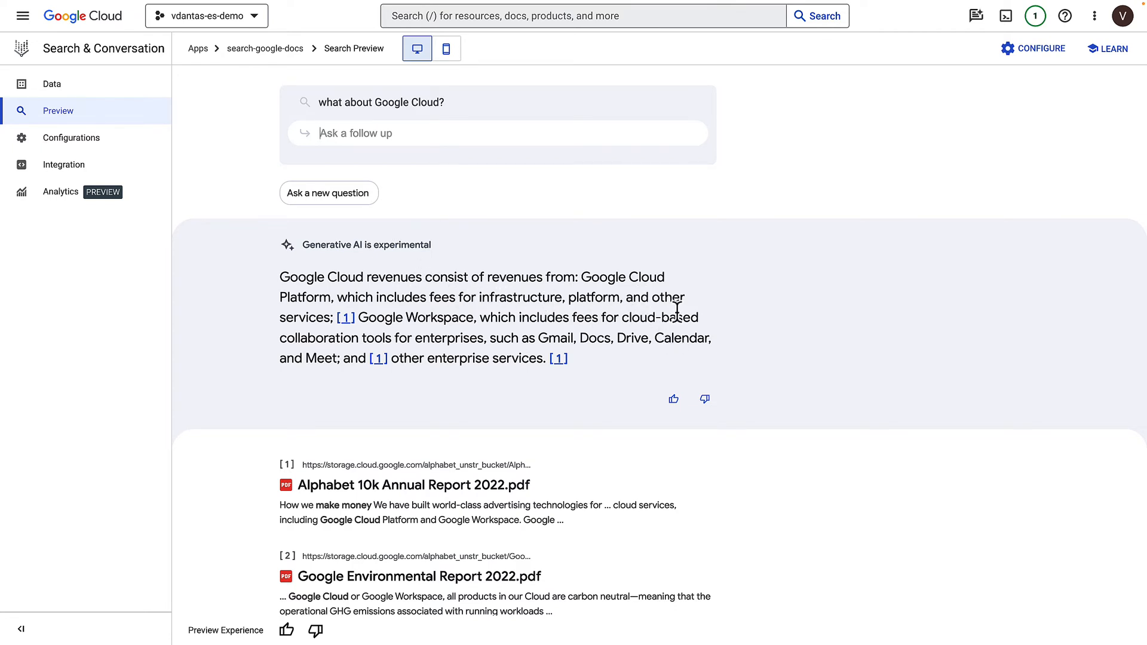
mouse_move(584, 317)
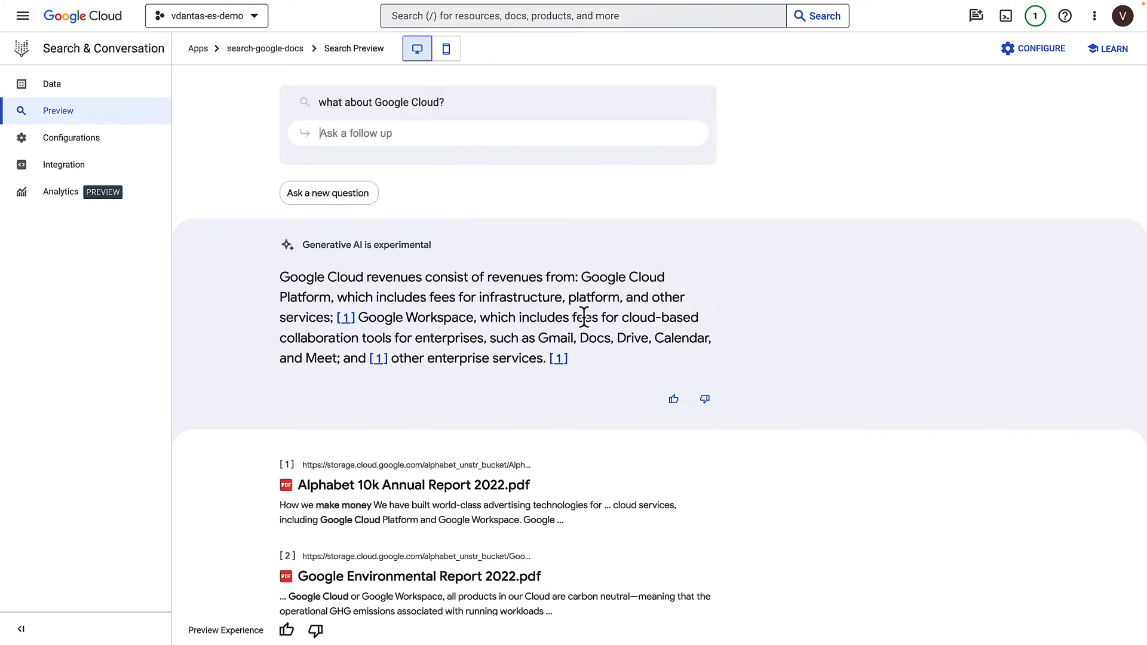
mouse_move(421, 384)
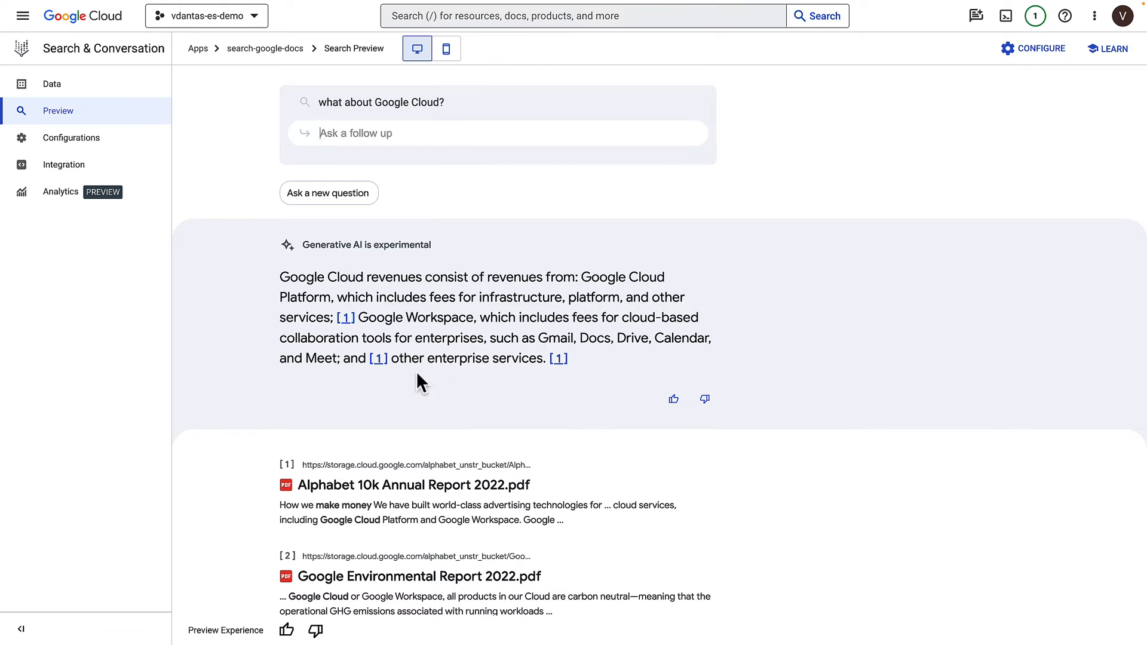
mouse_move(480, 503)
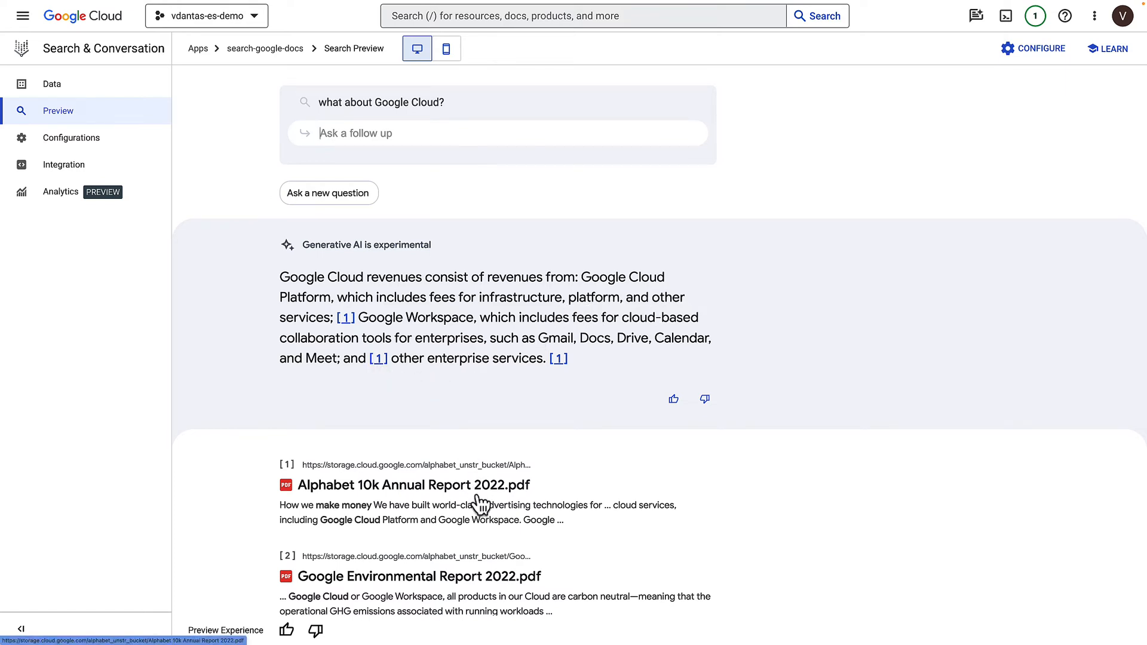
mouse_move(398, 212)
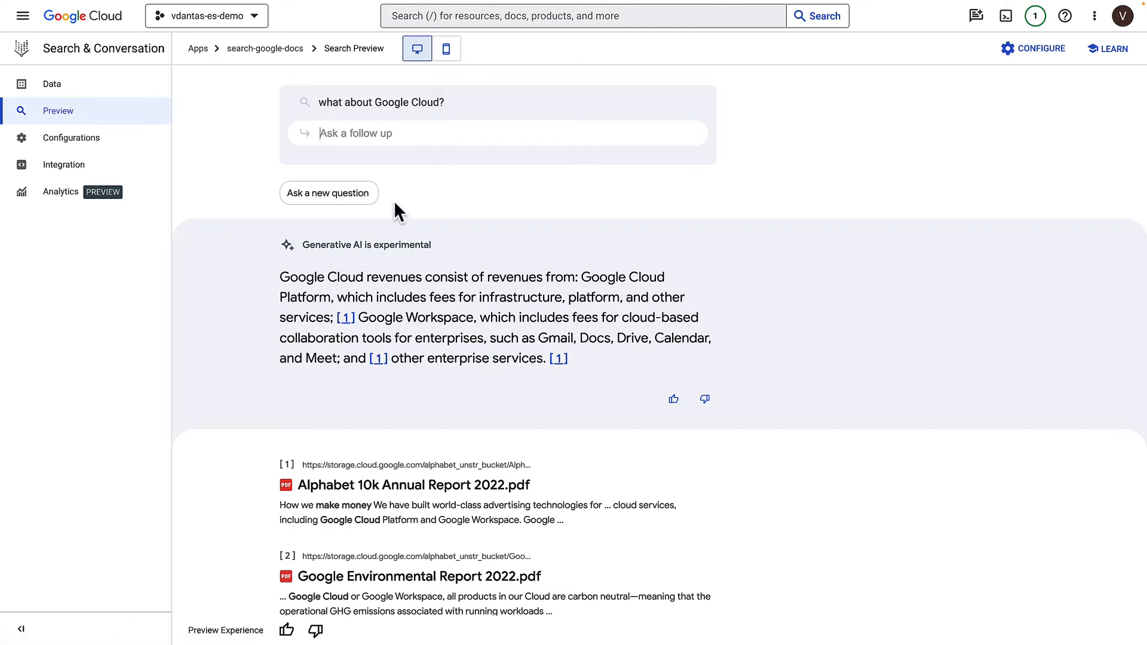
mouse_move(344, 203)
type("how many employees in Alphabet")
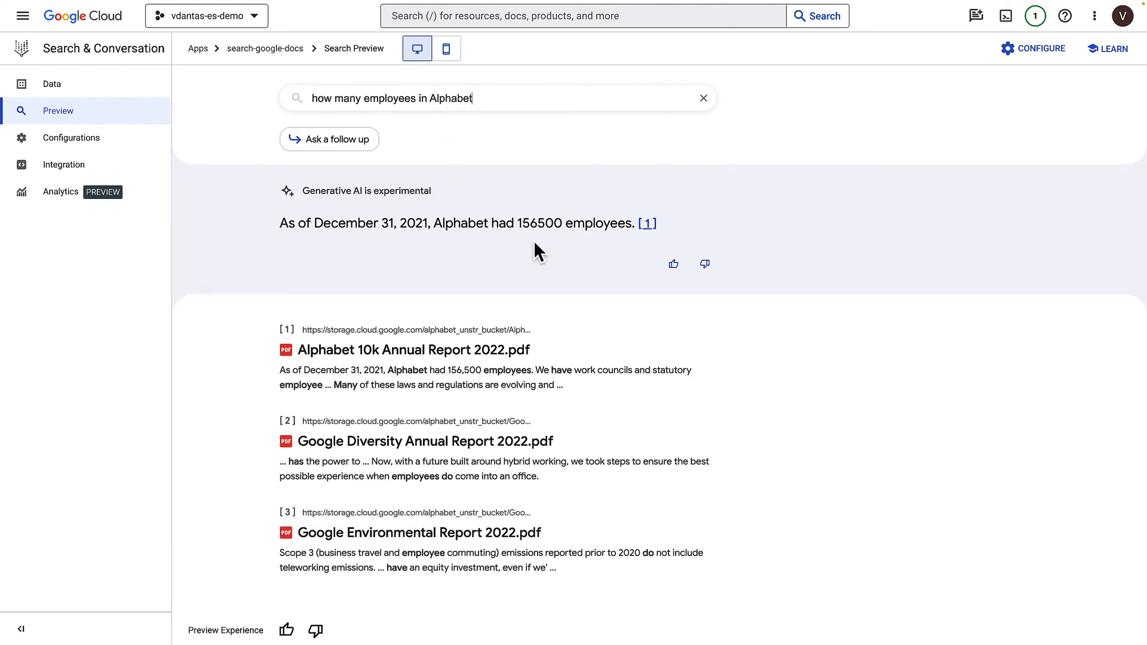
- Ask about Alphabet's employee count, then Class A stockholders, and start a Class C follow-up
double_click(539, 223)
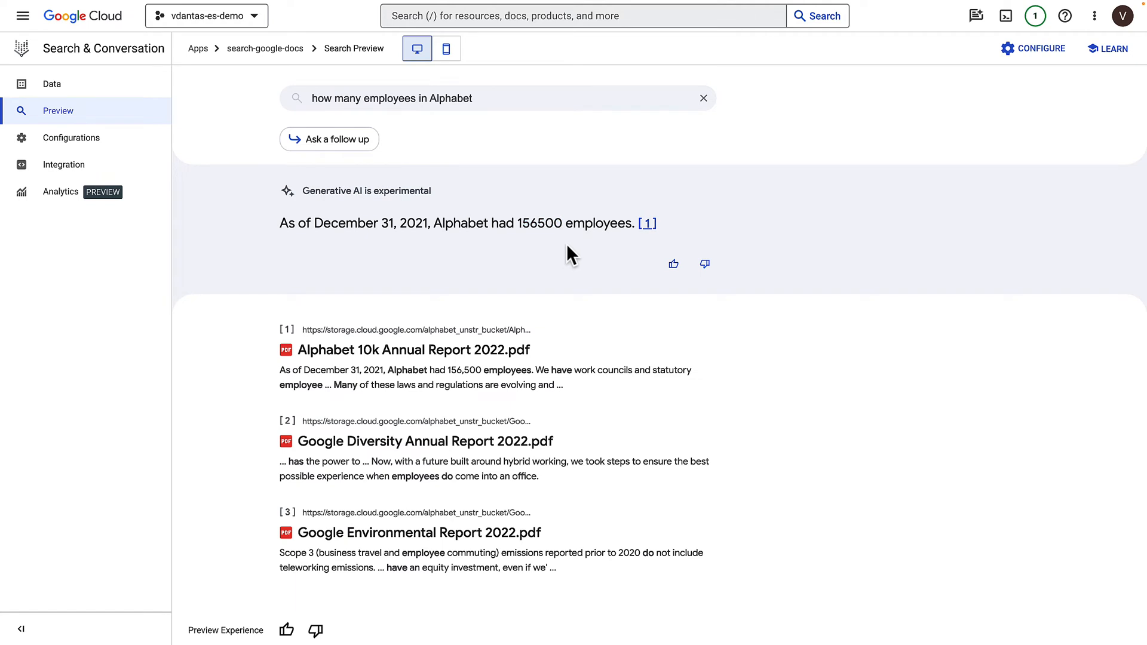
mouse_move(530, 300)
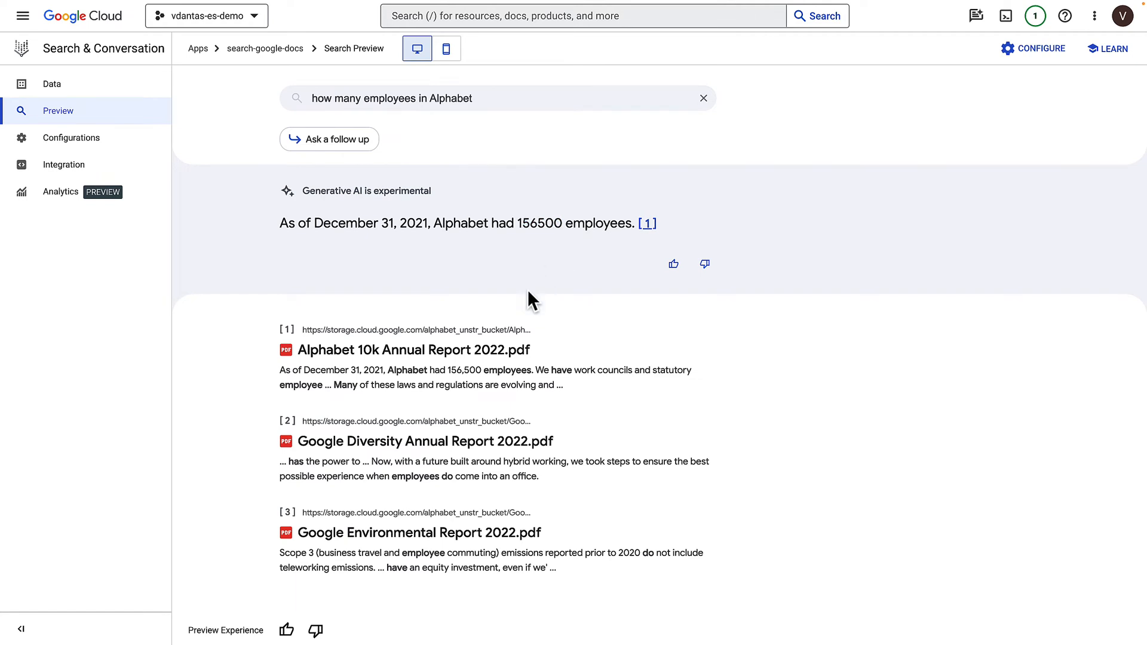
mouse_move(389, 369)
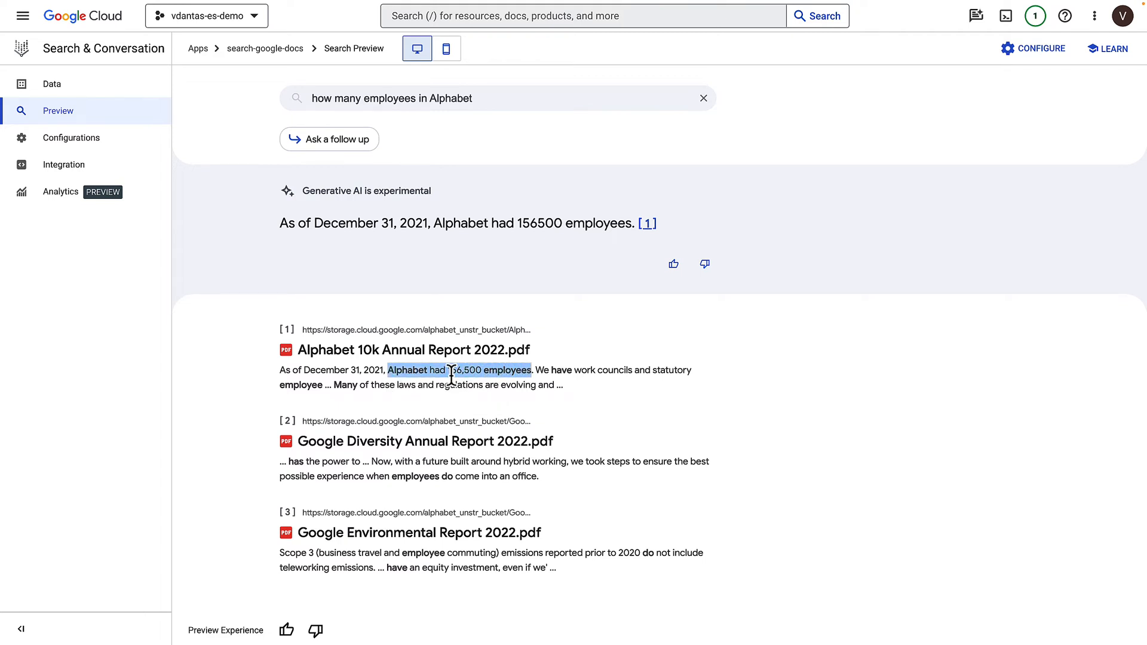
mouse_move(449, 375)
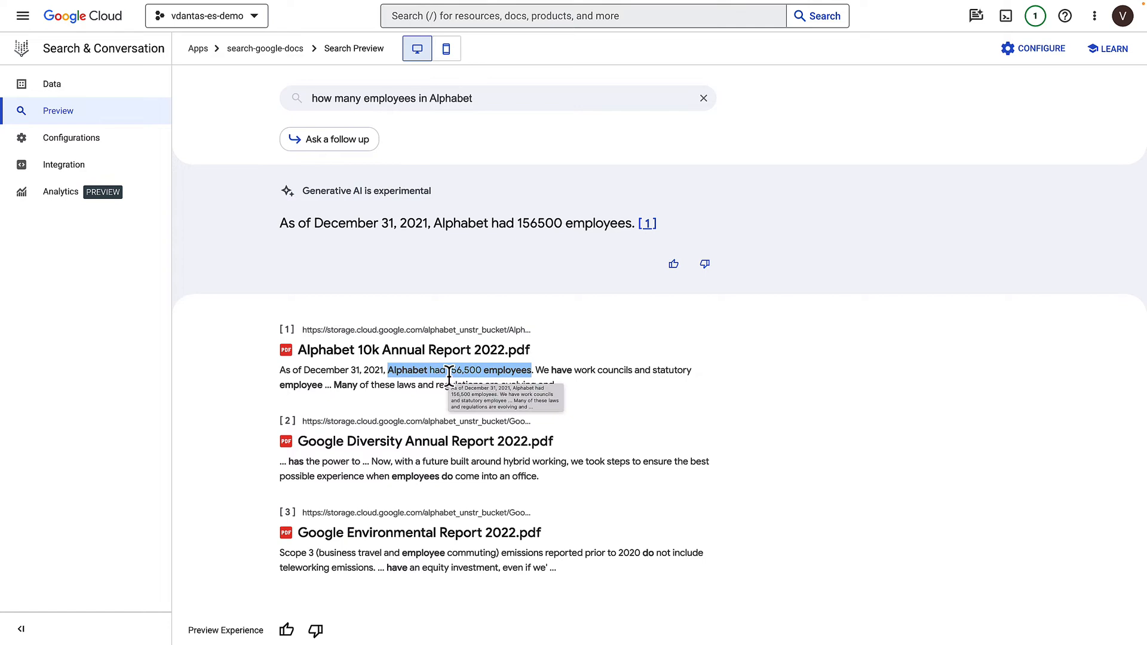
mouse_move(557, 265)
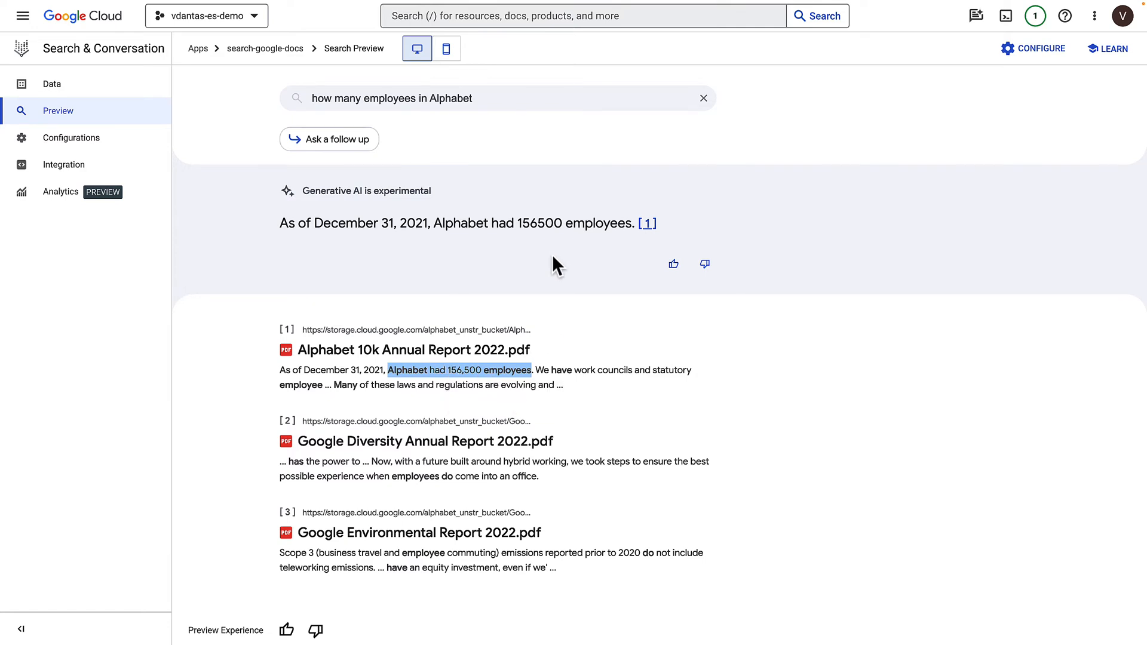
mouse_move(449, 161)
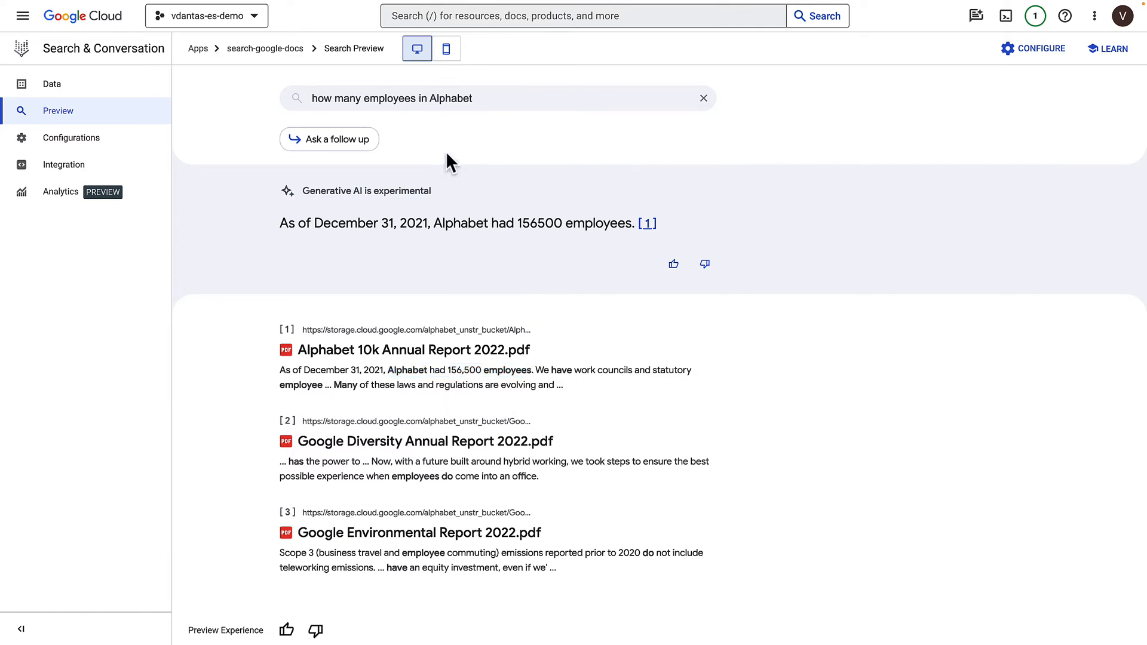
triple_click(391, 98)
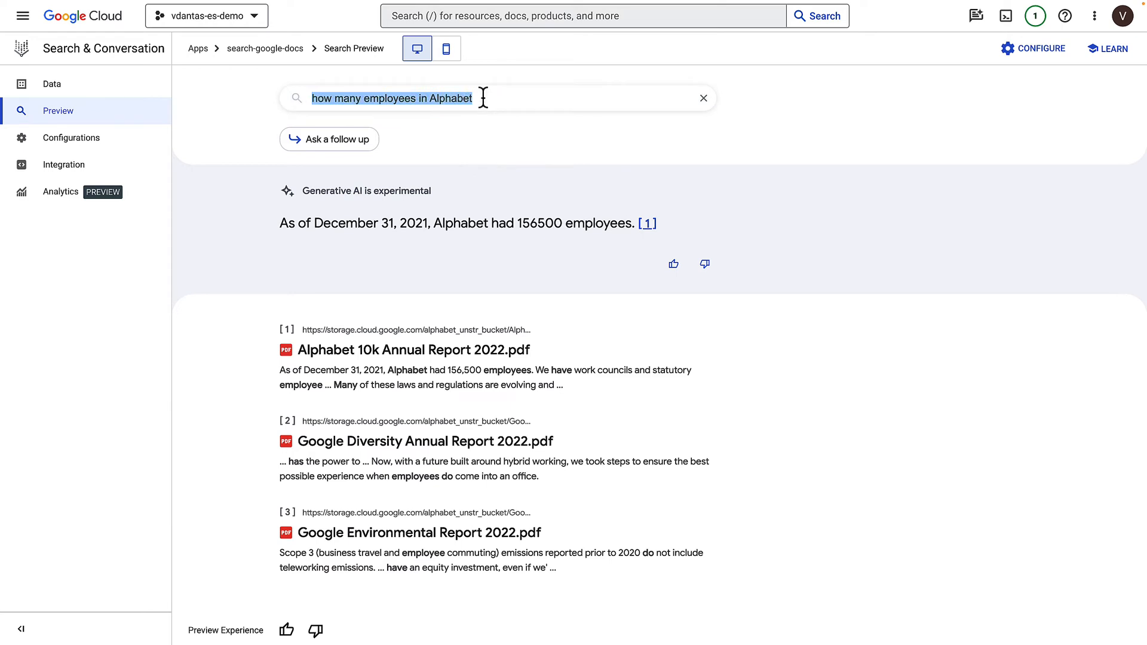
type("how many stockholders of Class A common stocks?")
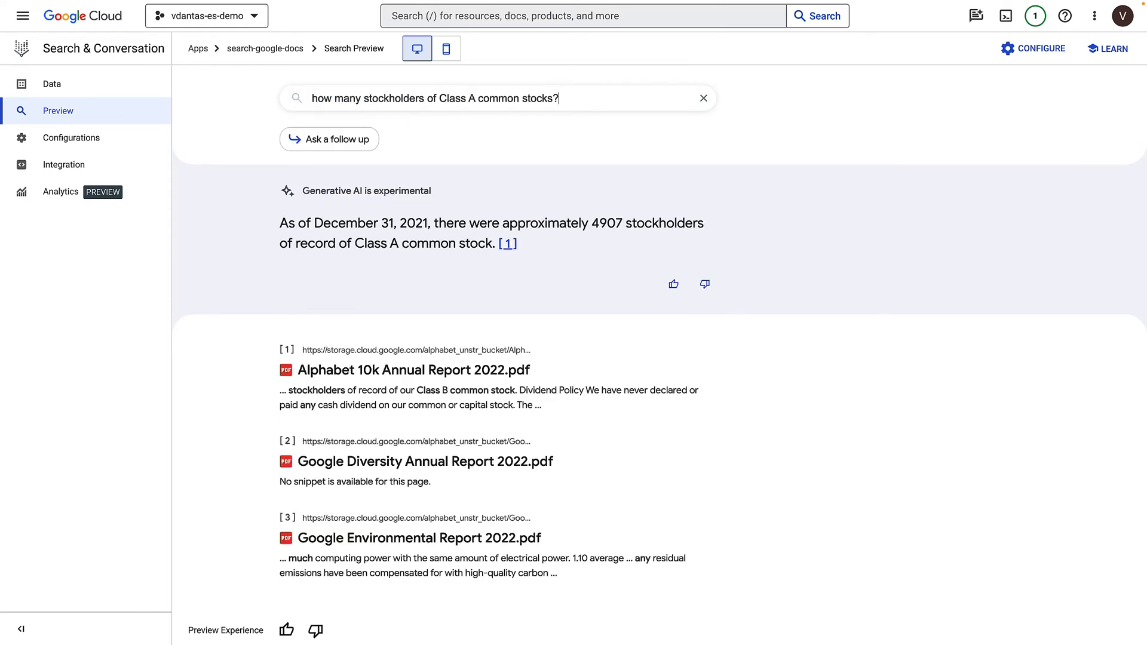
left_click(329, 140)
type("and Class C?")
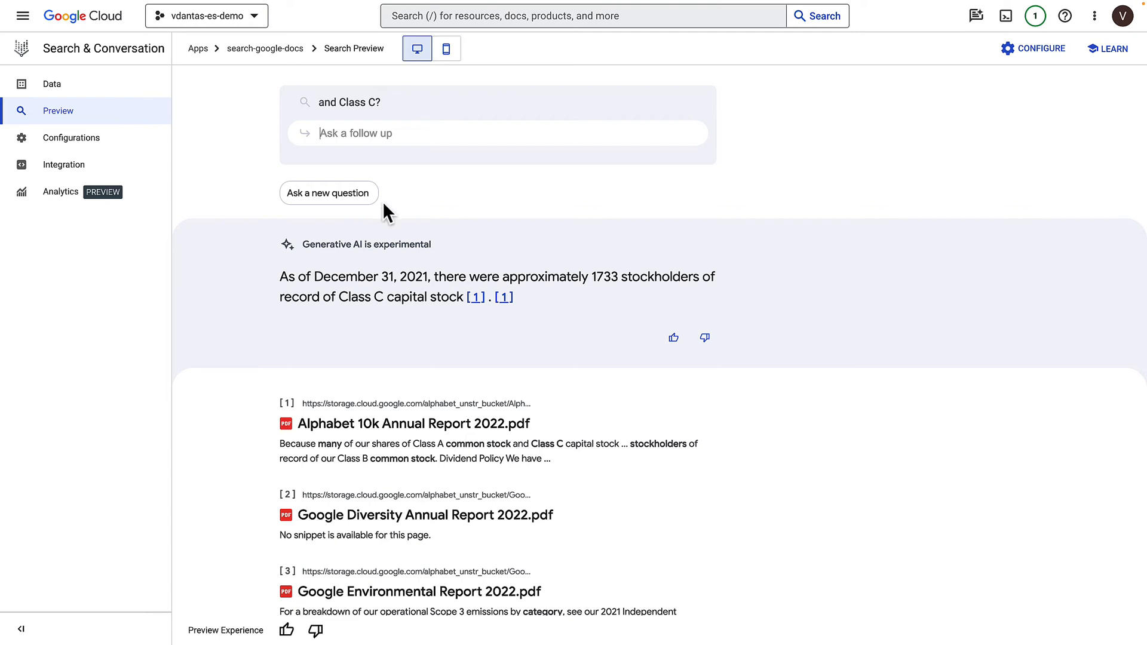
mouse_move(363, 212)
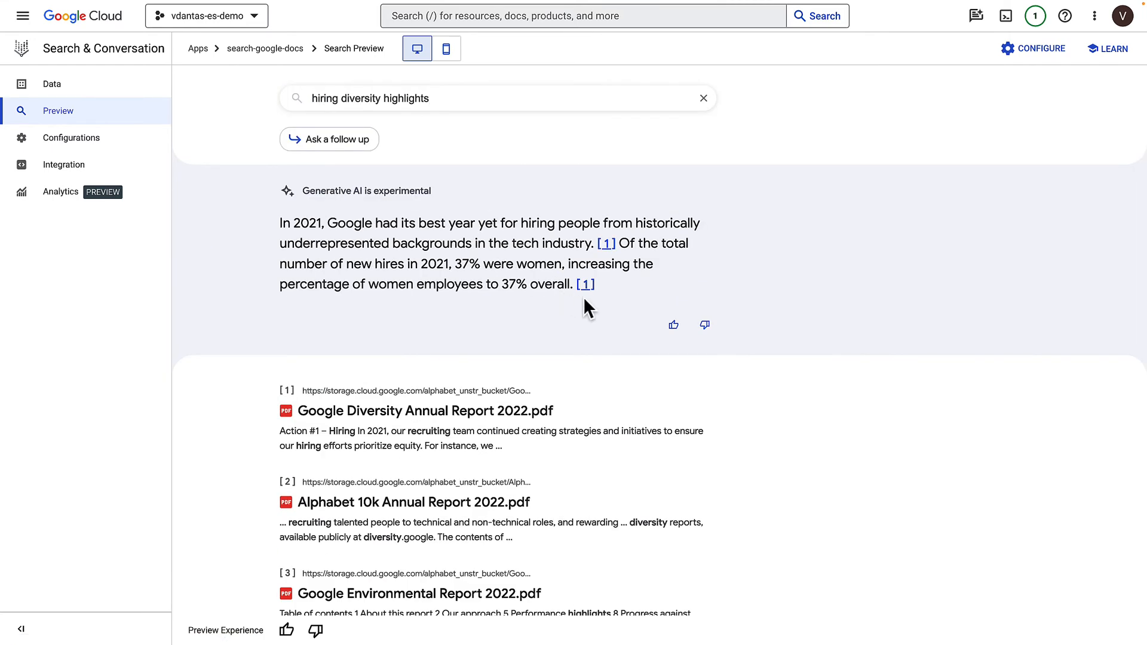
mouse_move(590, 313)
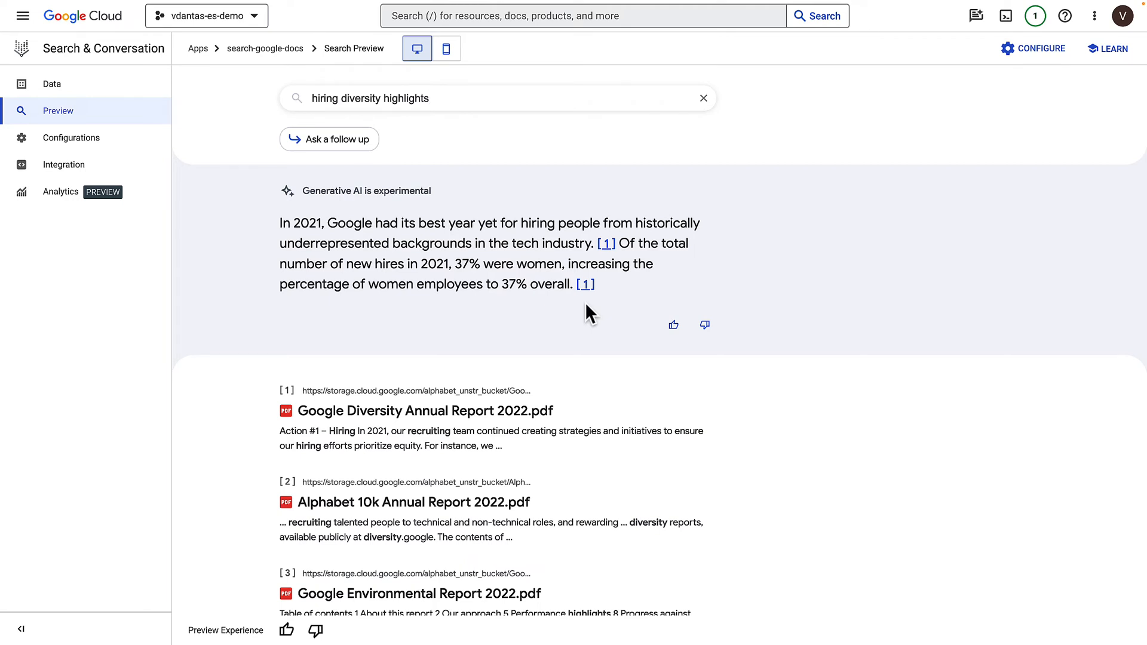
mouse_move(541, 286)
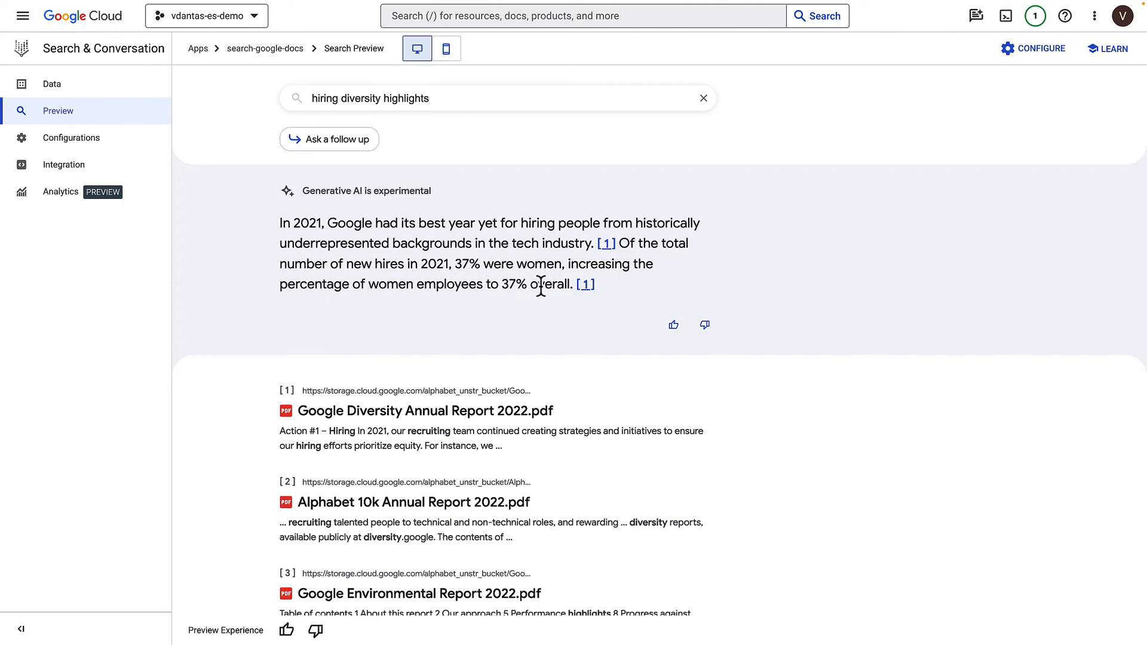
mouse_move(469, 395)
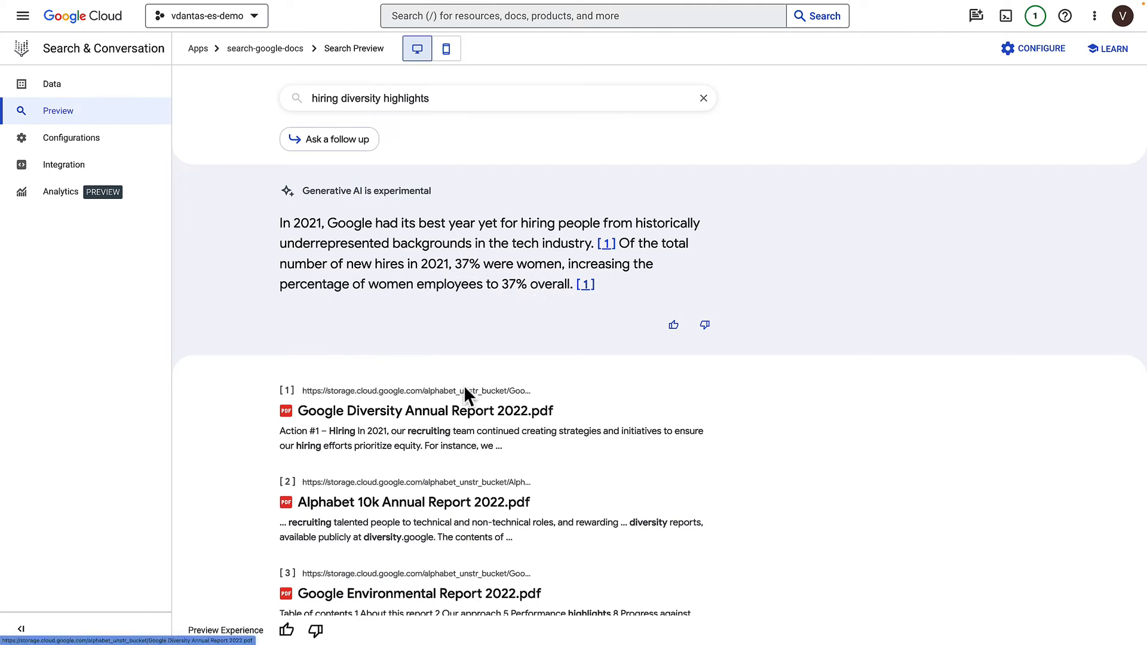
mouse_move(427, 81)
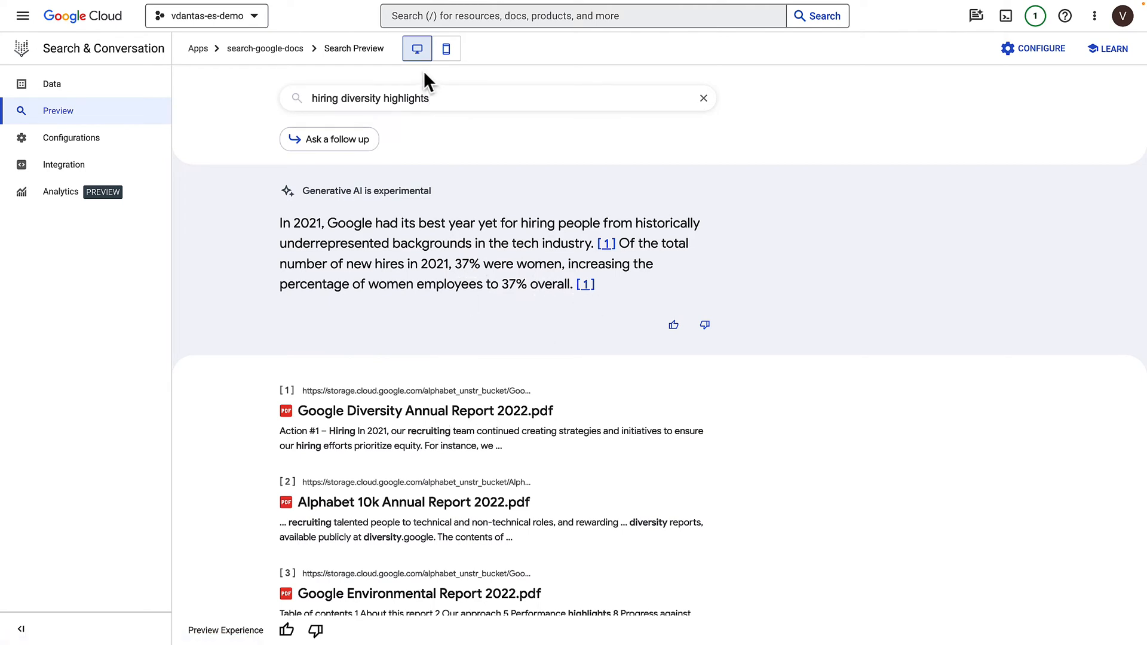
mouse_move(443, 98)
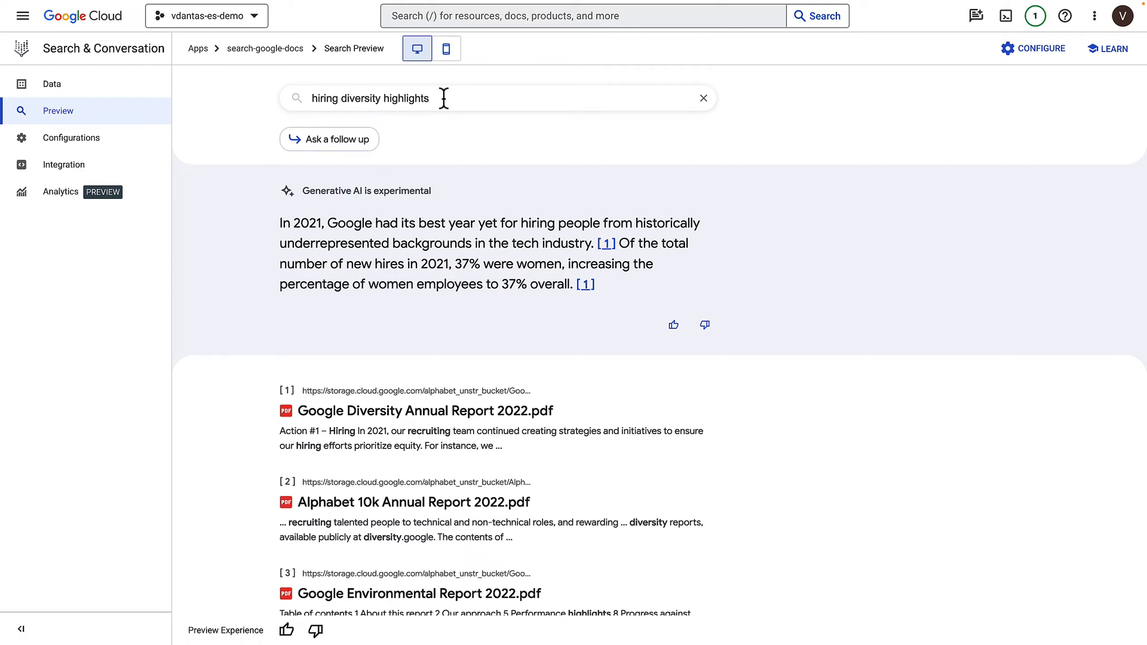
- Search 'did you meet your 1 million students goal in 2019' in Preview
type("did you meet your 1 million students goal in 2019")
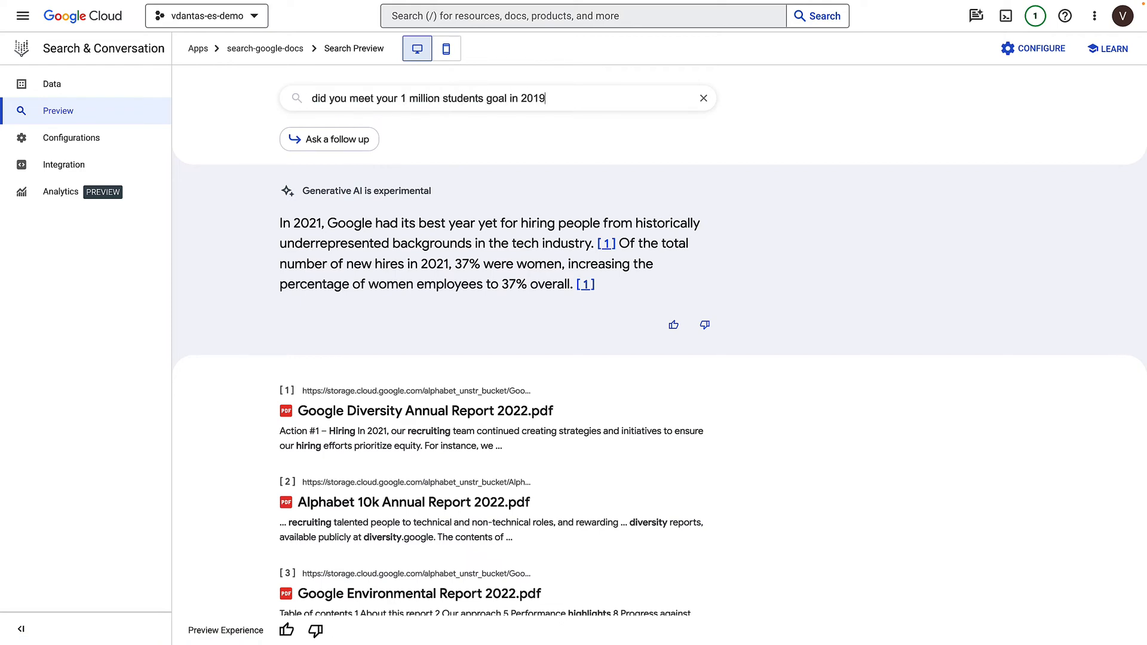
key("Return")
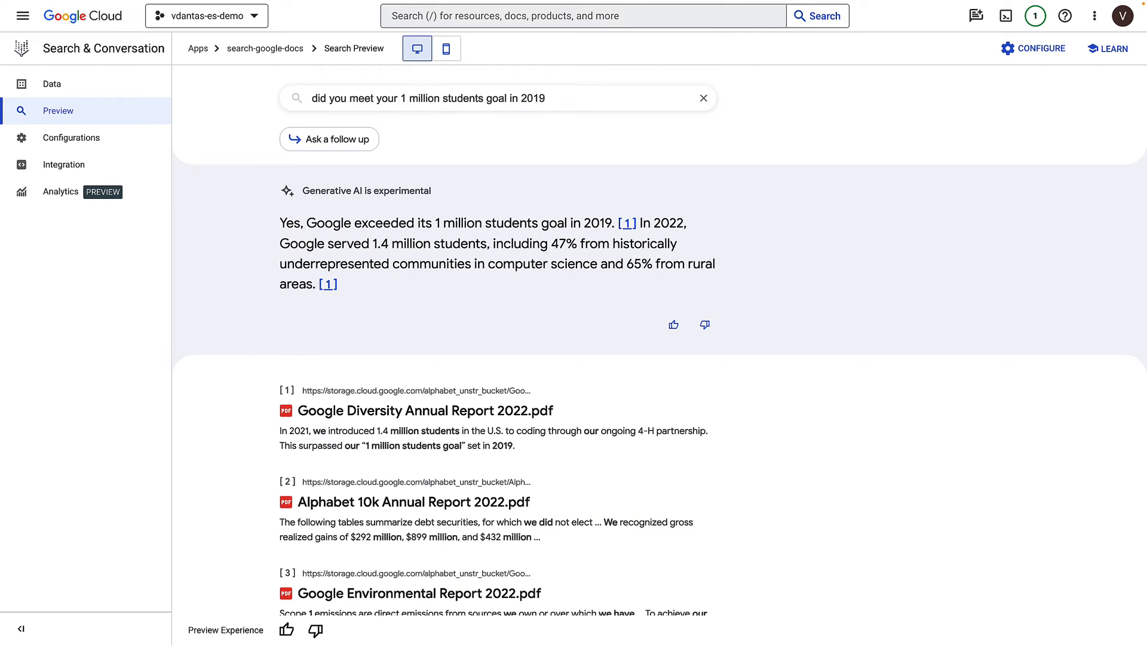
mouse_move(321, 246)
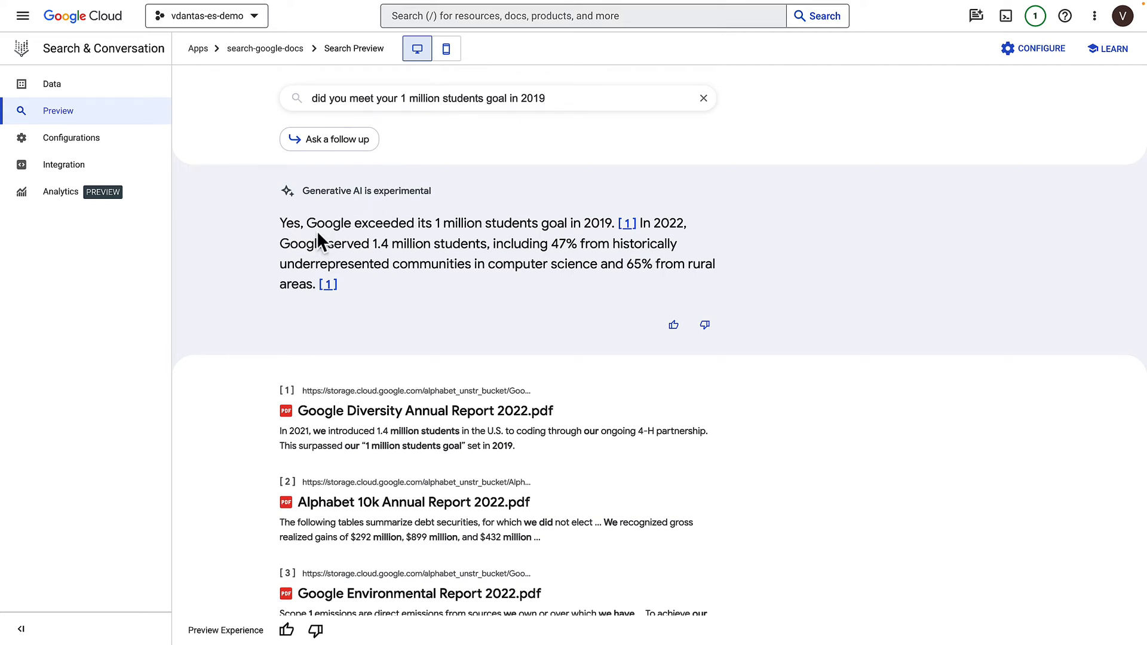
mouse_move(402, 243)
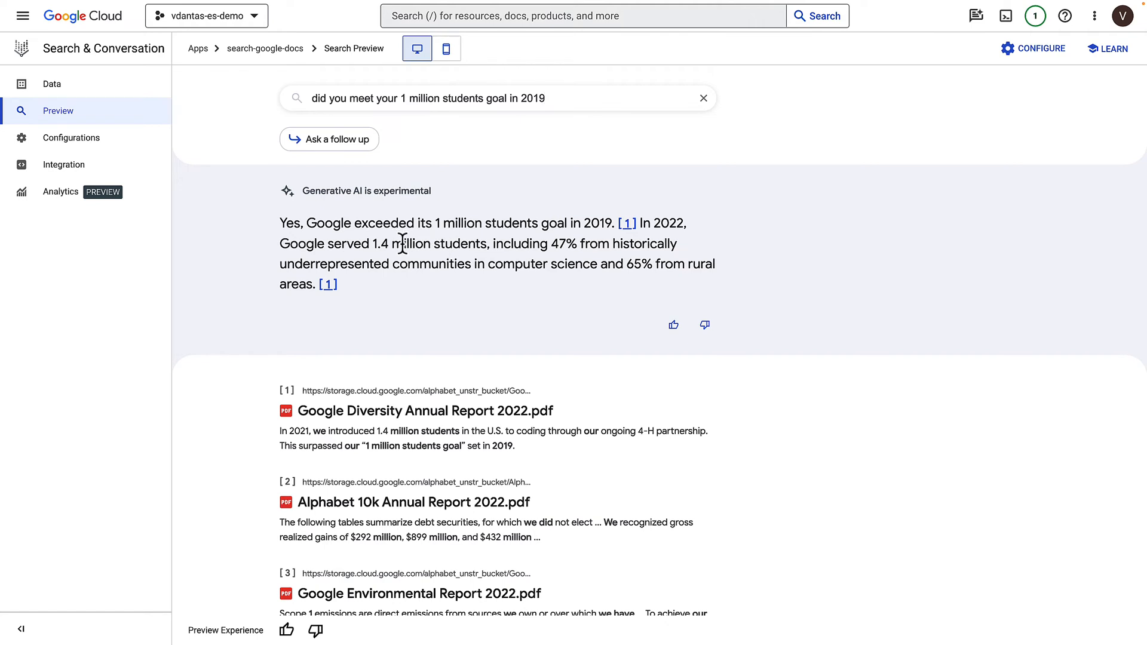
mouse_move(469, 263)
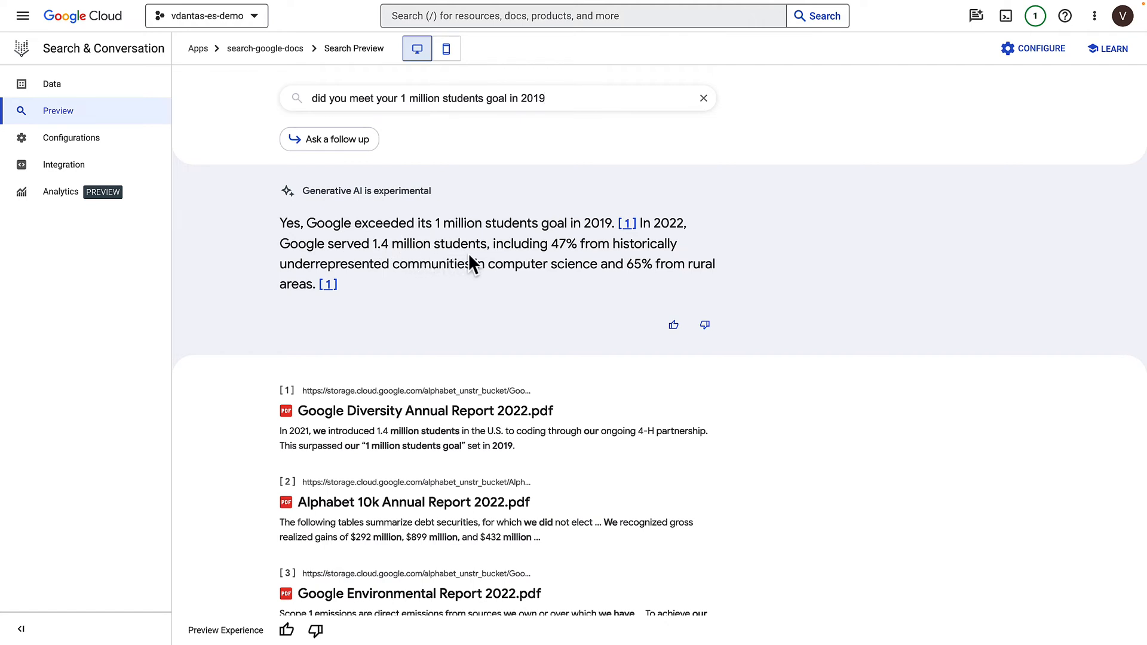
mouse_move(577, 257)
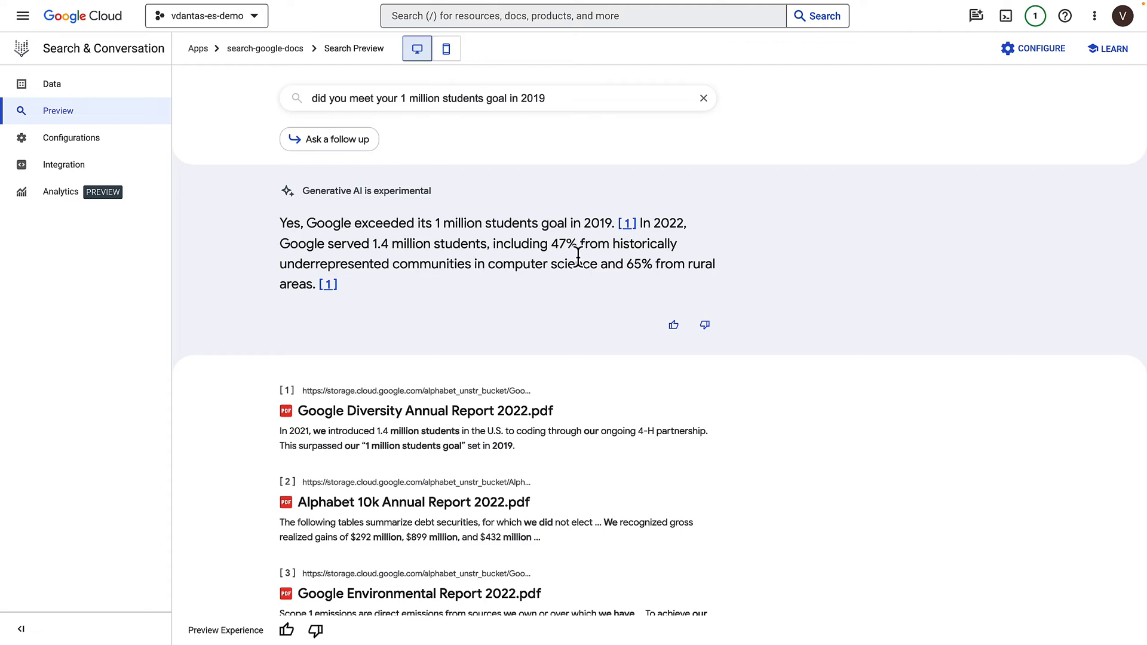
mouse_move(512, 264)
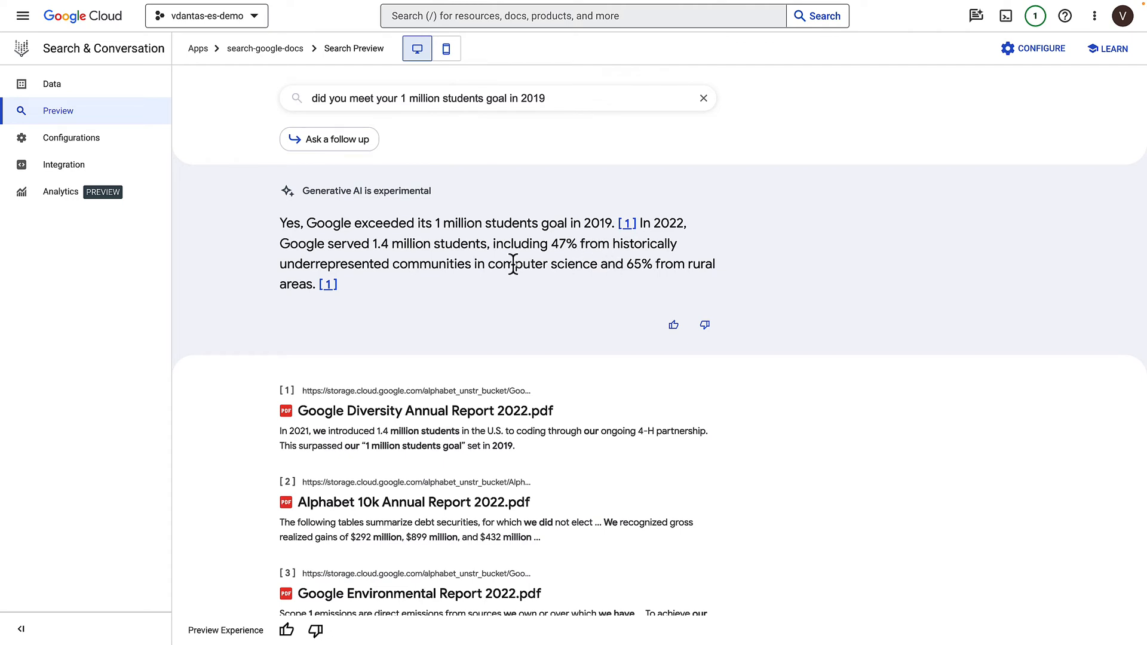
mouse_move(492, 266)
type("sustainability bonds issued in")
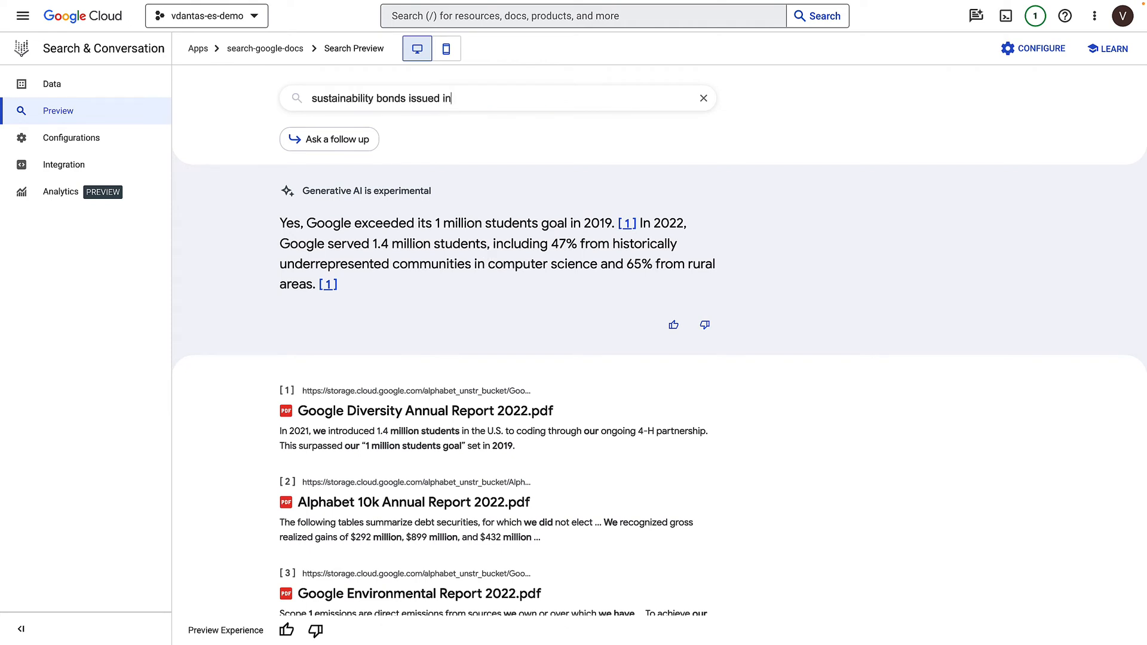
- Search '2020' sustainability bonds, then 'Google data center efficiency compared to a traditional data center'
type("2020")
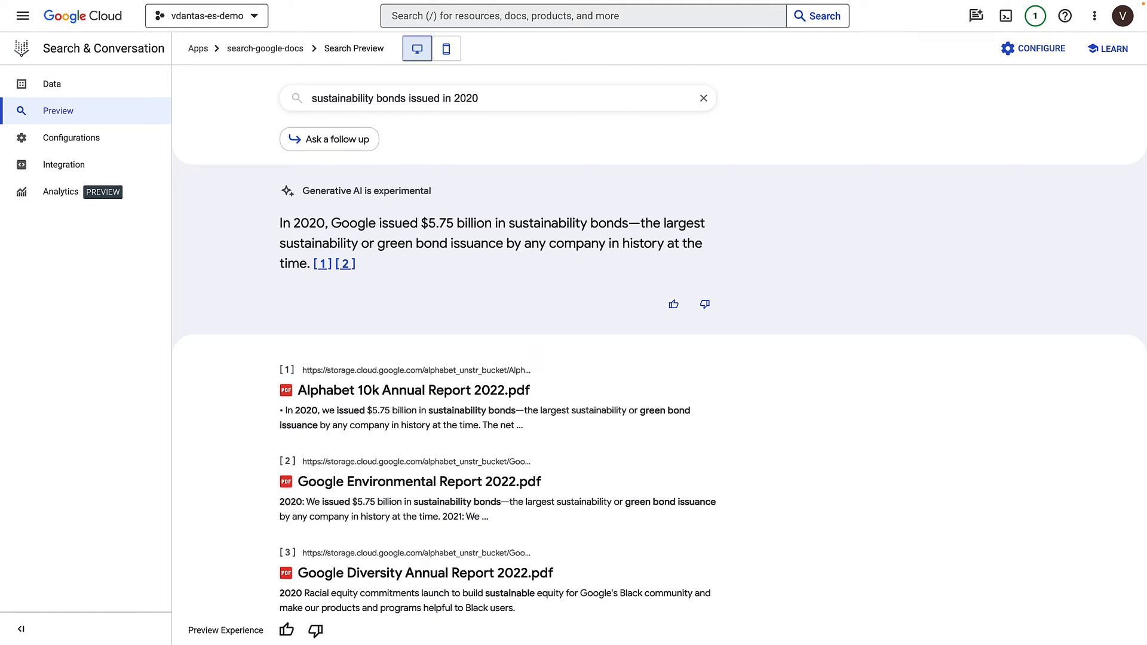
type("Google data center efficiency compared to a")
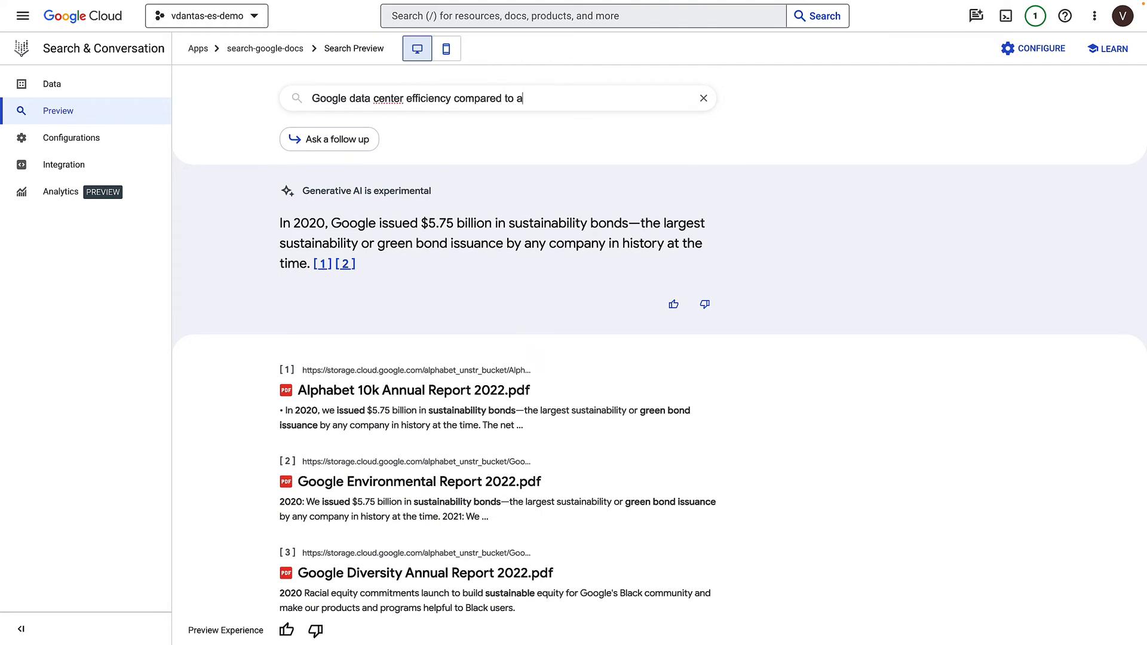
type("traditional data center")
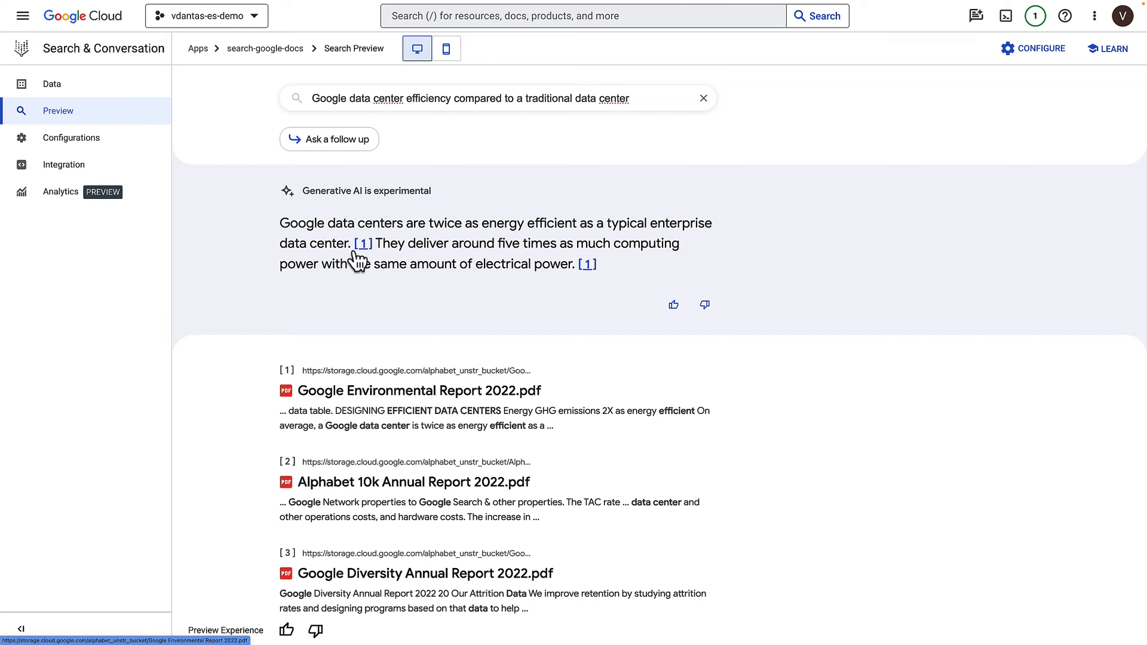
mouse_move(684, 364)
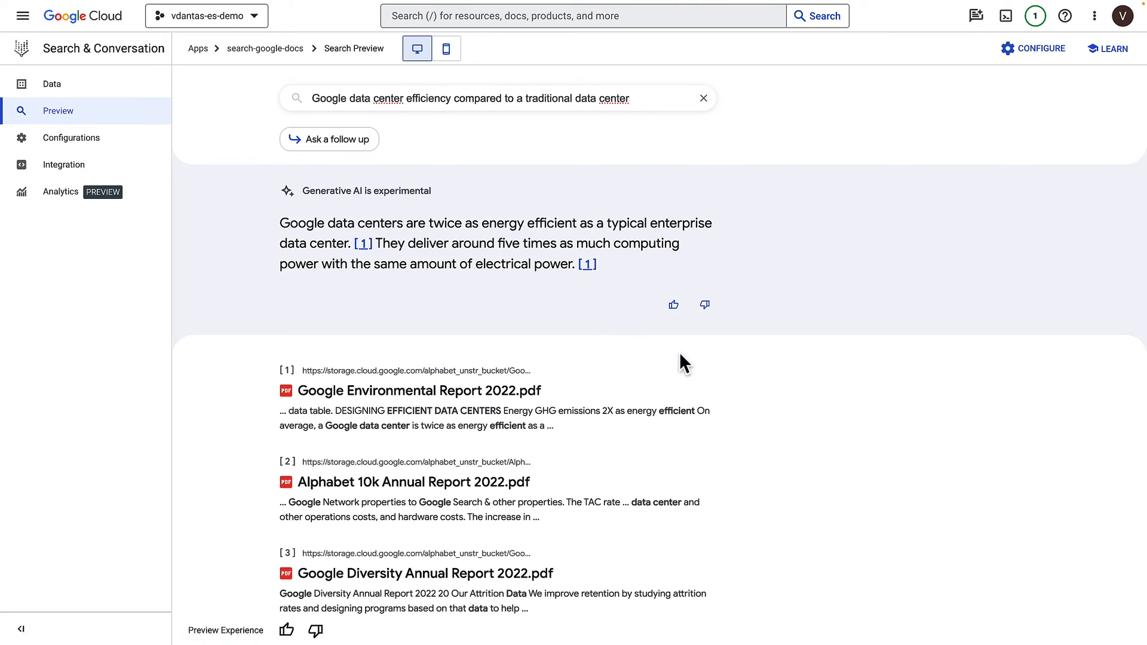
scroll("down", 3)
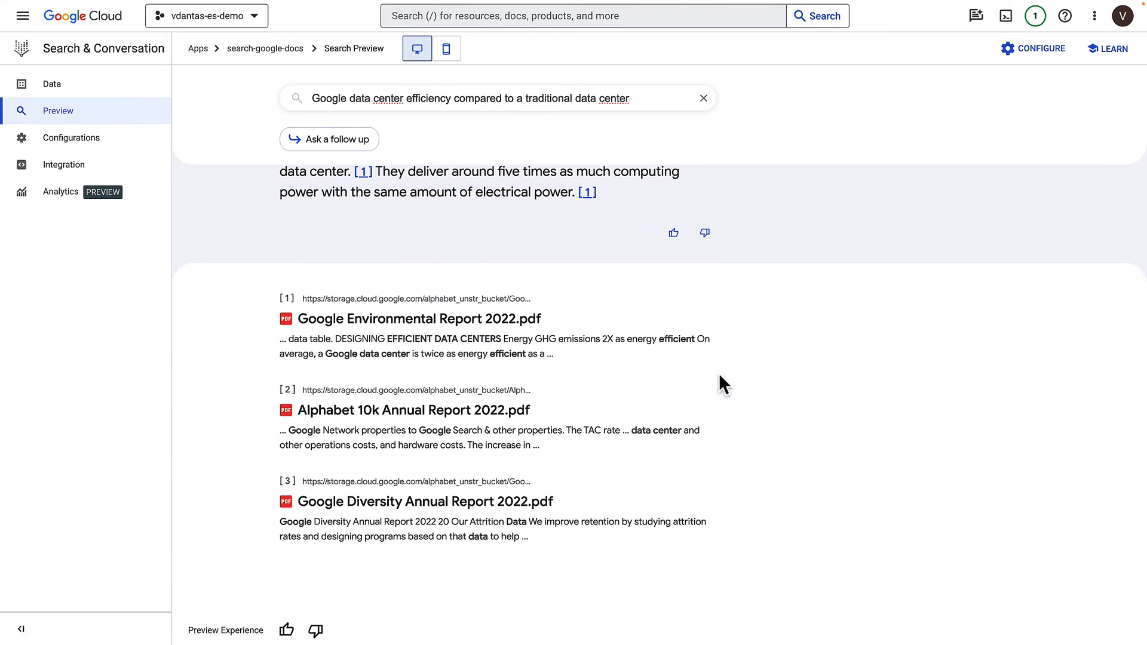
mouse_move(695, 389)
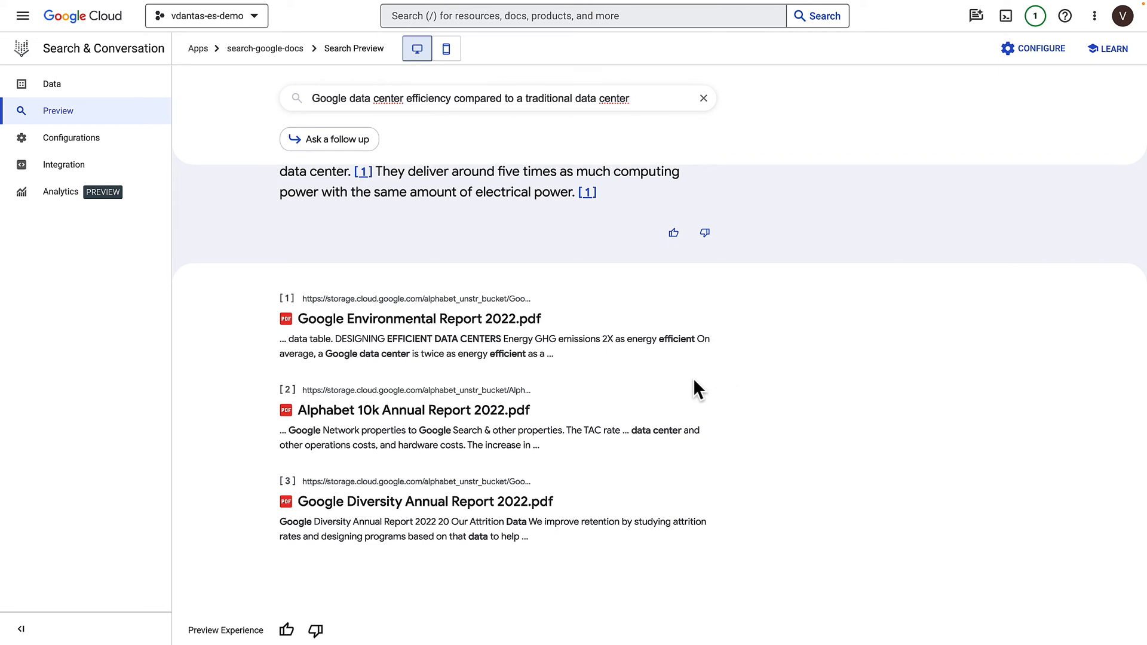
mouse_move(570, 381)
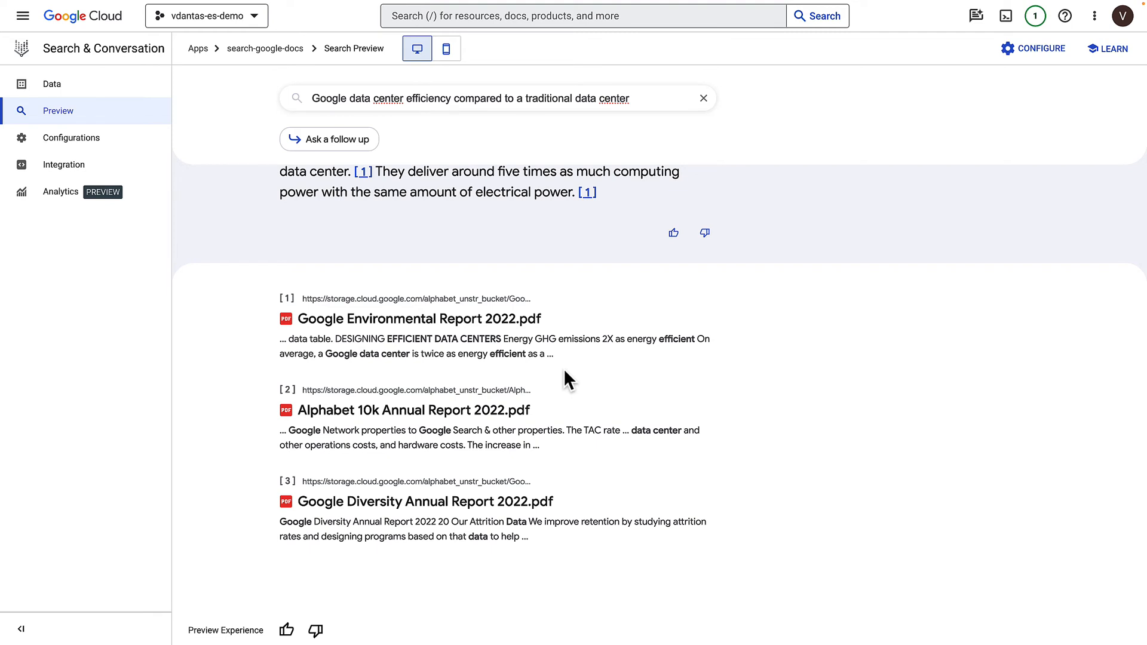
scroll("up", 3)
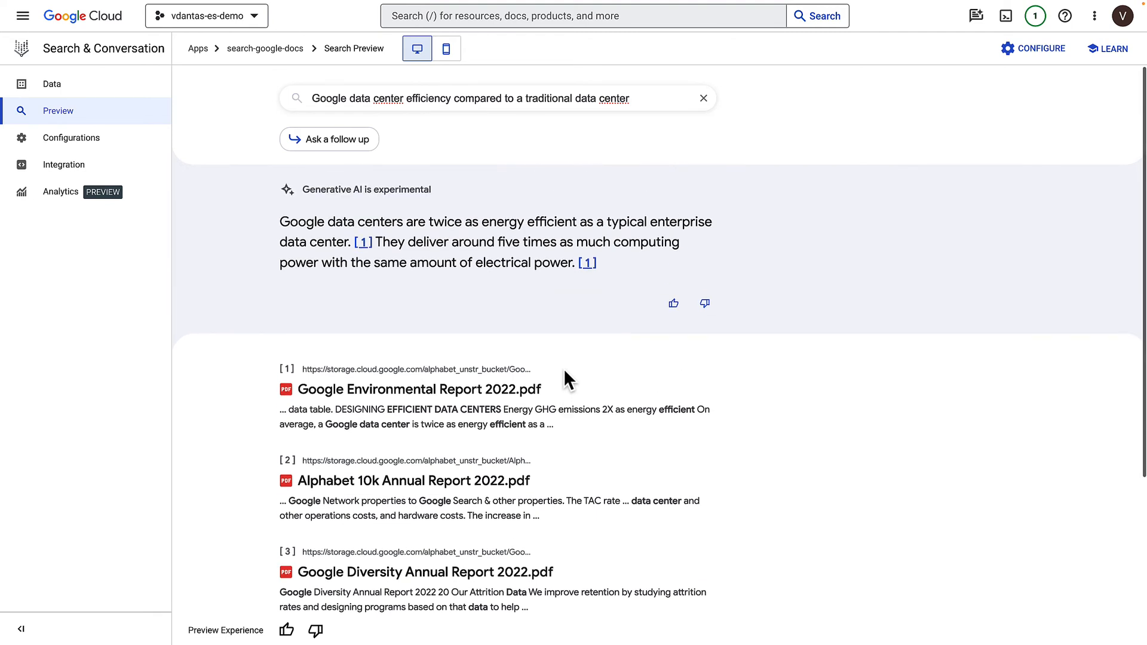
mouse_move(573, 358)
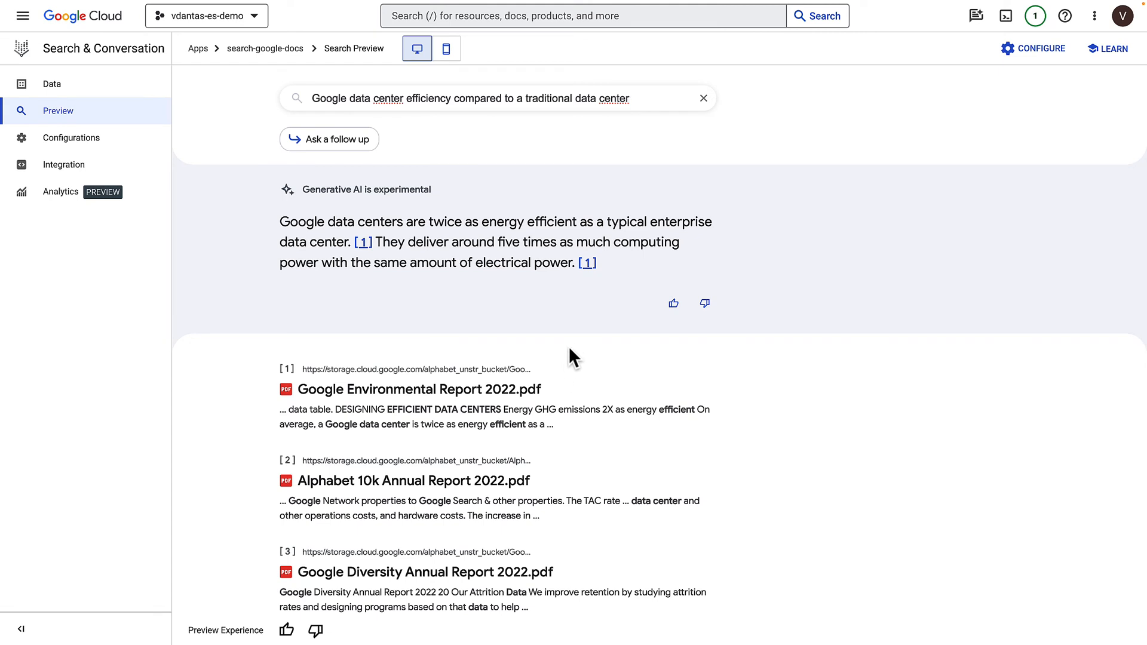
mouse_move(573, 344)
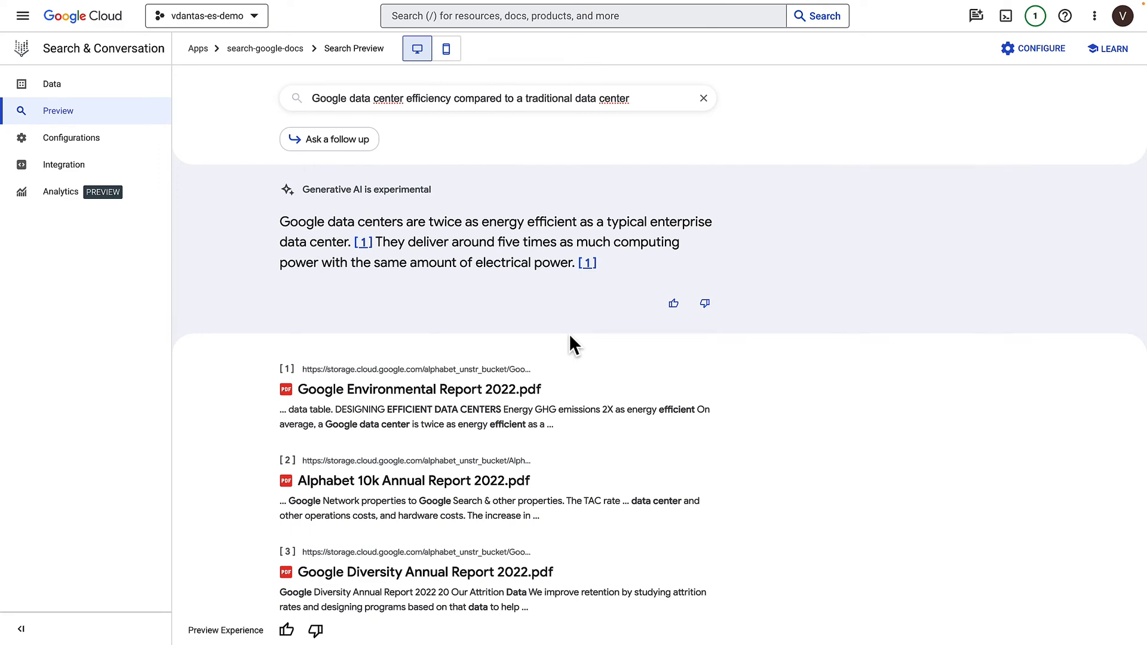
scroll("up", 3)
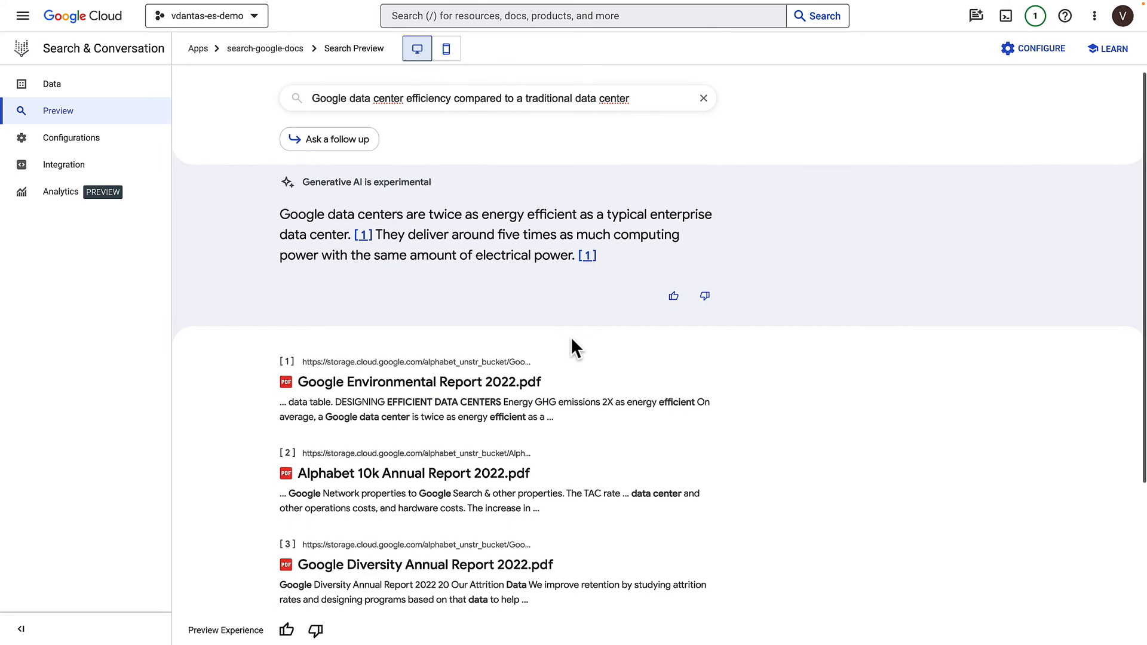
scroll("up", 3)
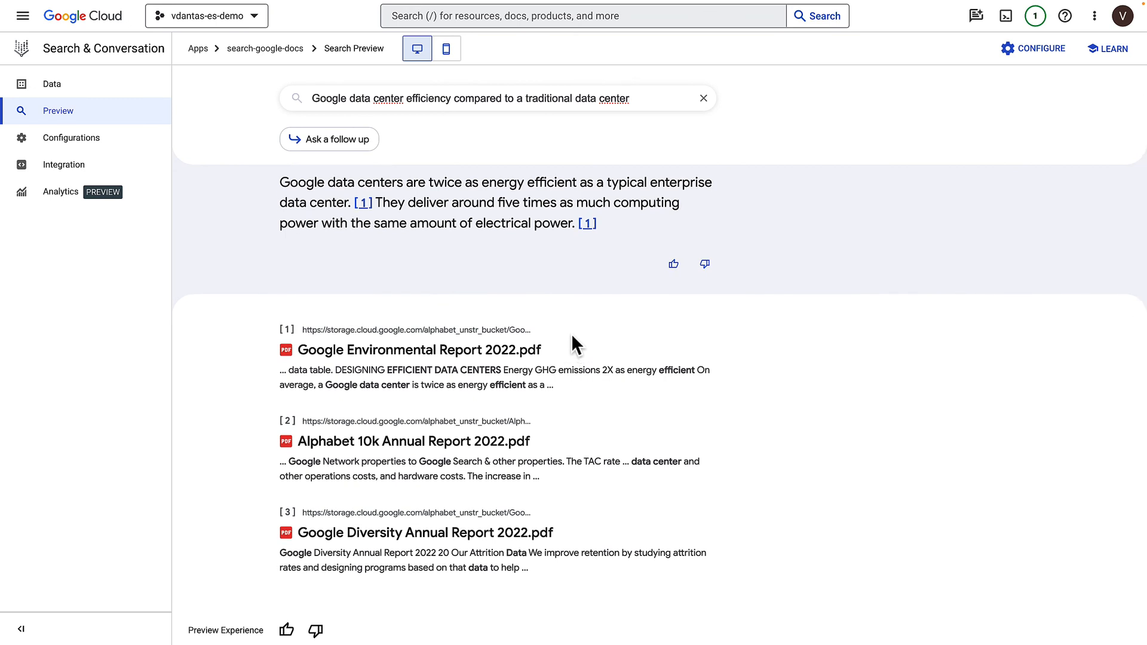
mouse_move(579, 327)
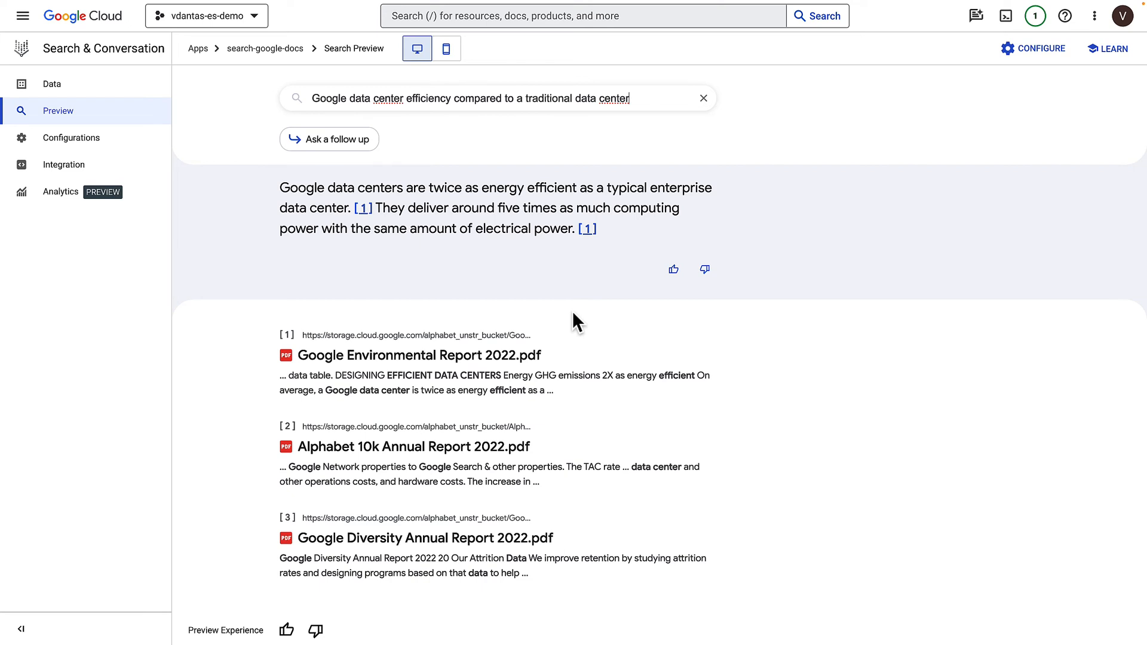
mouse_move(189, 187)
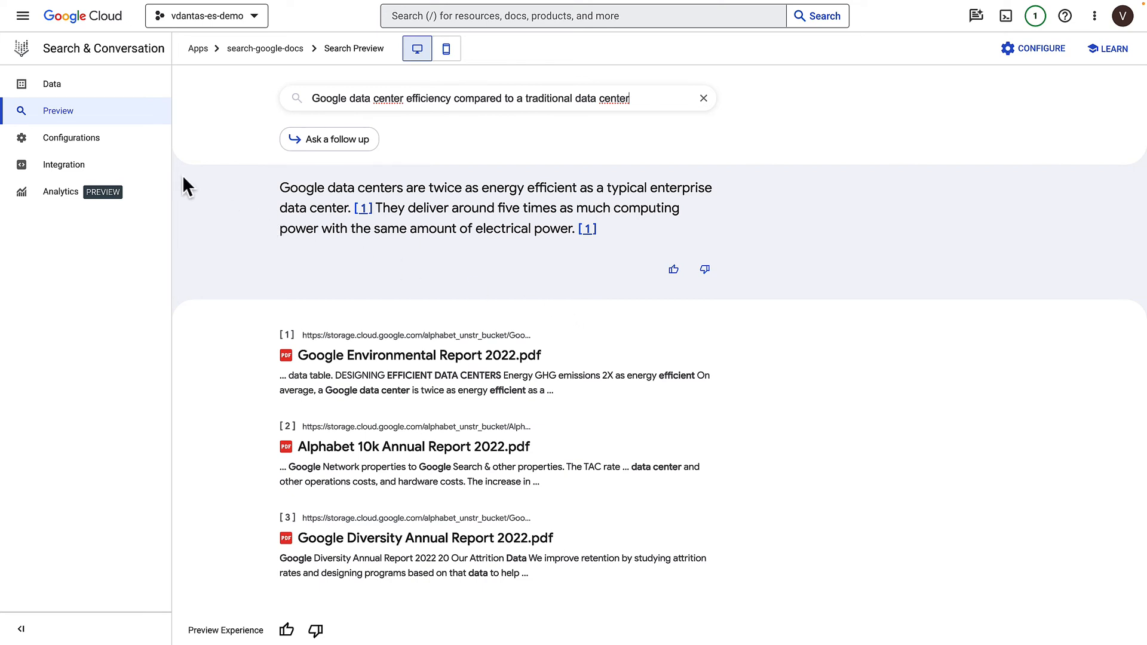
left_click(71, 137)
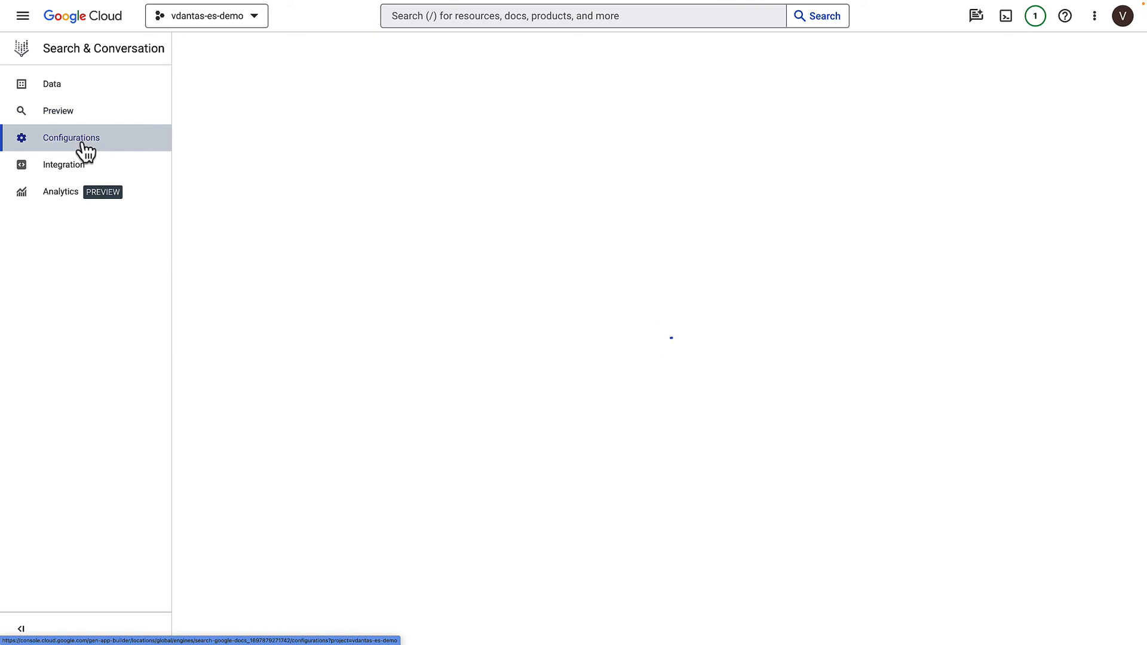
- In Widget settings, choose 'Search with follow-ups' search type and enable autocomplete
left_click(71, 137)
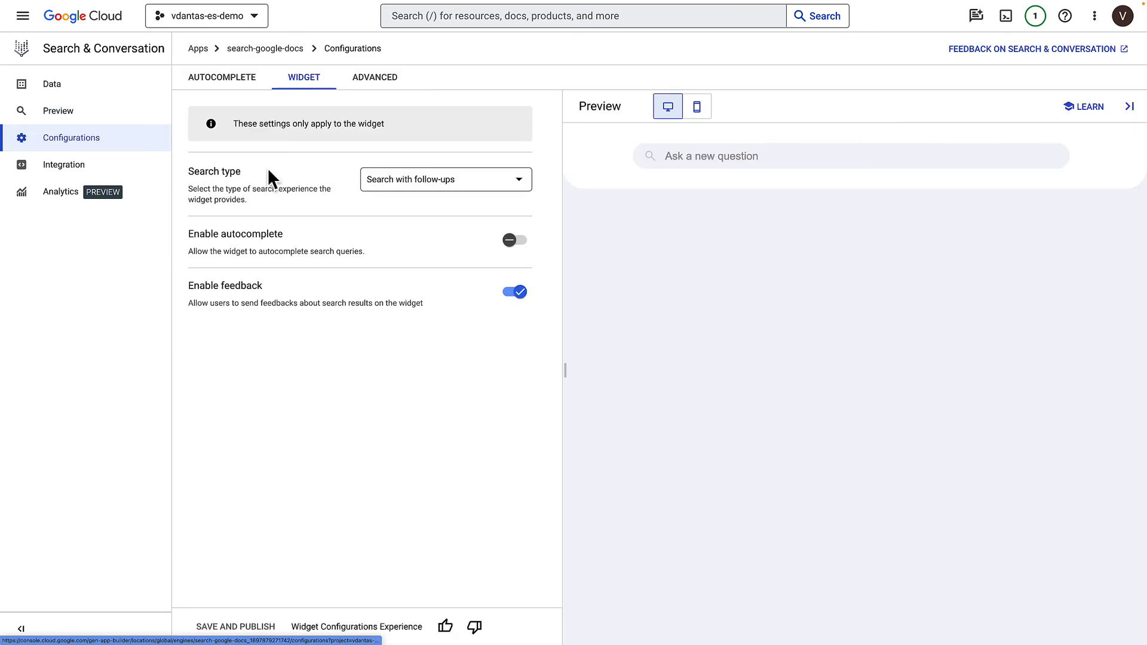
left_click(445, 179)
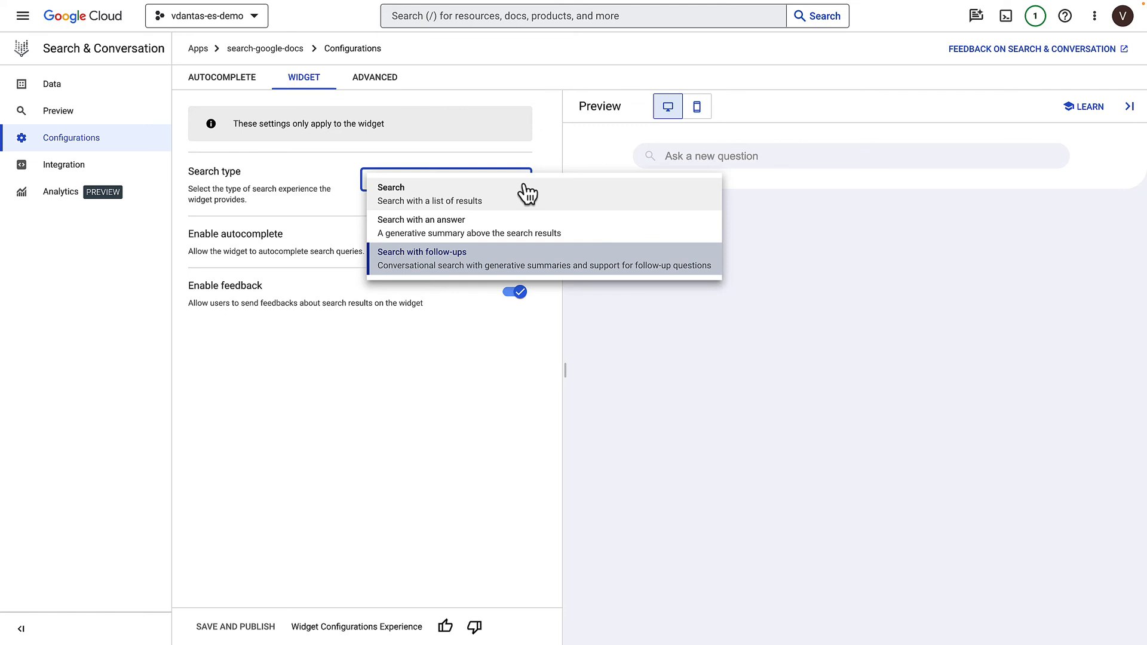
mouse_move(439, 199)
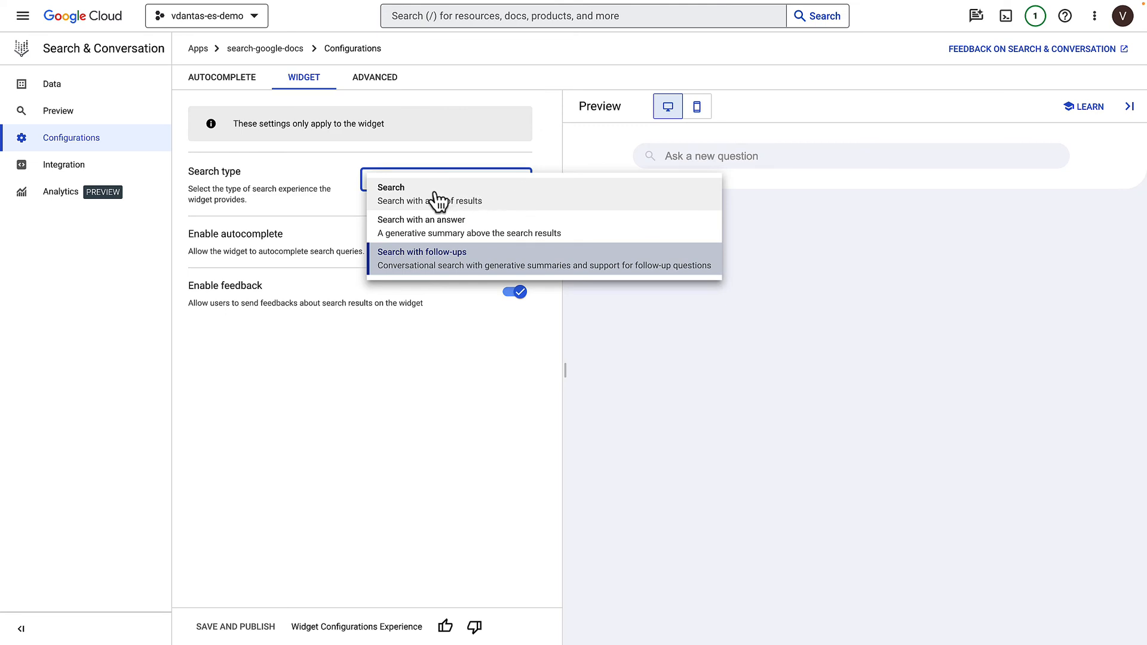
mouse_move(505, 248)
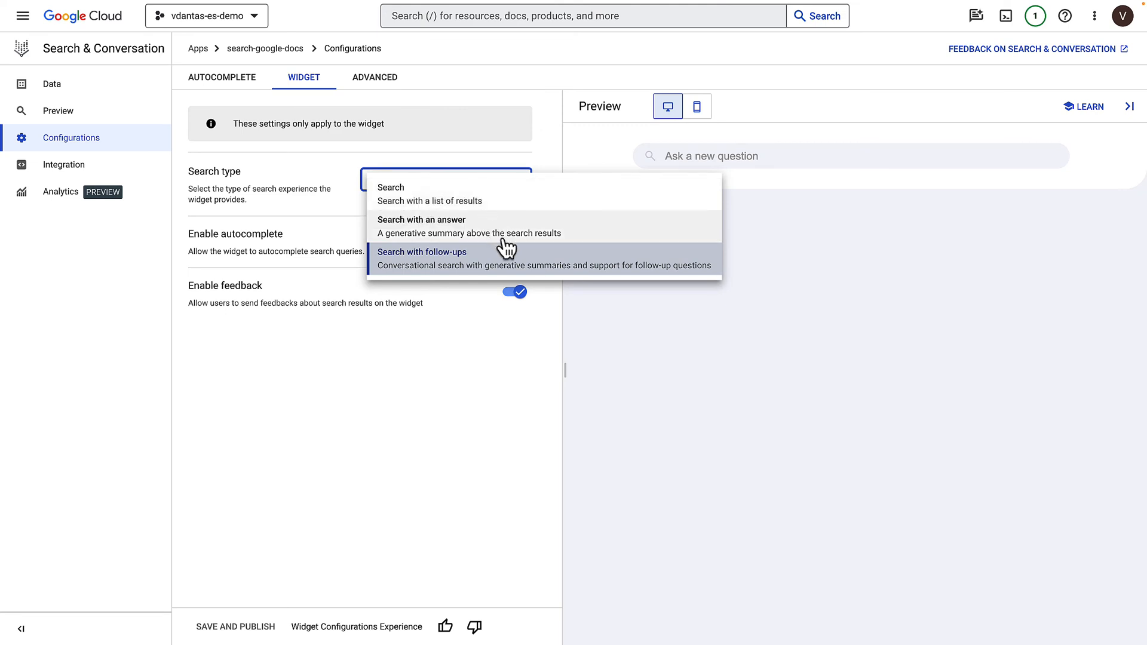
mouse_move(494, 241)
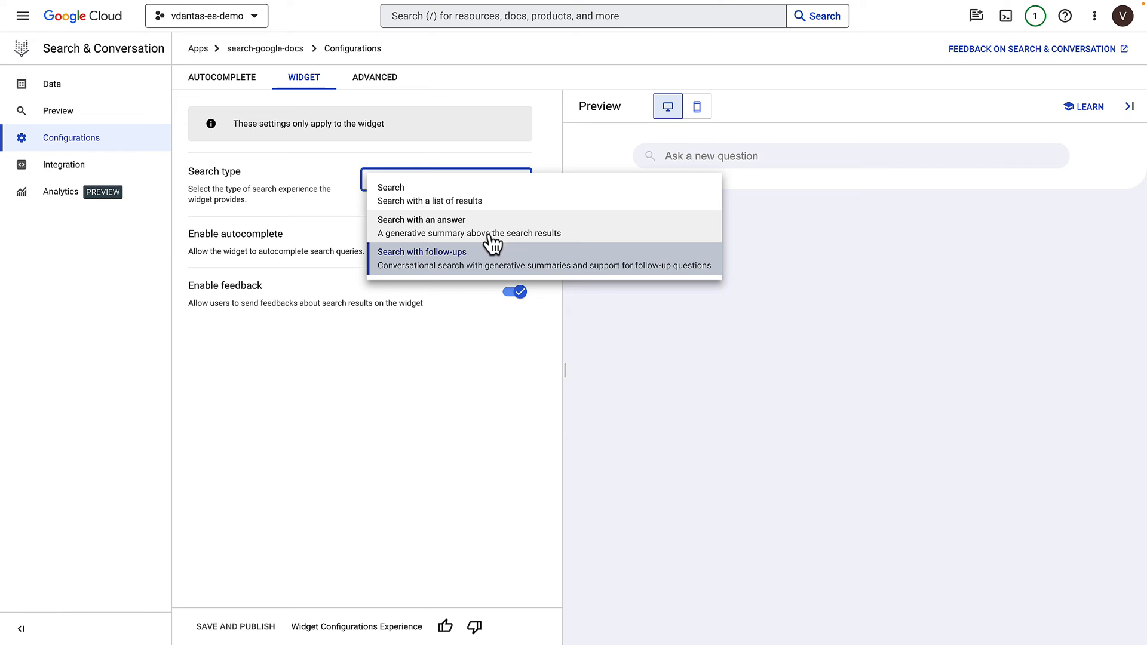
mouse_move(489, 265)
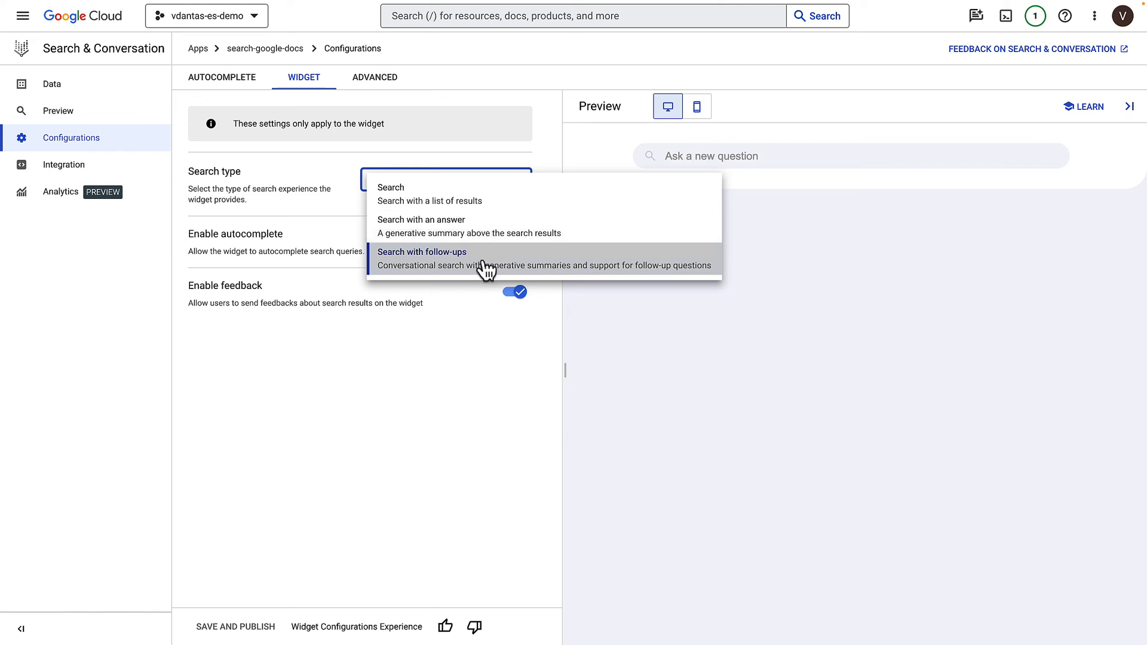
mouse_move(488, 274)
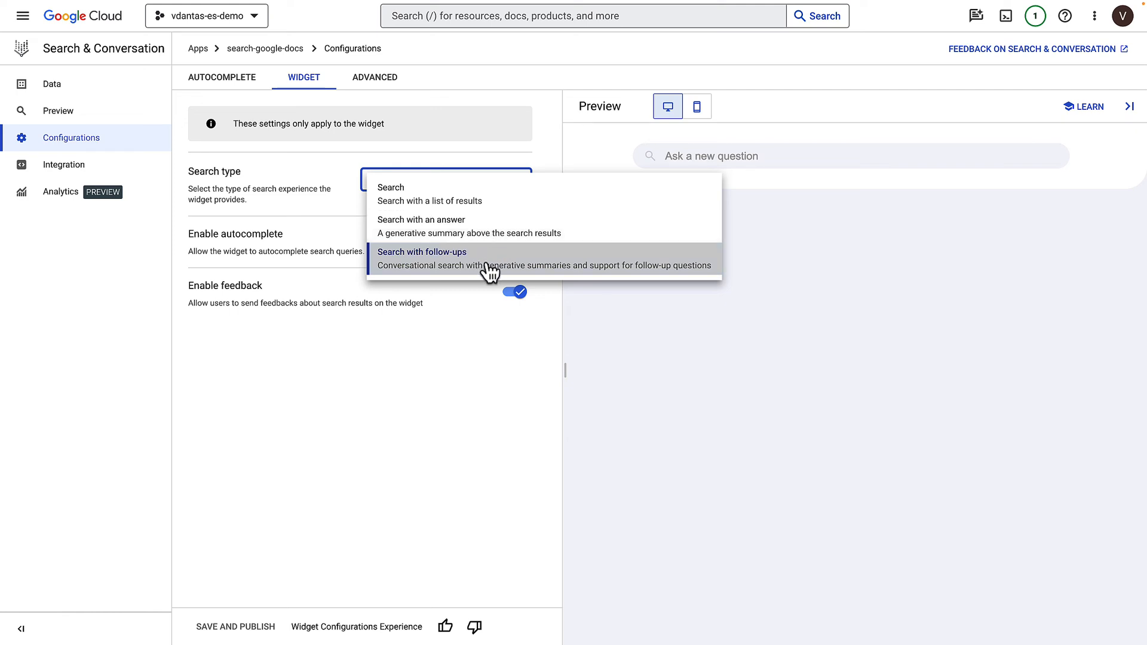
left_click(421, 258)
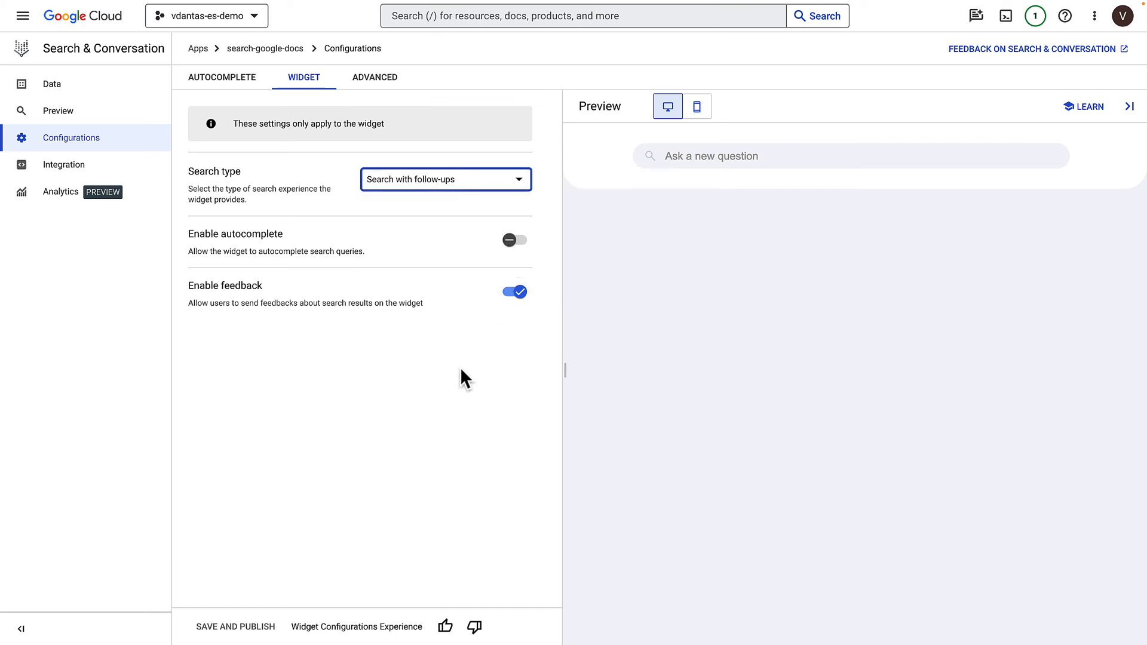
left_click(514, 241)
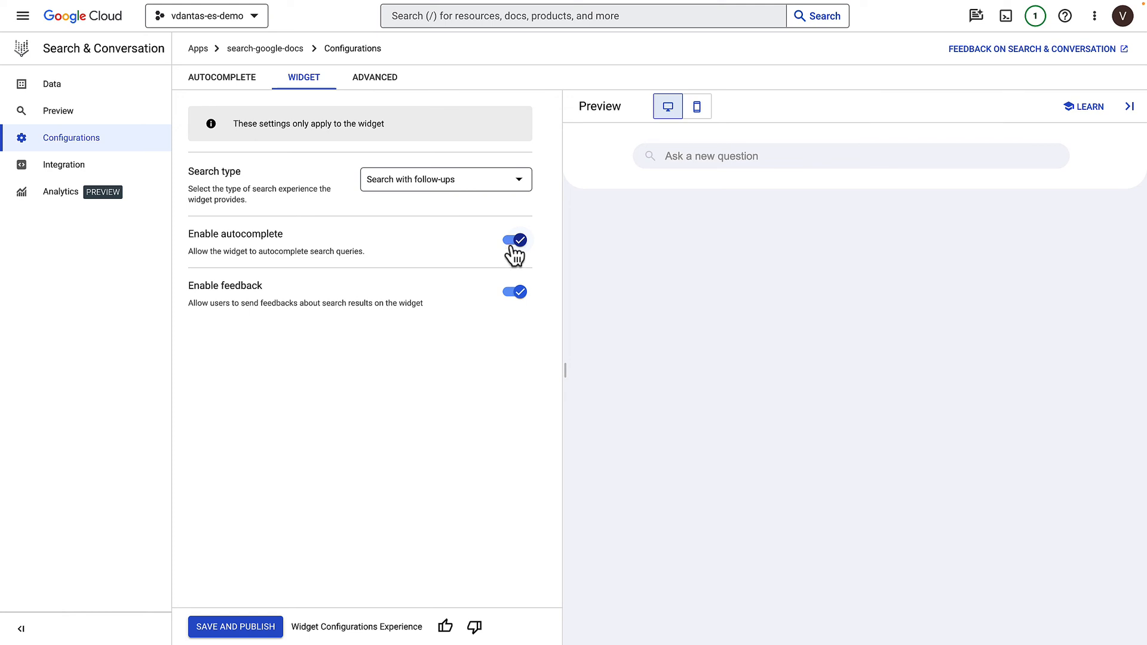
mouse_move(485, 261)
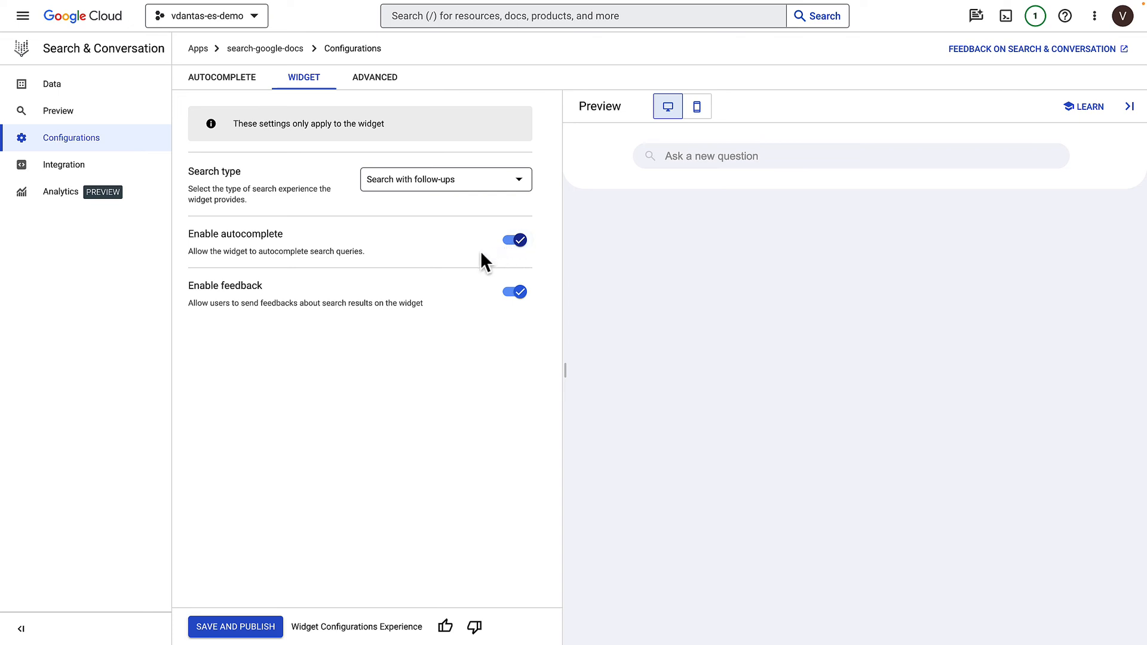
mouse_move(348, 256)
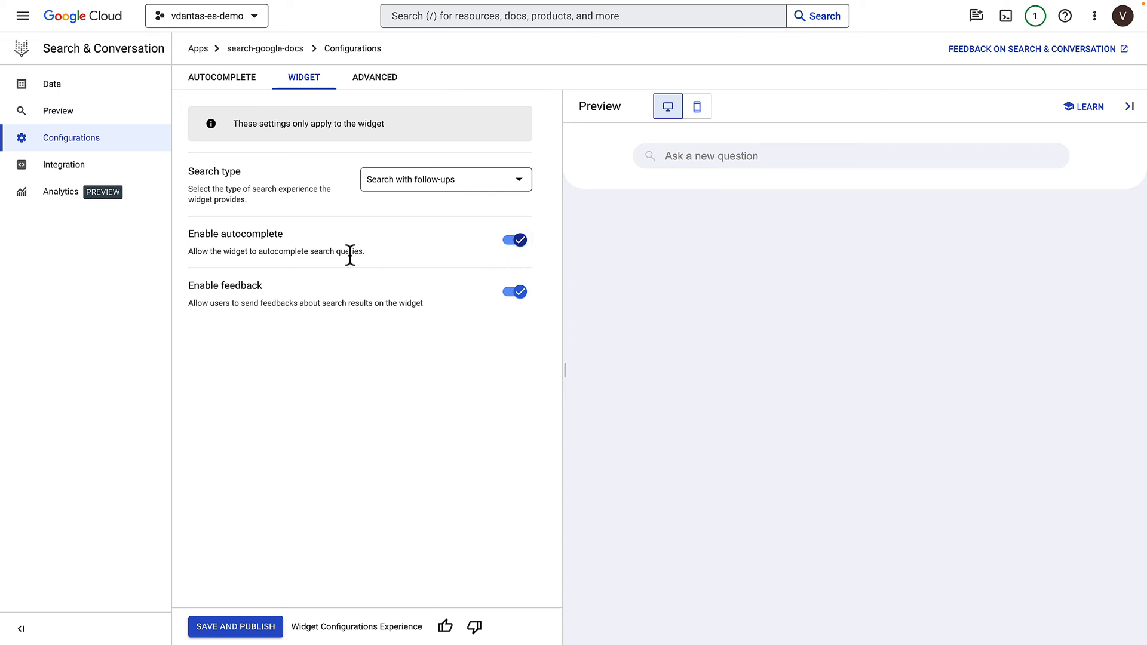
mouse_move(375, 77)
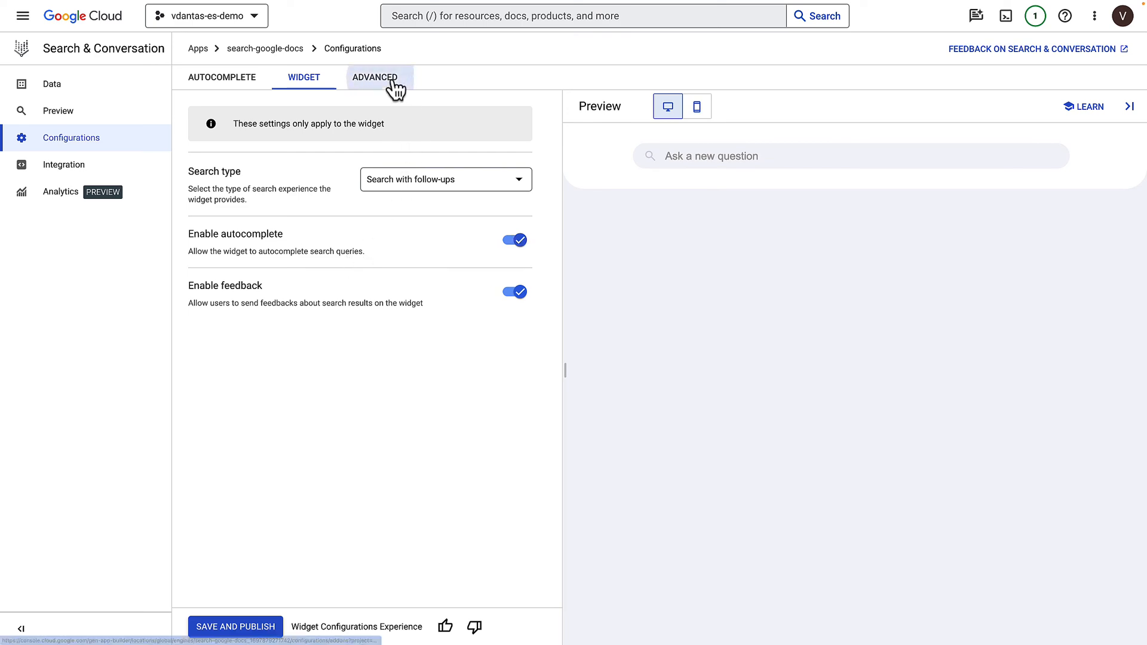
- Switch to the Advanced tab, discarding unsaved widget changes via Leave without saving
left_click(375, 77)
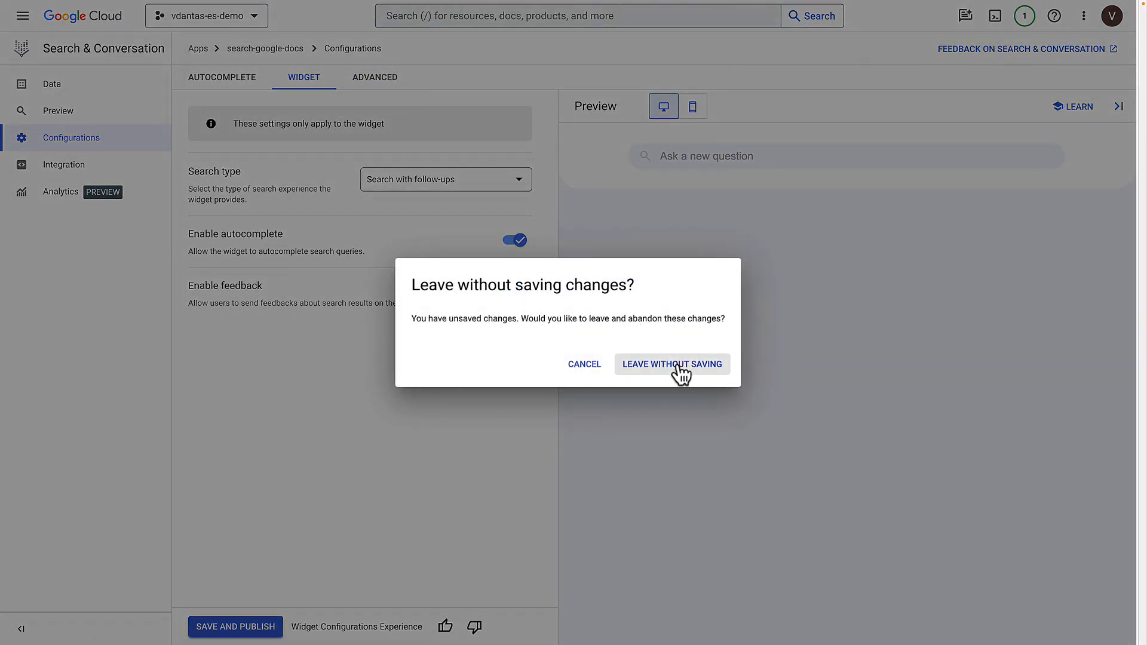
left_click(670, 365)
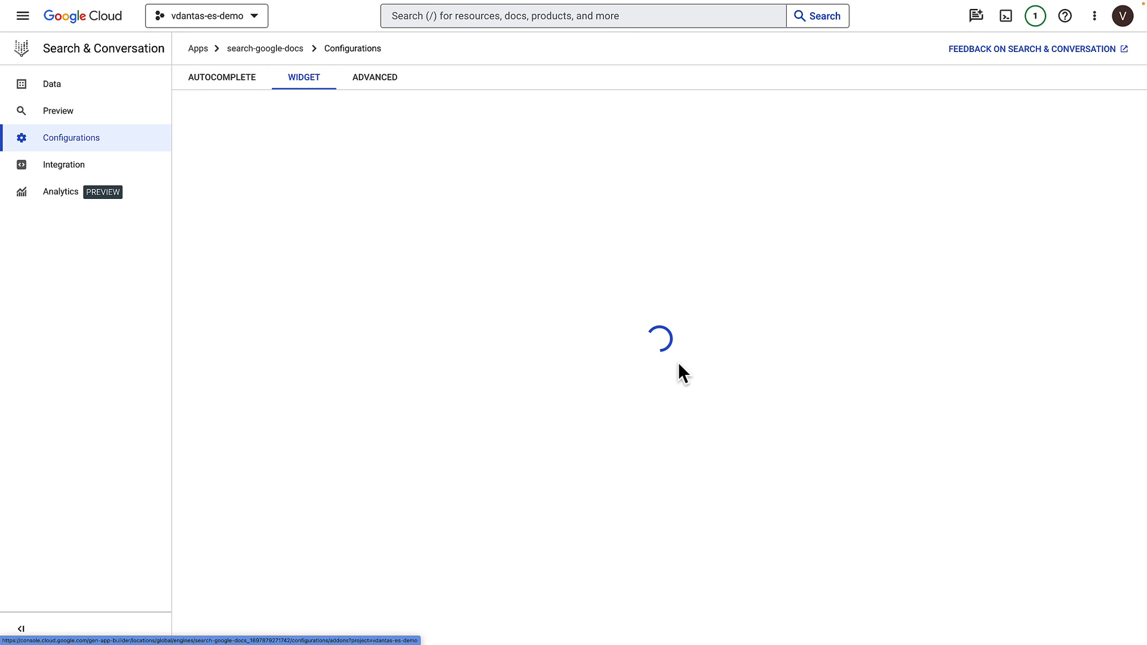
left_click(374, 77)
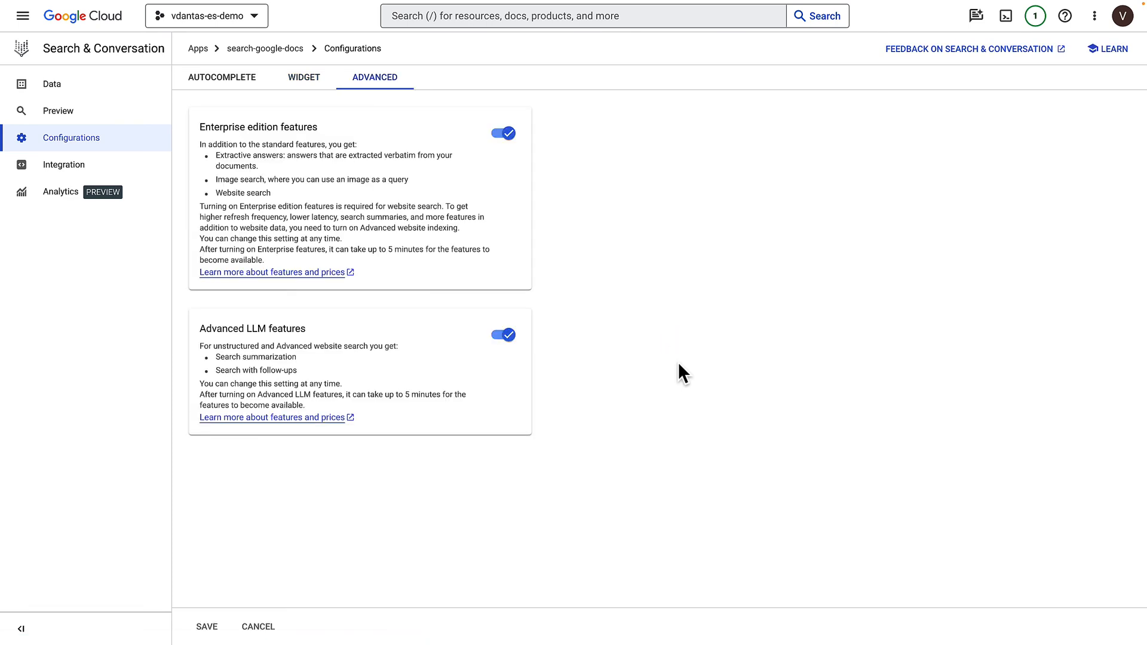
mouse_move(532, 155)
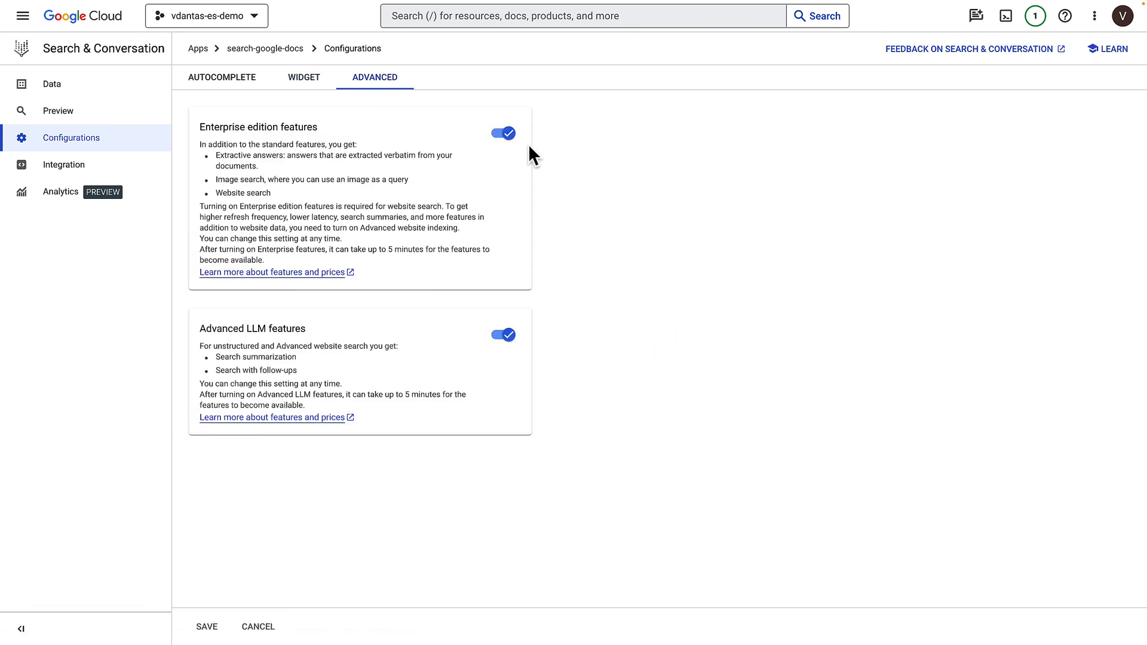
mouse_move(547, 317)
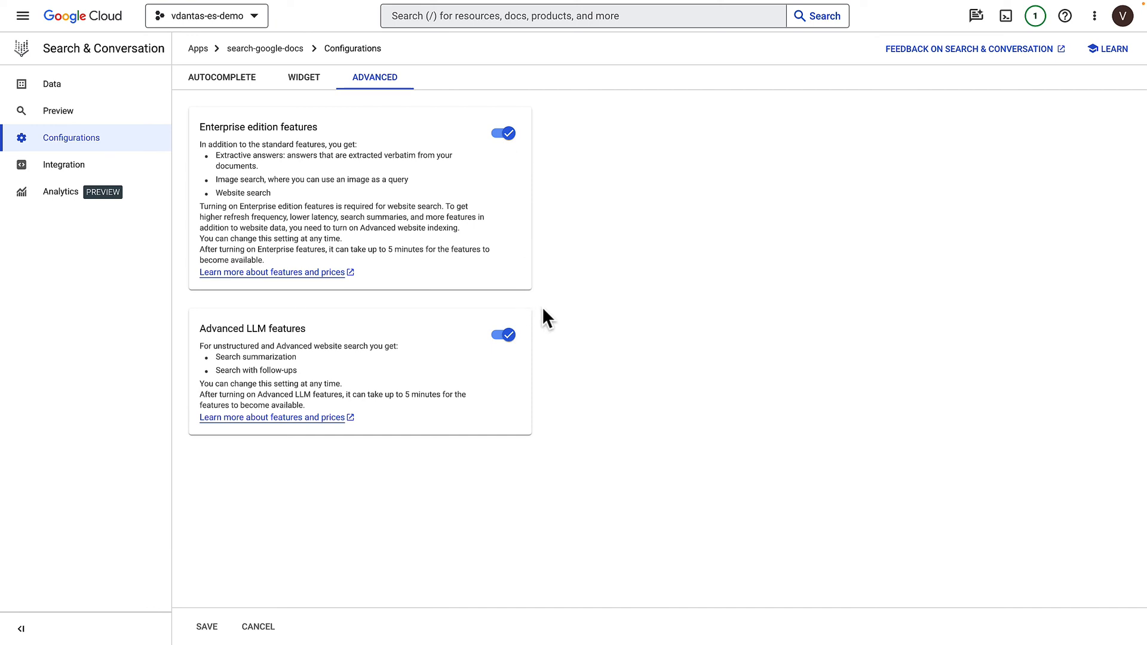
mouse_move(567, 310)
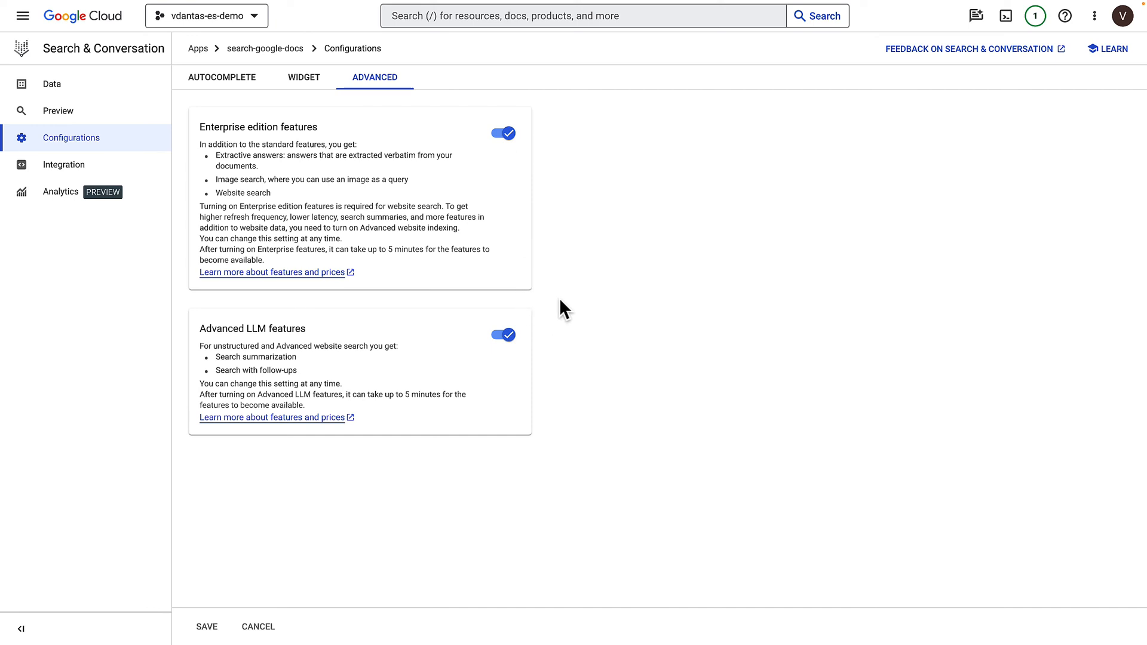
mouse_move(231, 93)
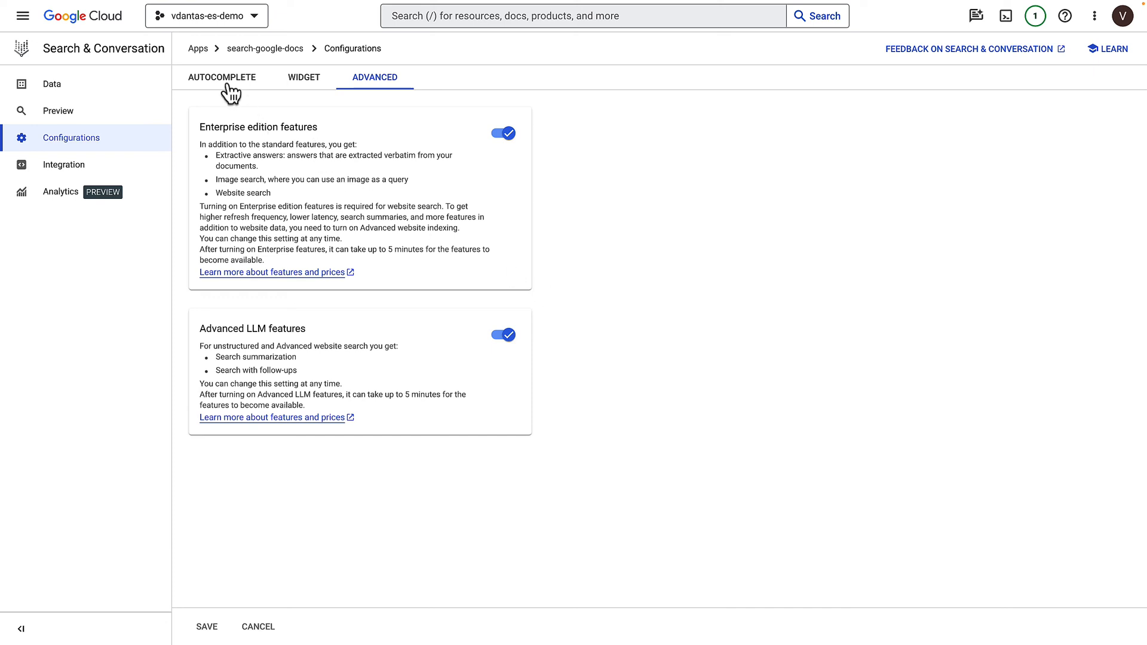
- Show the Autocomplete tab: 20 suggestions max, 1-character trigger, automatic model
left_click(222, 78)
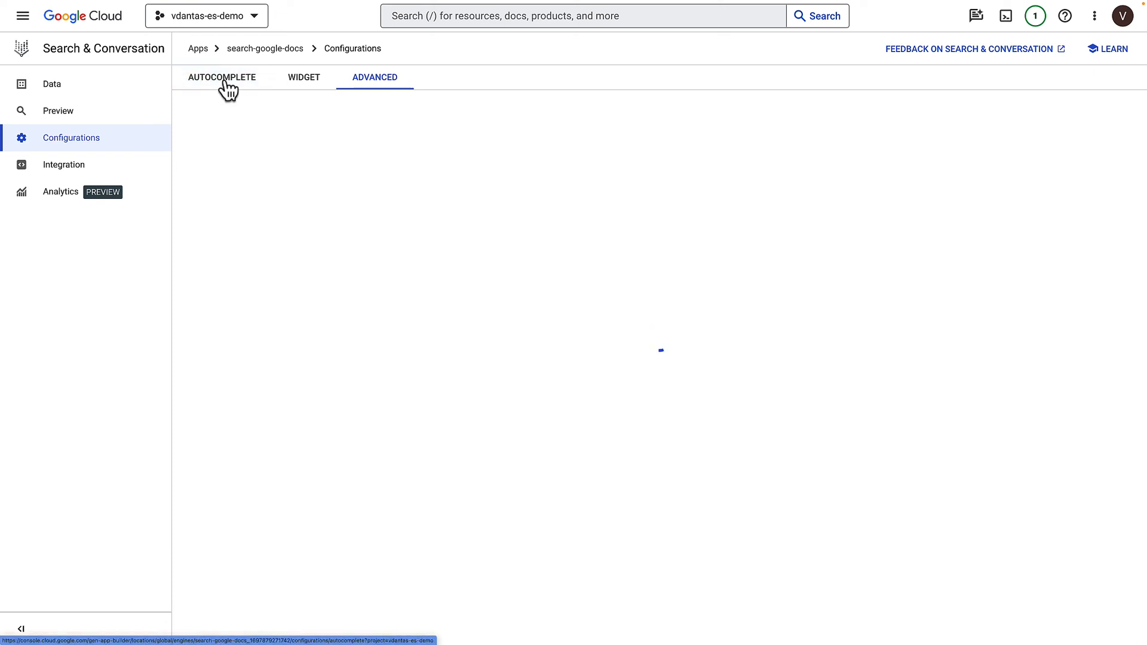
left_click(221, 77)
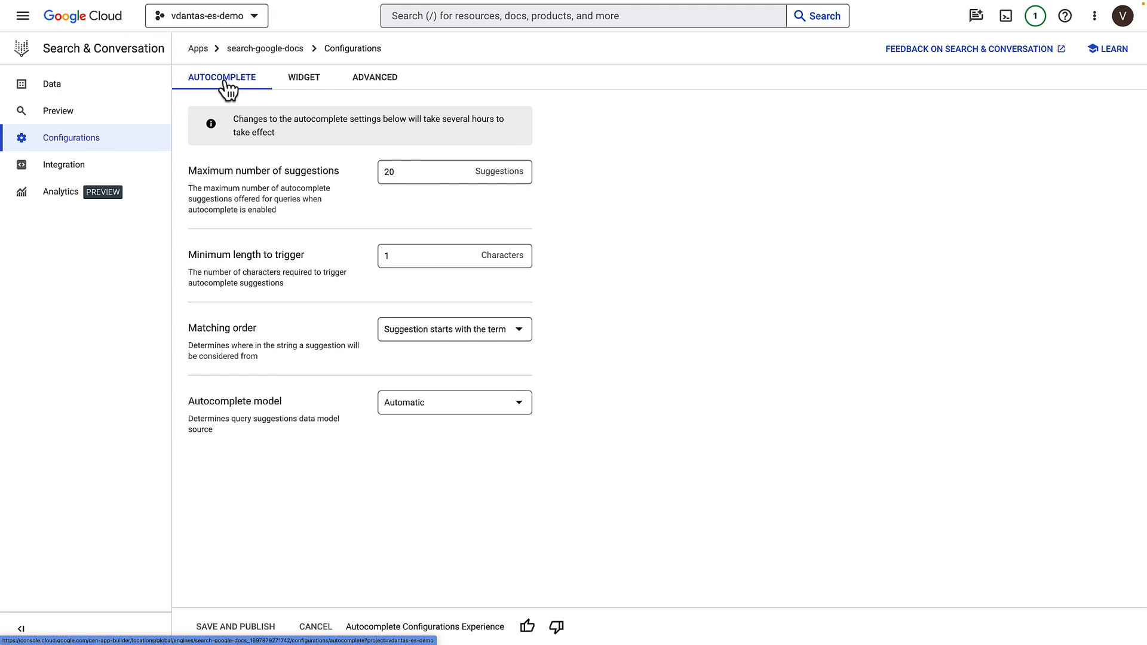
mouse_move(301, 121)
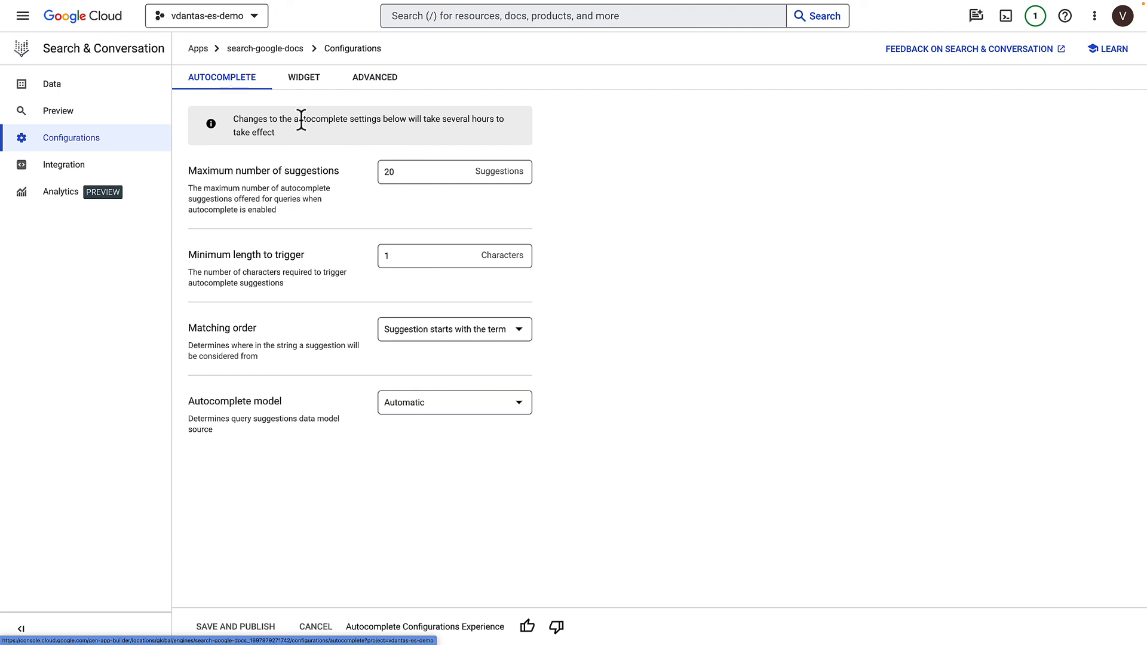
mouse_move(400, 223)
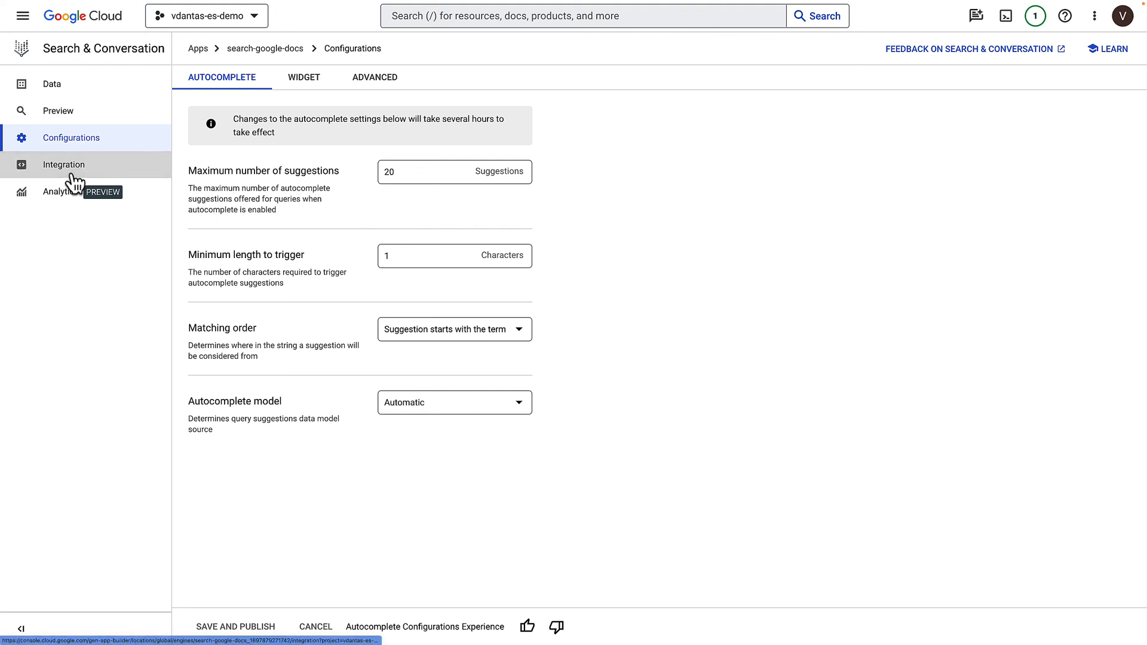
- Go to the search-google-docs Integration page with authorization options and embed code
left_click(64, 164)
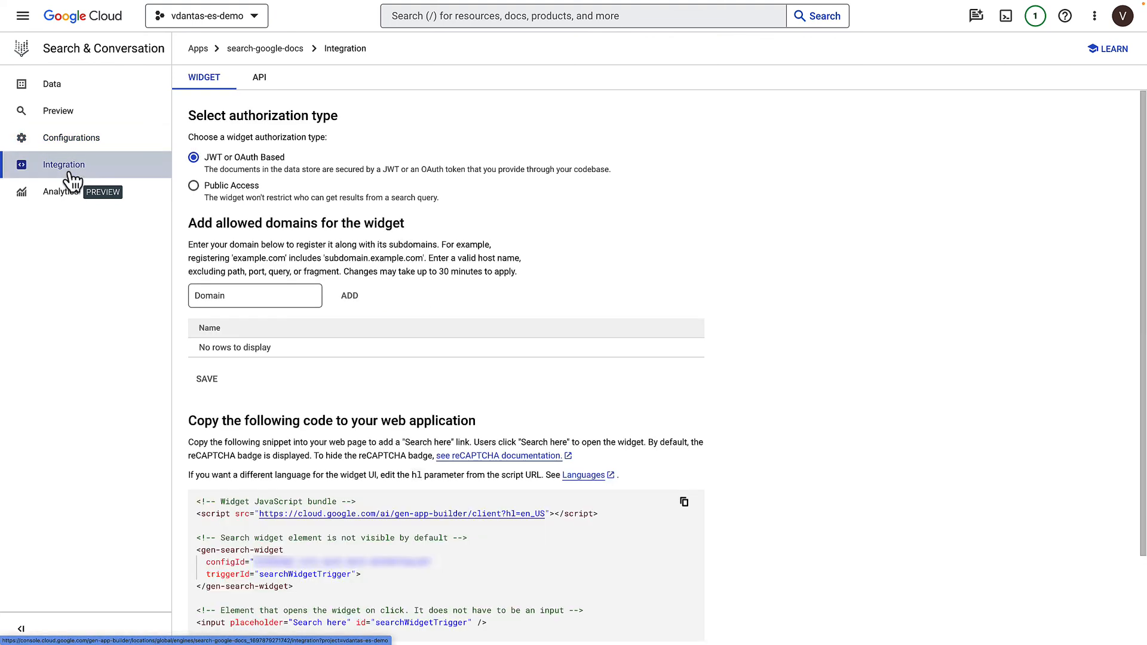
mouse_move(140, 275)
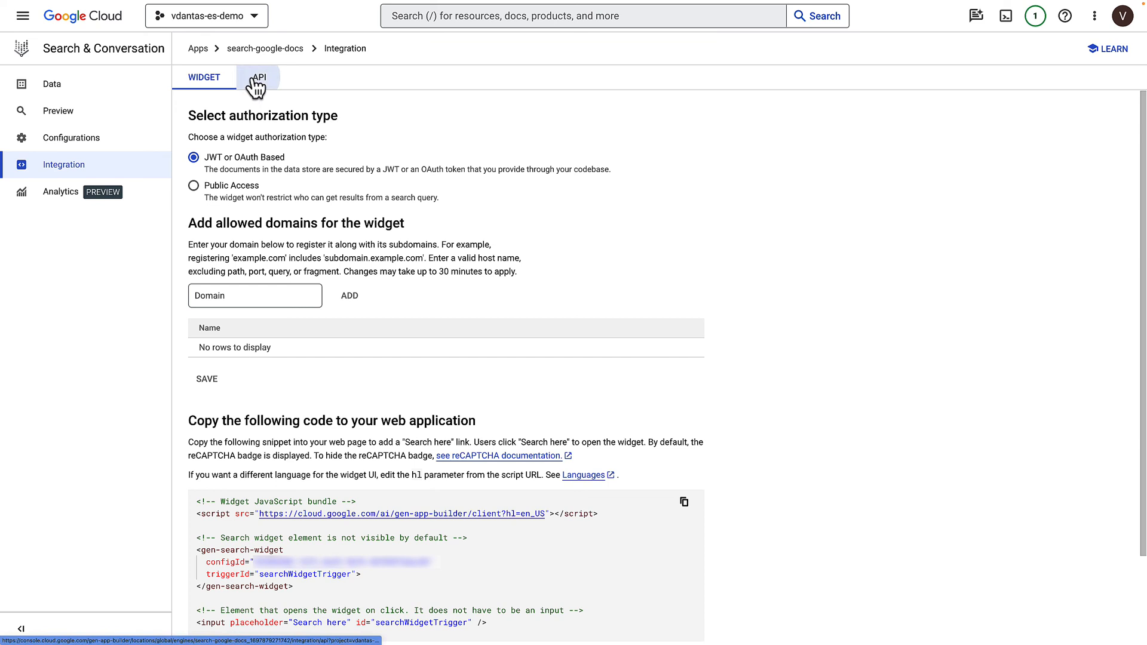
- Show the API tab with the search query field and example curl request
left_click(261, 77)
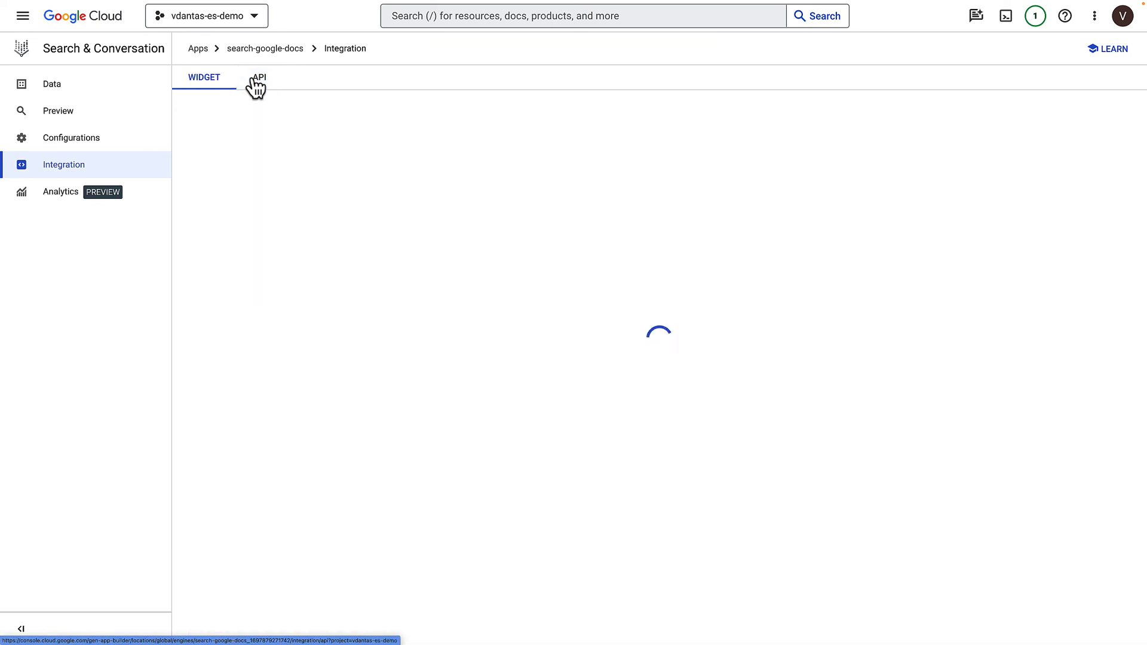
left_click(260, 78)
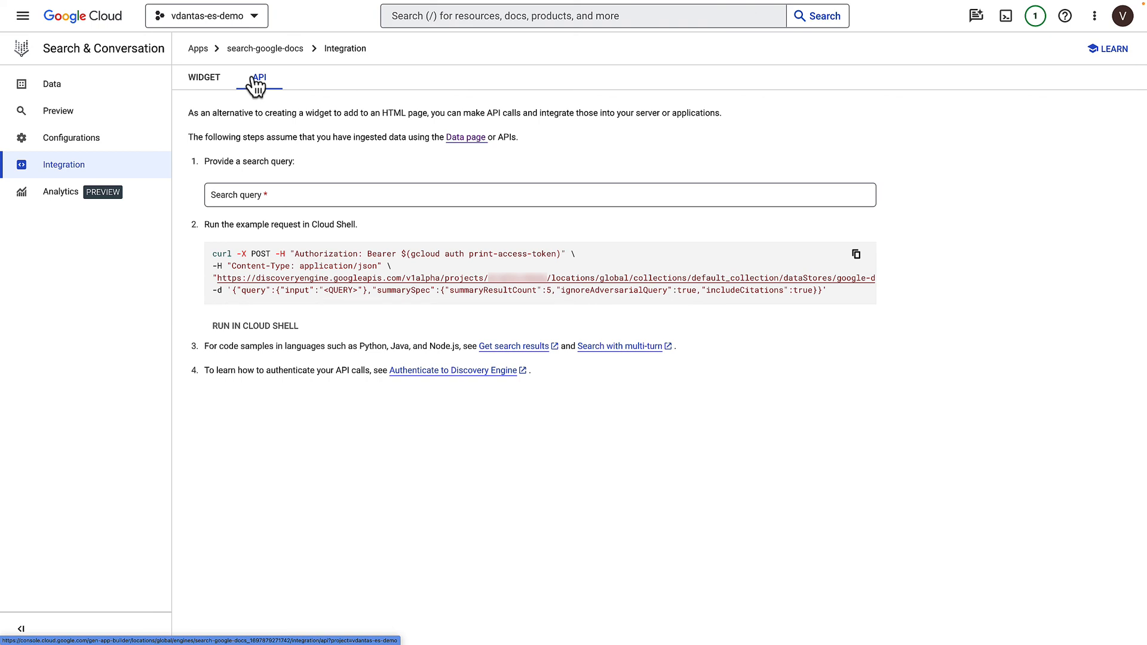
mouse_move(61, 192)
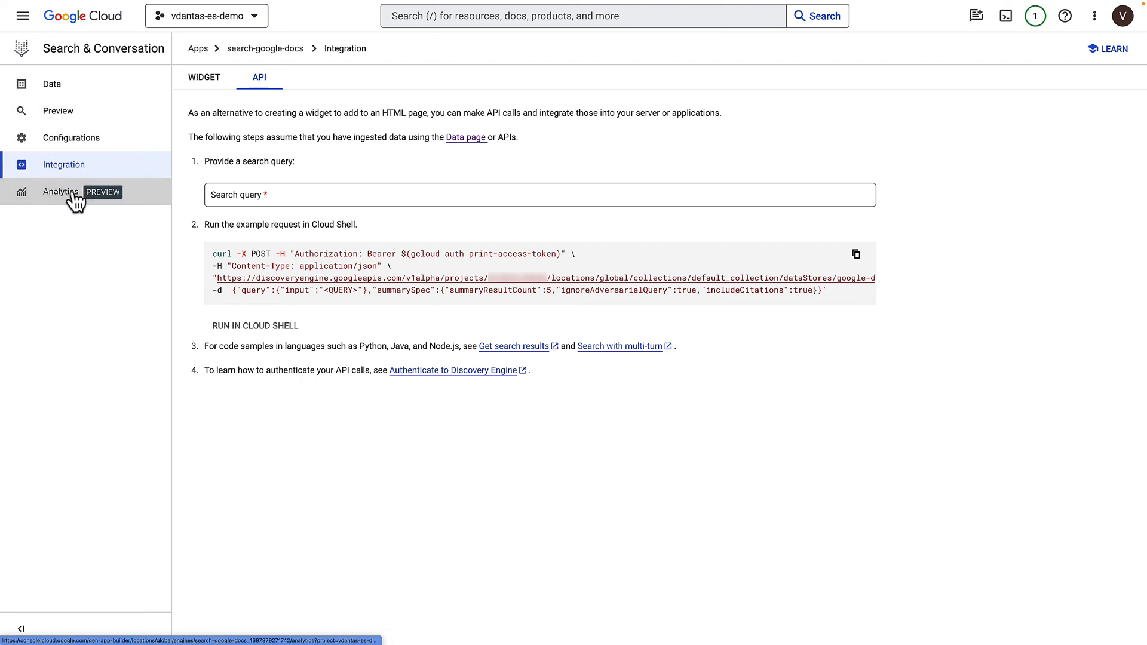
- Open Analytics and scroll the Per Search metrics showing zero searches in 14 days
left_click(61, 192)
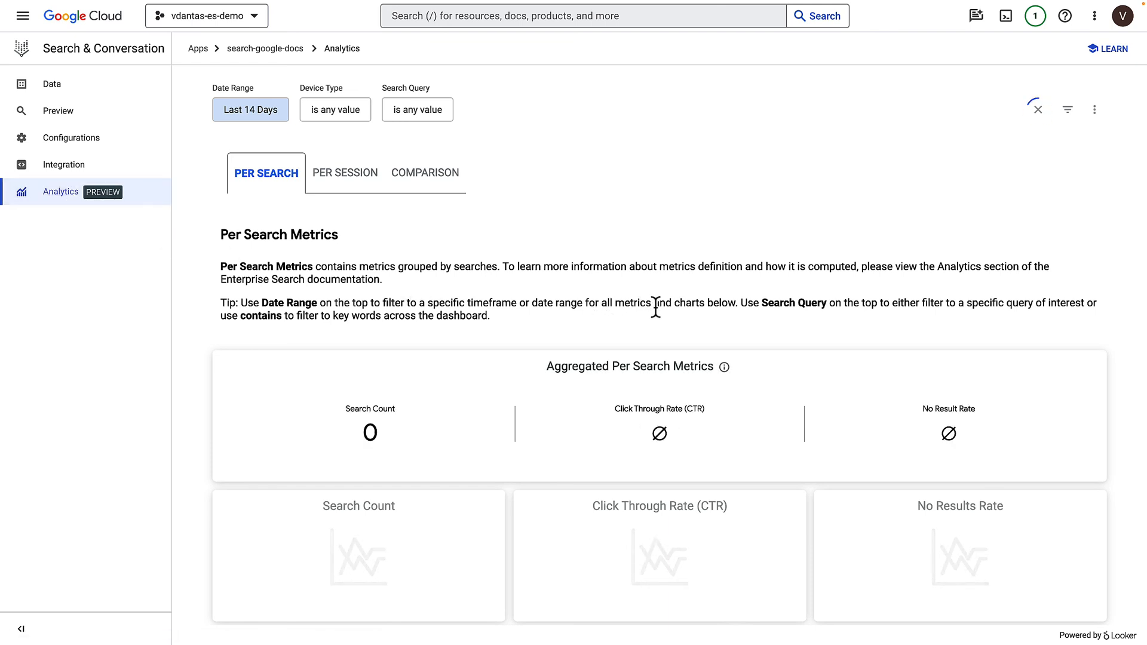
scroll("down", 3)
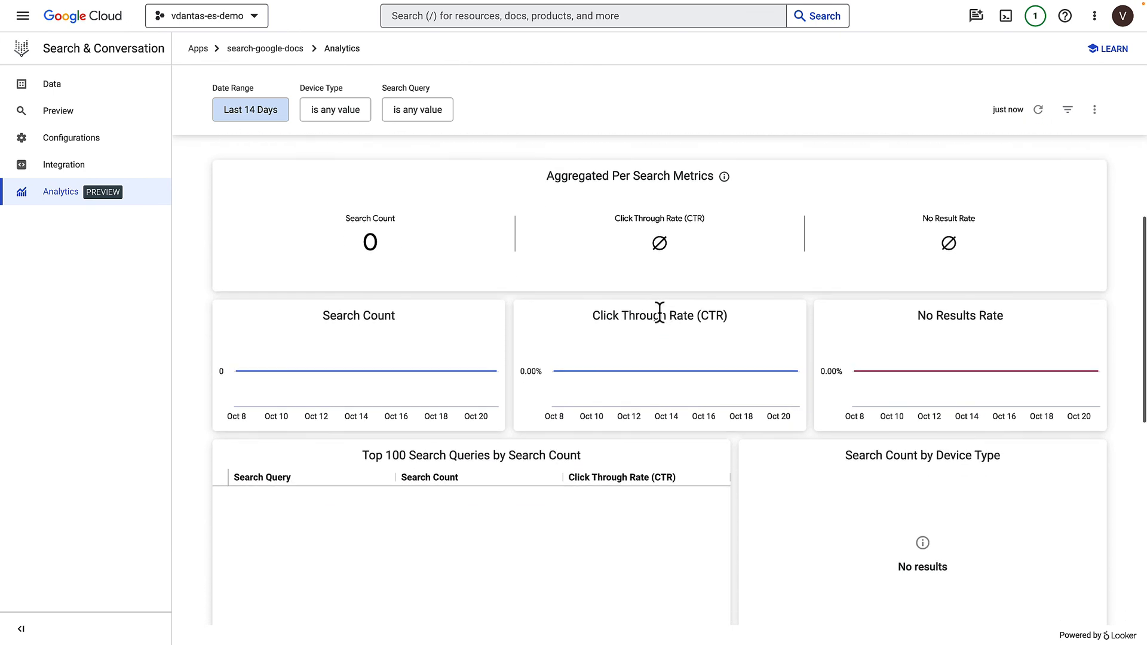
mouse_move(681, 300)
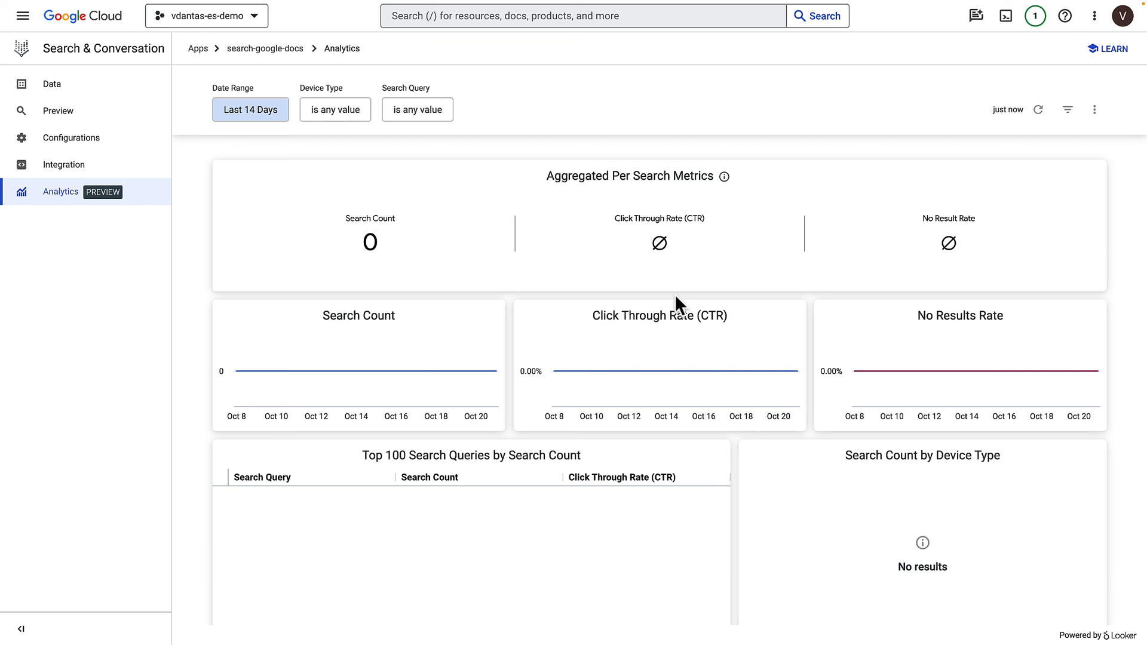
scroll("up", 3)
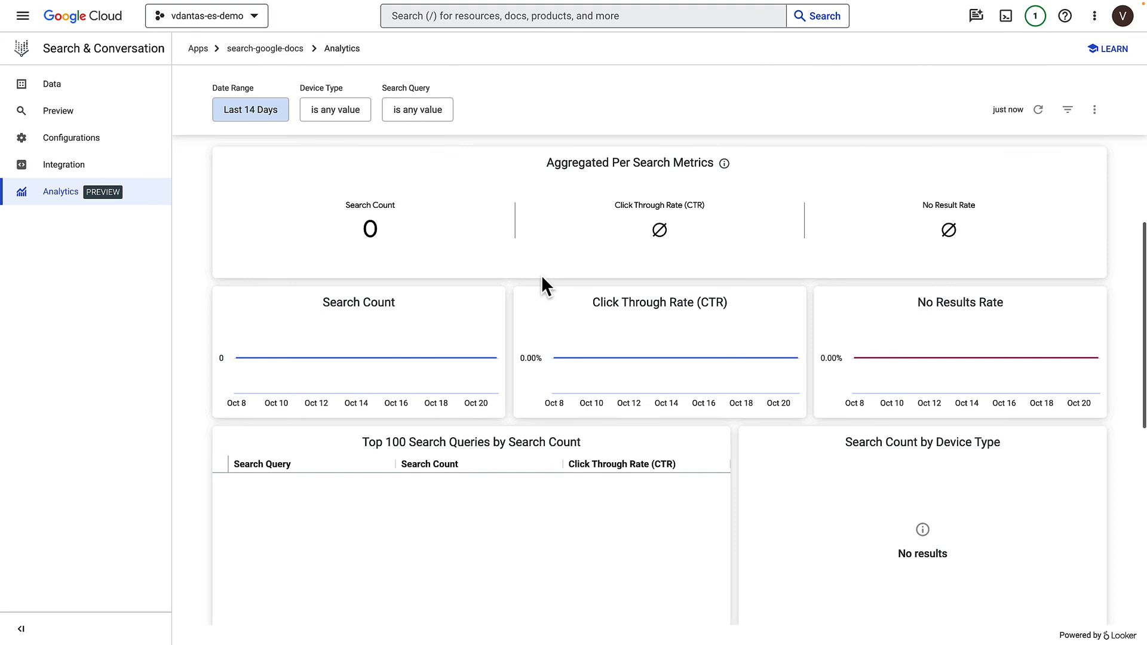
scroll("down", 3)
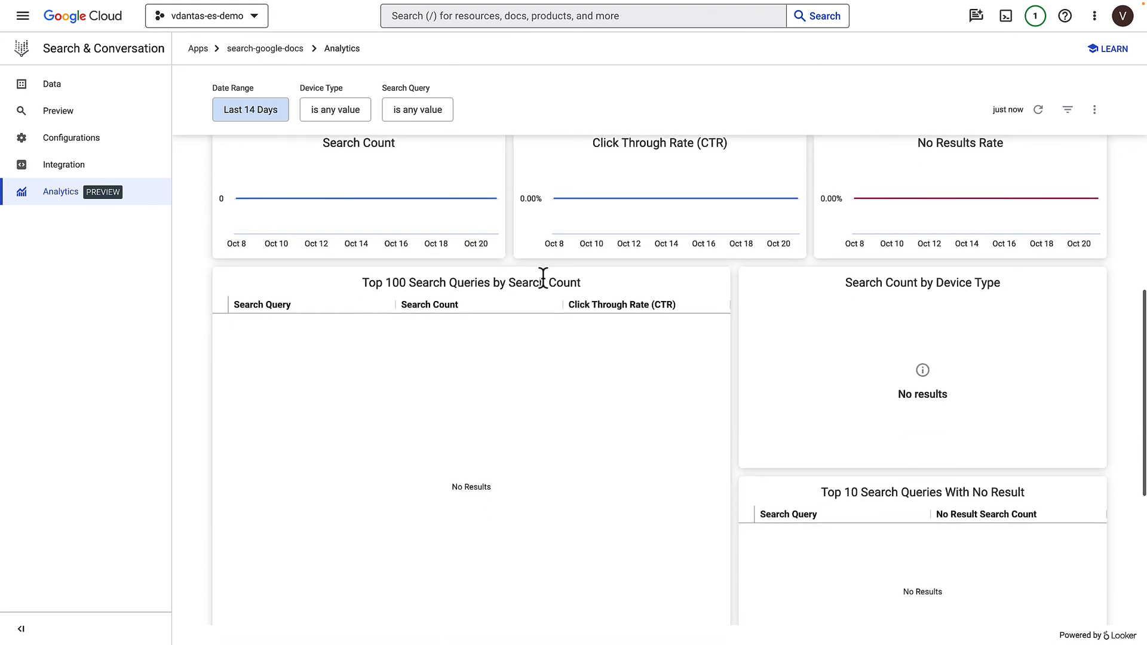
scroll("down", 3)
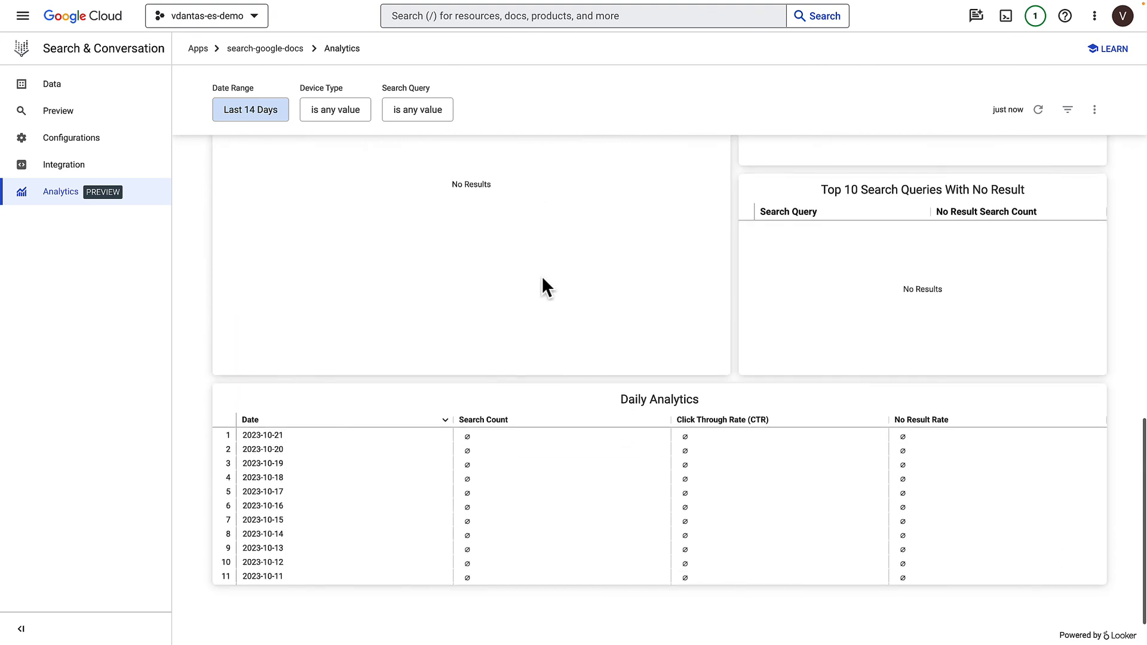
scroll("up", 3)
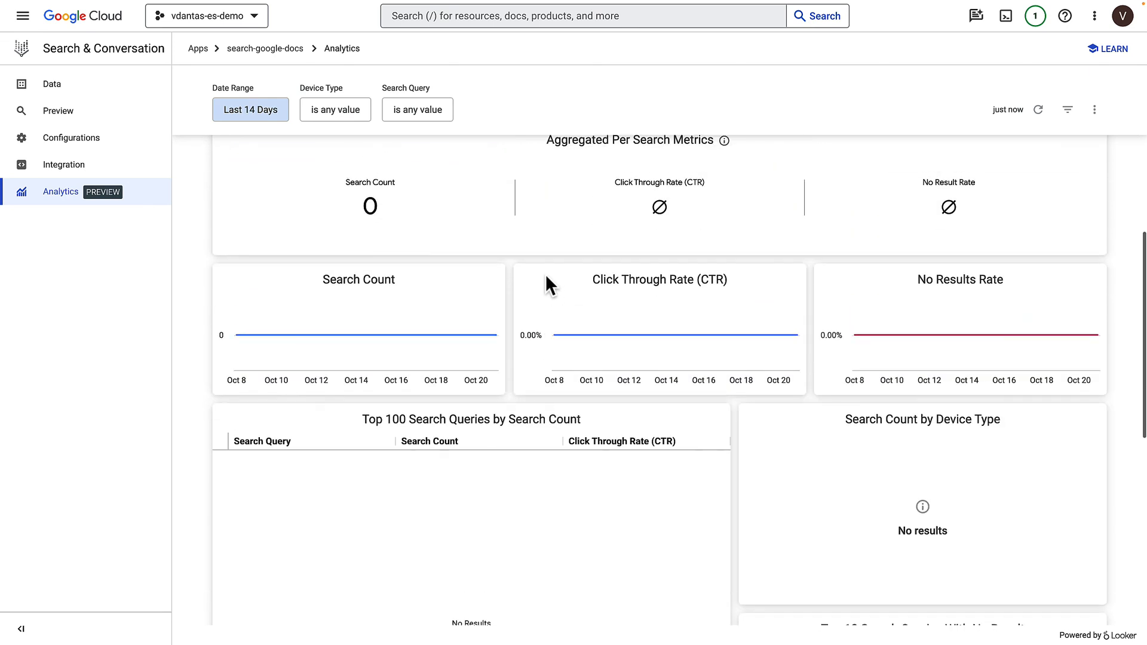
scroll("up", 3)
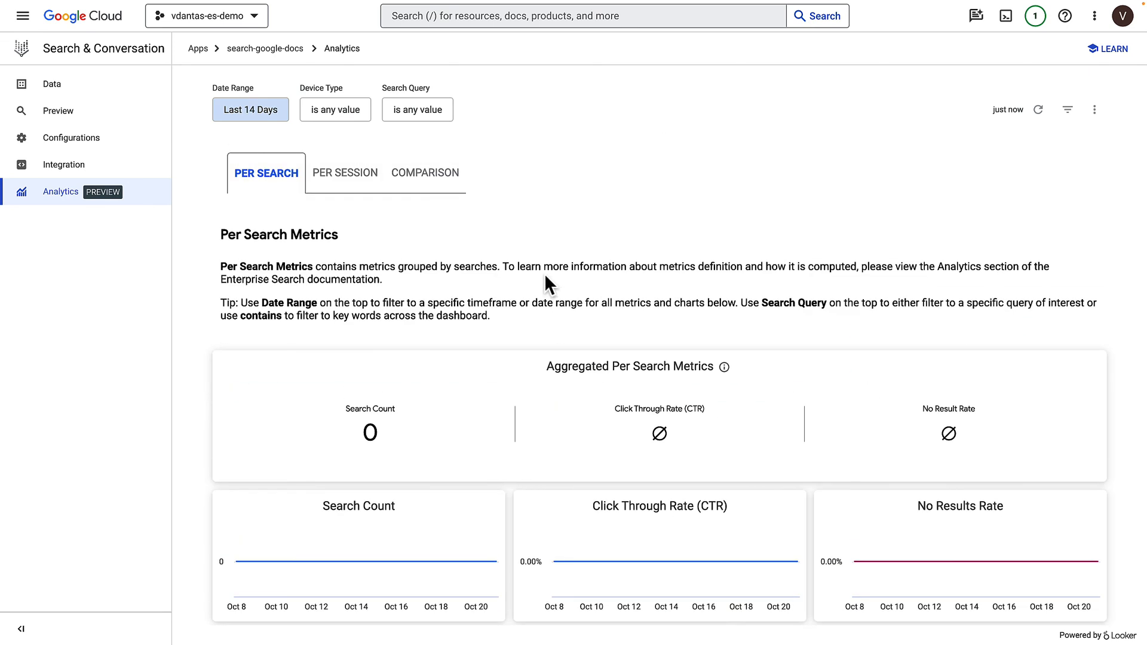